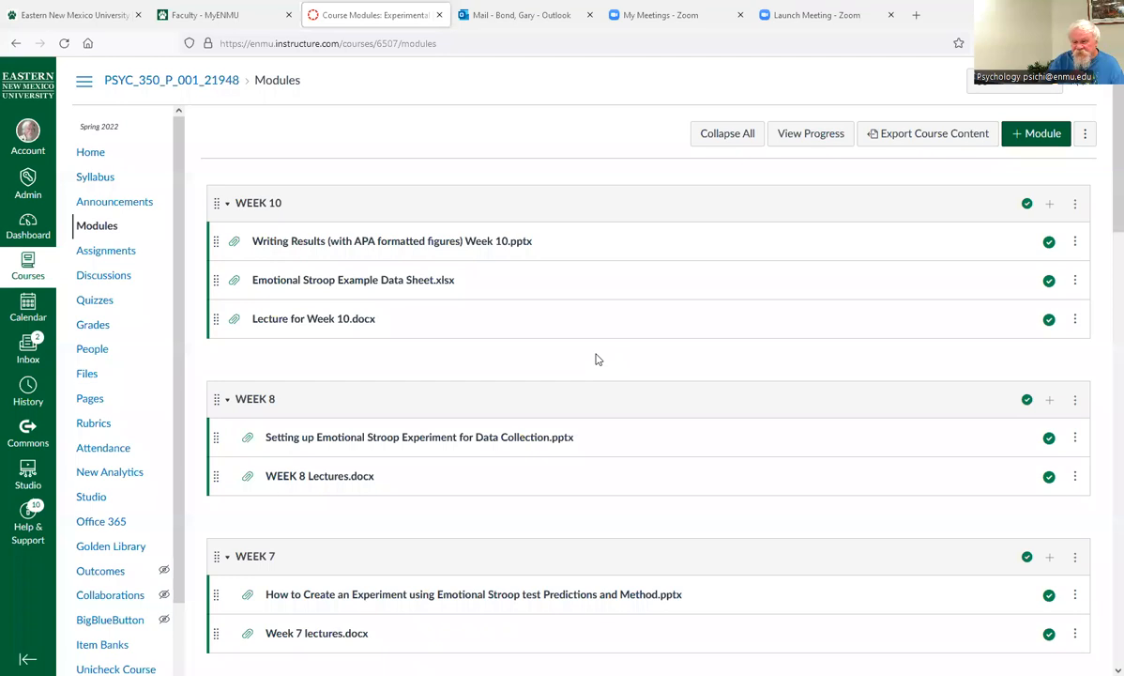
{"action": "mouse_move", "coordinate": [567, 240]}
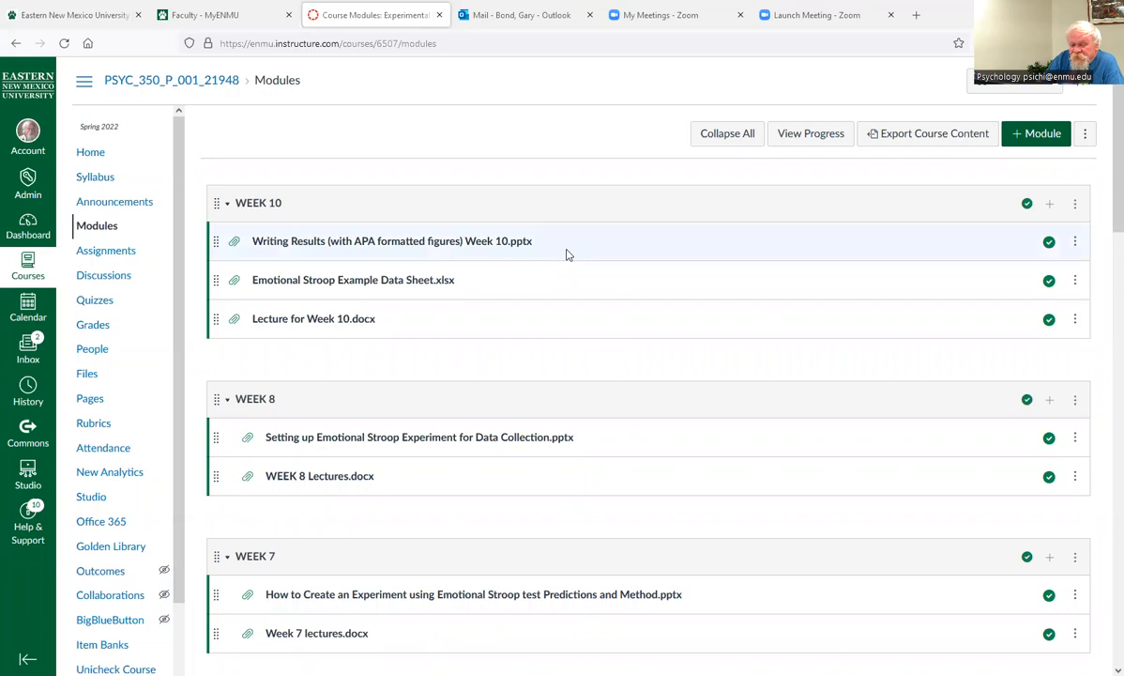
{"action": "mouse_move", "coordinate": [386, 319]}
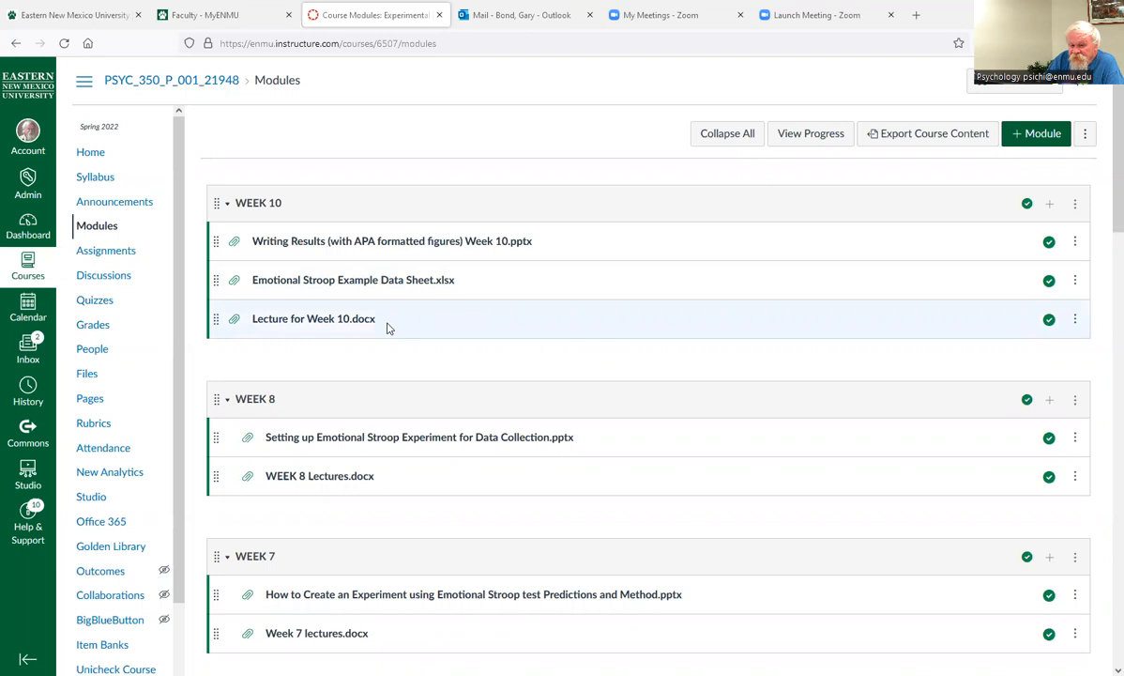
{"action": "mouse_move", "coordinate": [394, 296]}
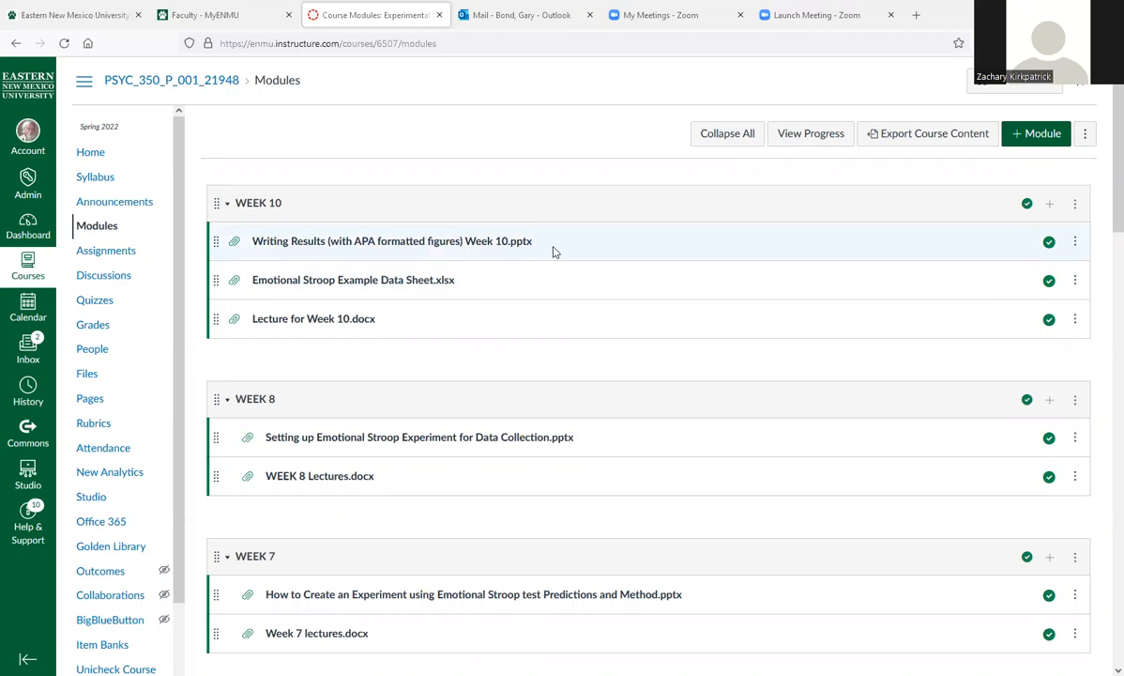
{"action": "mouse_move", "coordinate": [573, 266]}
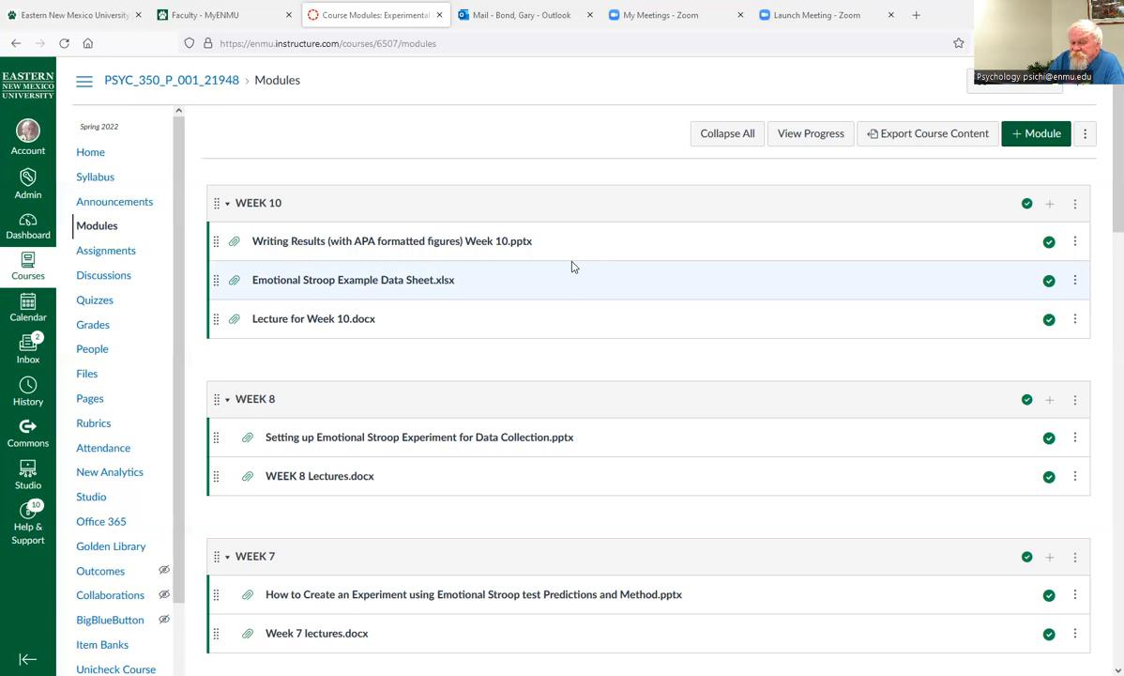
Show the course's Assignments page listing the Stroop, Illusions and Memory assignments
{"action": "left_click", "coordinate": [105, 251]}
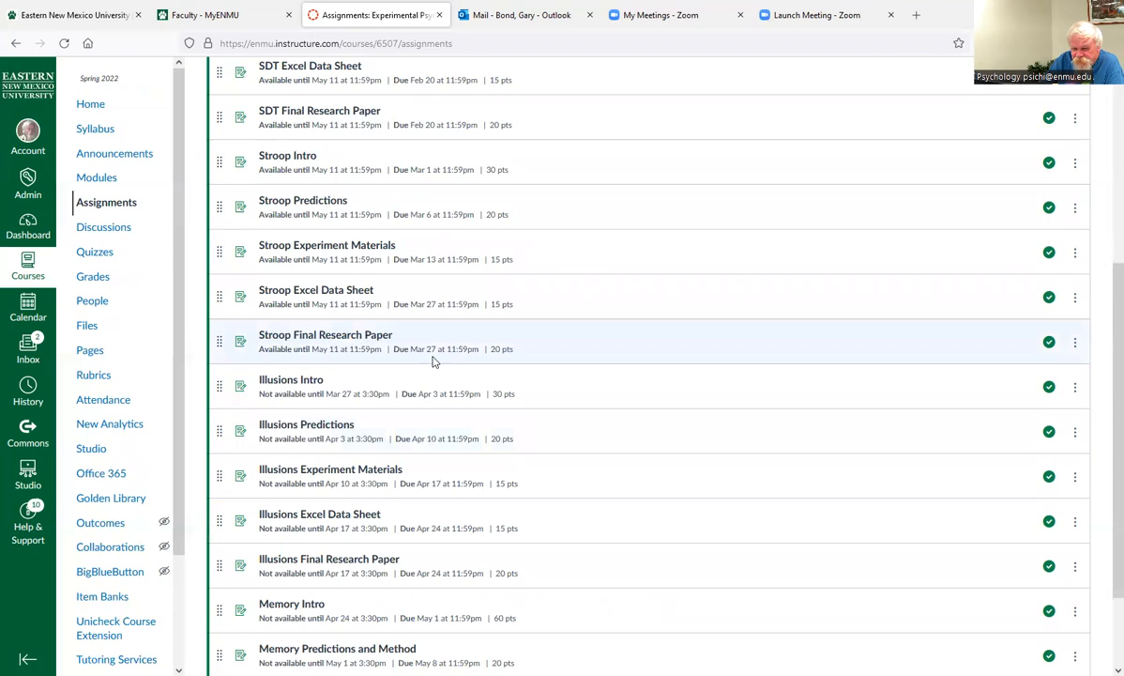
{"action": "mouse_move", "coordinate": [400, 317]}
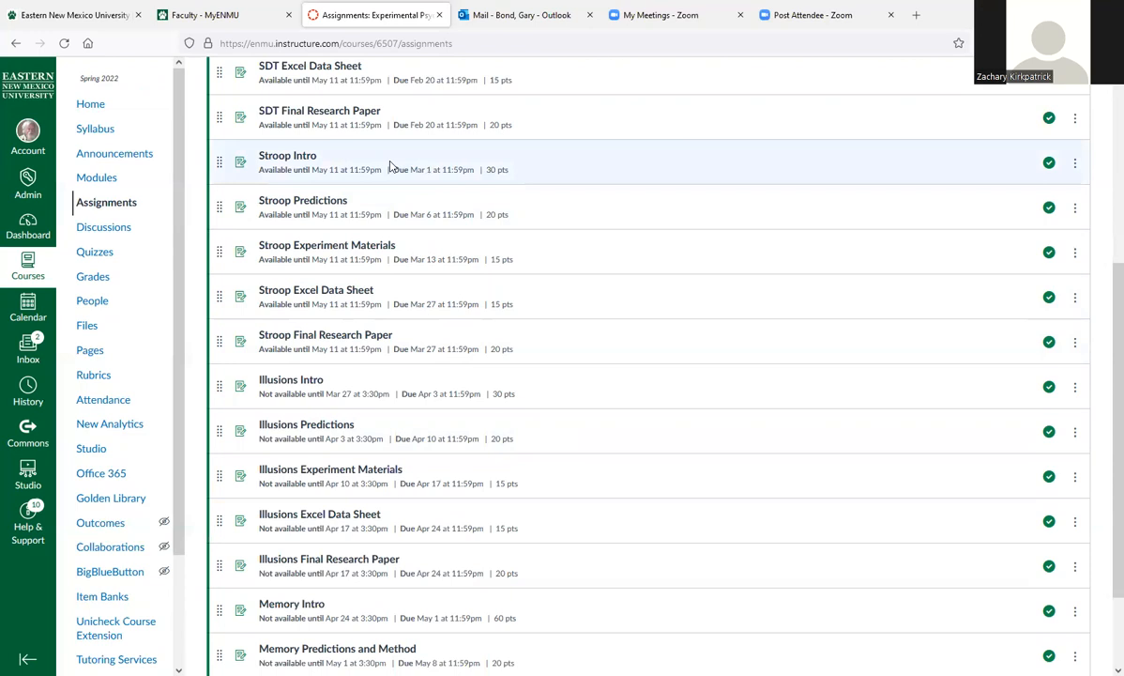
{"action": "mouse_move", "coordinate": [690, 285]}
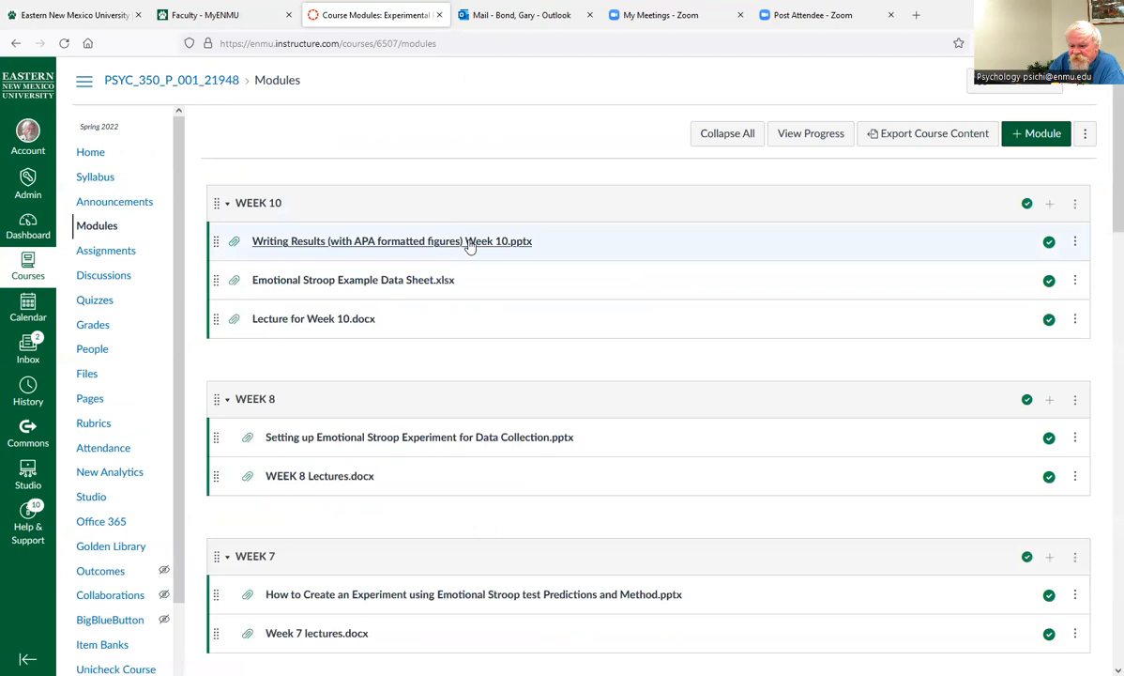
{"action": "mouse_move", "coordinate": [314, 319]}
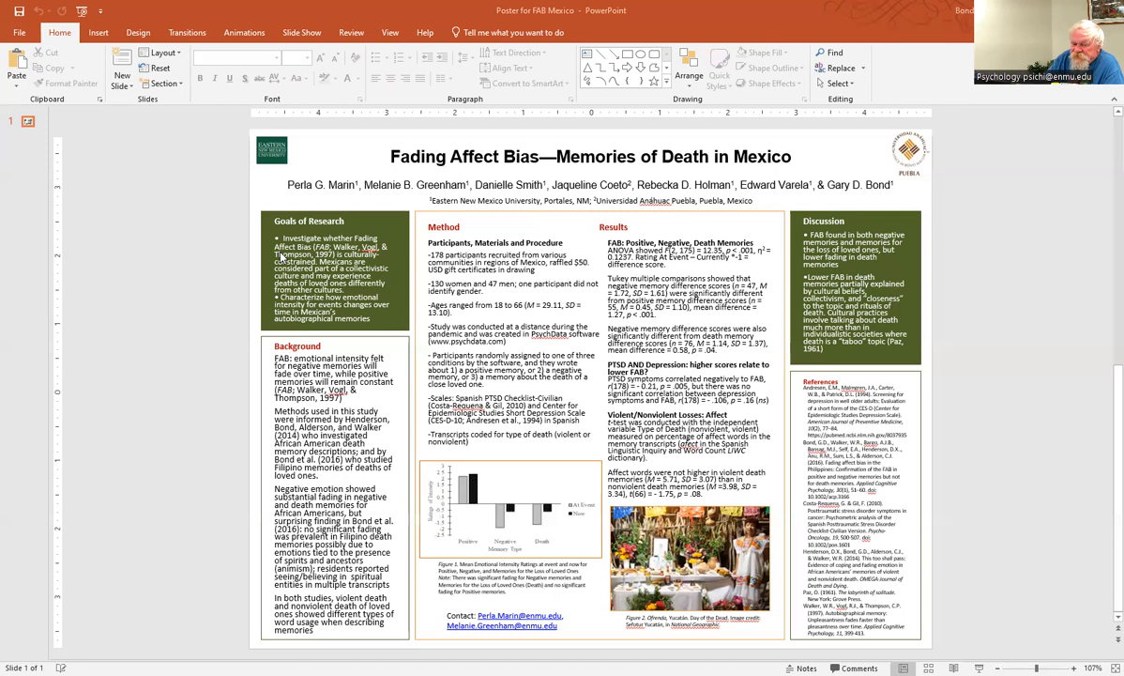
{"action": "mouse_move", "coordinate": [394, 298]}
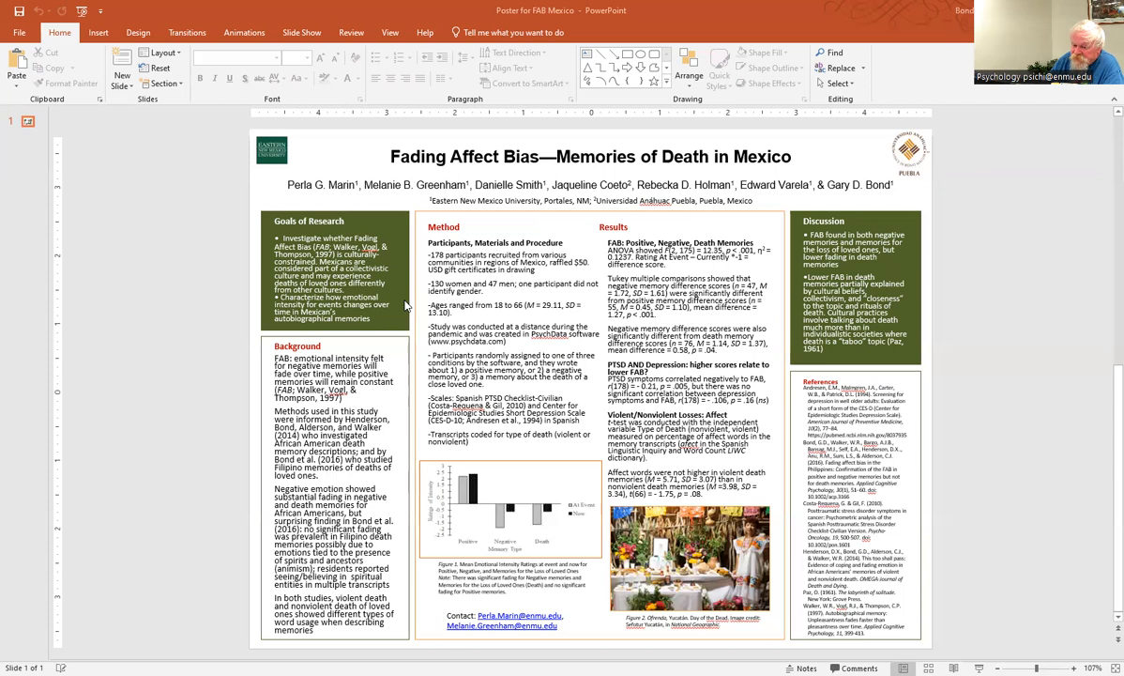
{"action": "mouse_move", "coordinate": [334, 351]}
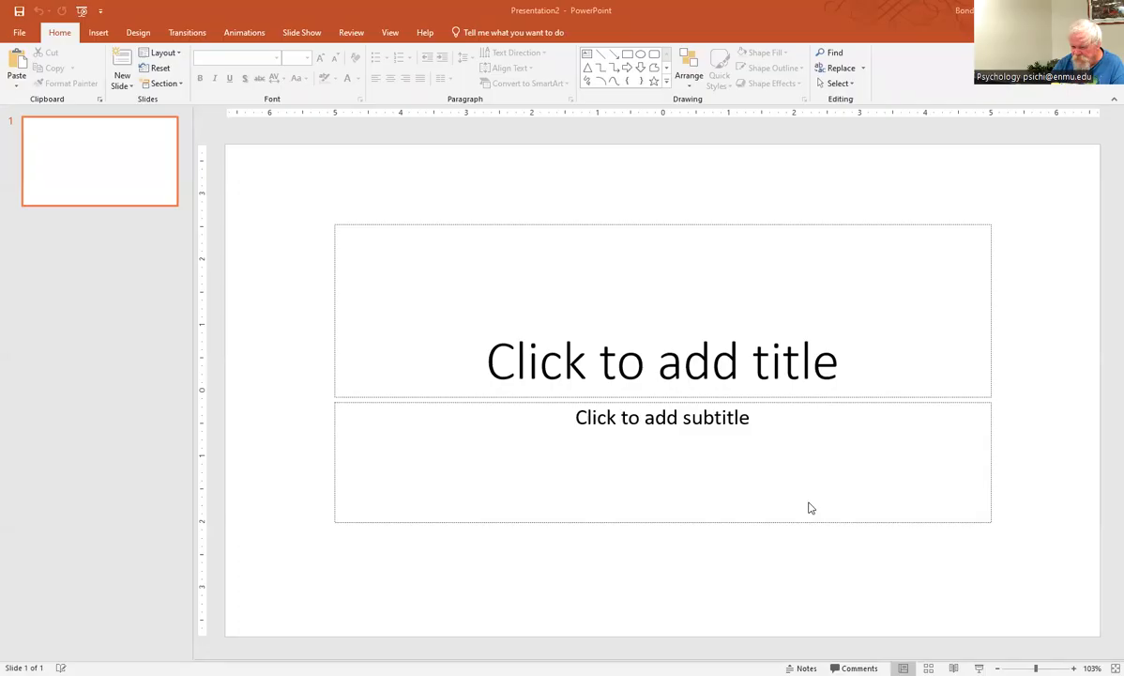
Fill the title slide with Title, Name and University and add a second slide
{"action": "left_click", "coordinate": [661, 360]}
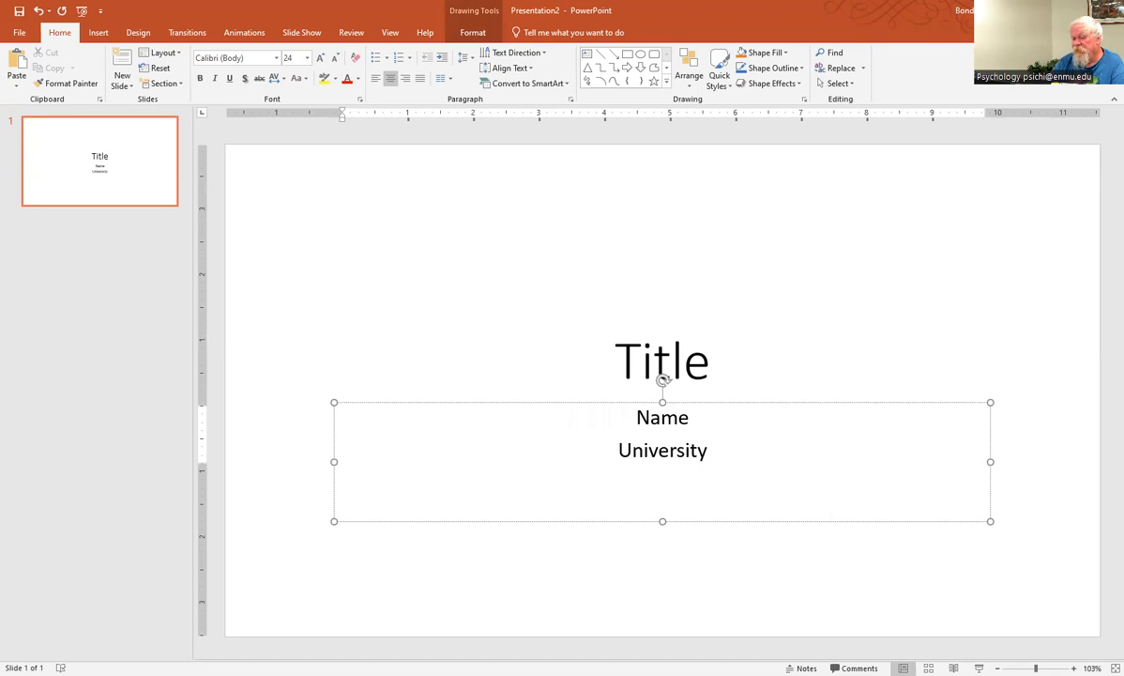
{"action": "left_click", "coordinate": [120, 68]}
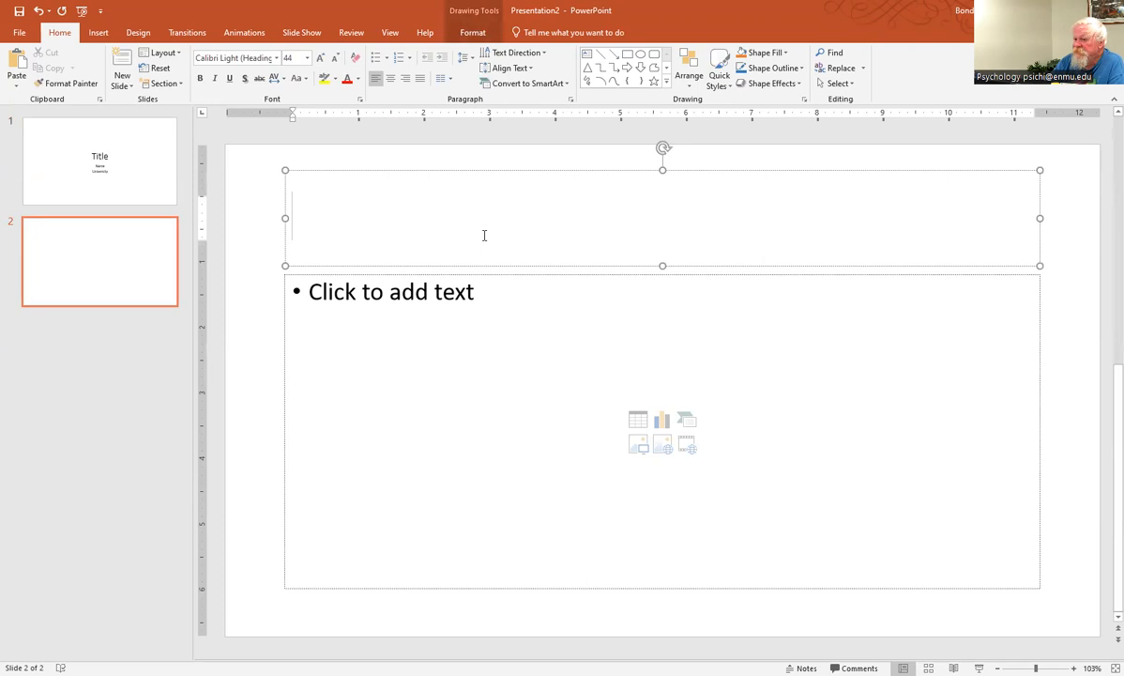
Title the second slide 'Signal Detection Theory'
{"action": "type", "text": "Research"}
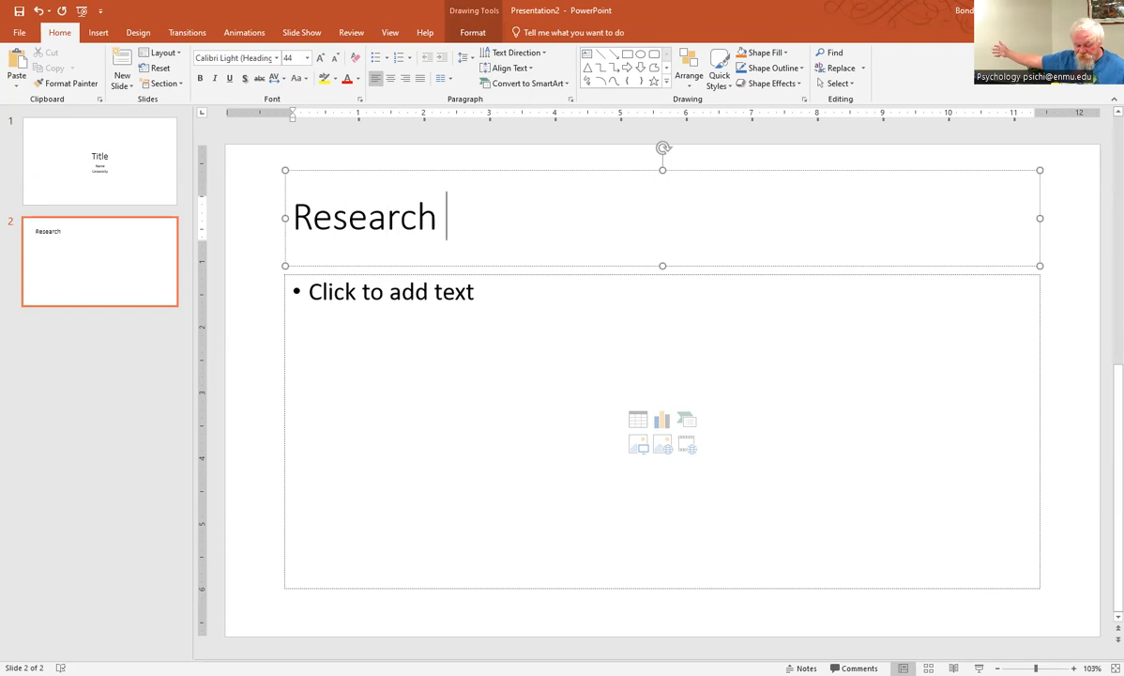
{"action": "type", "text": "i"}
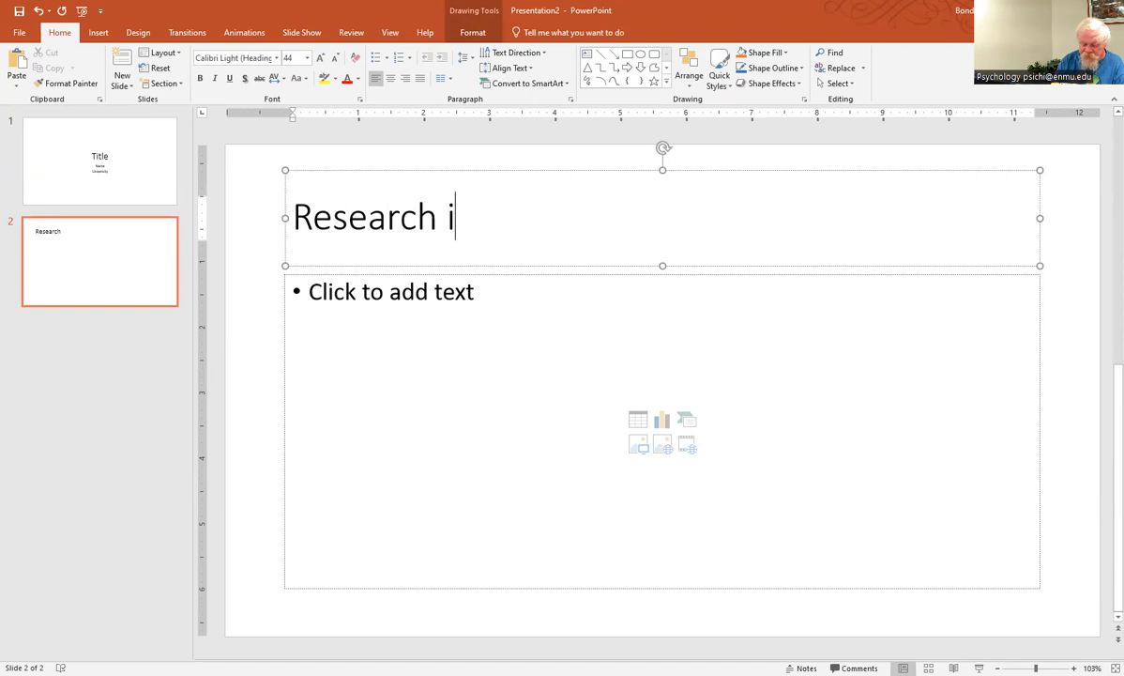
{"action": "type", "text": "n Signal Detection Theory"}
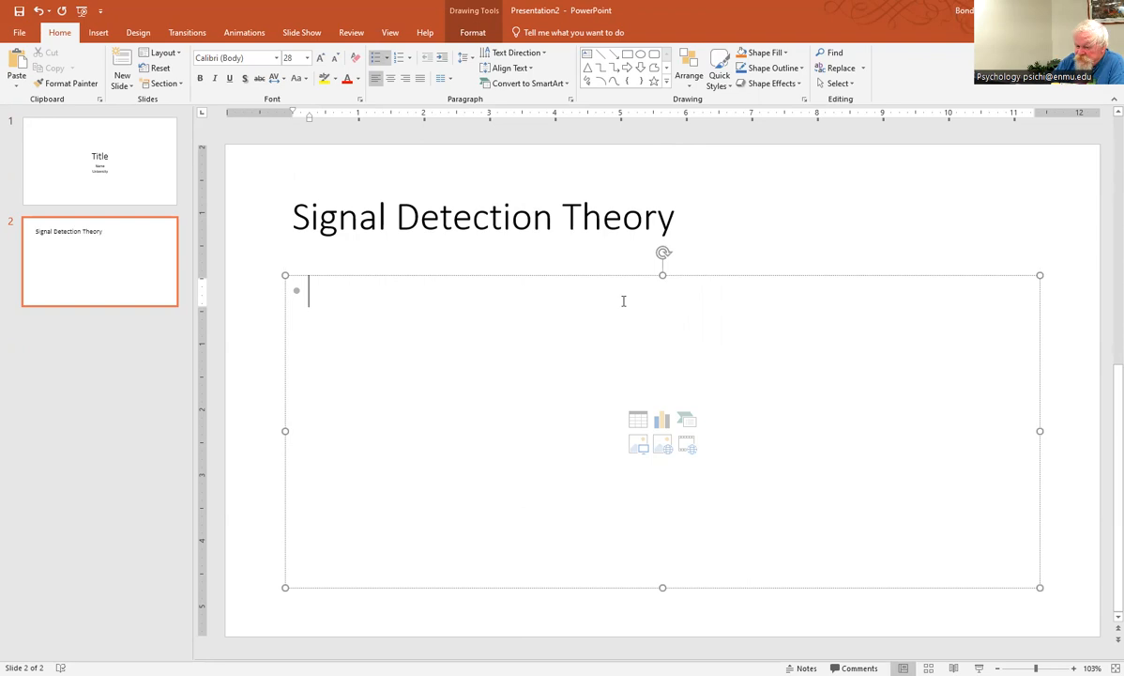
Add 'What is it?' with sub-point 'Detecting signals in ambiguous situations', then a top-level empty bullet
{"action": "type", "text": "What is it?"}
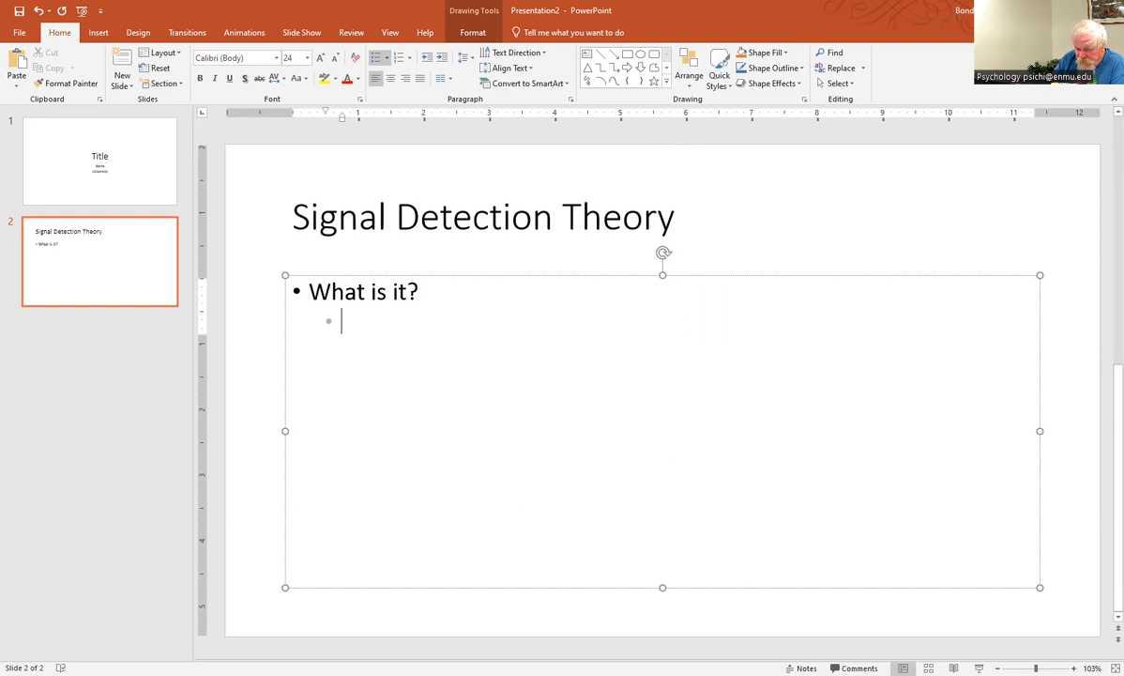
{"action": "type", "text": "Detecting sign"}
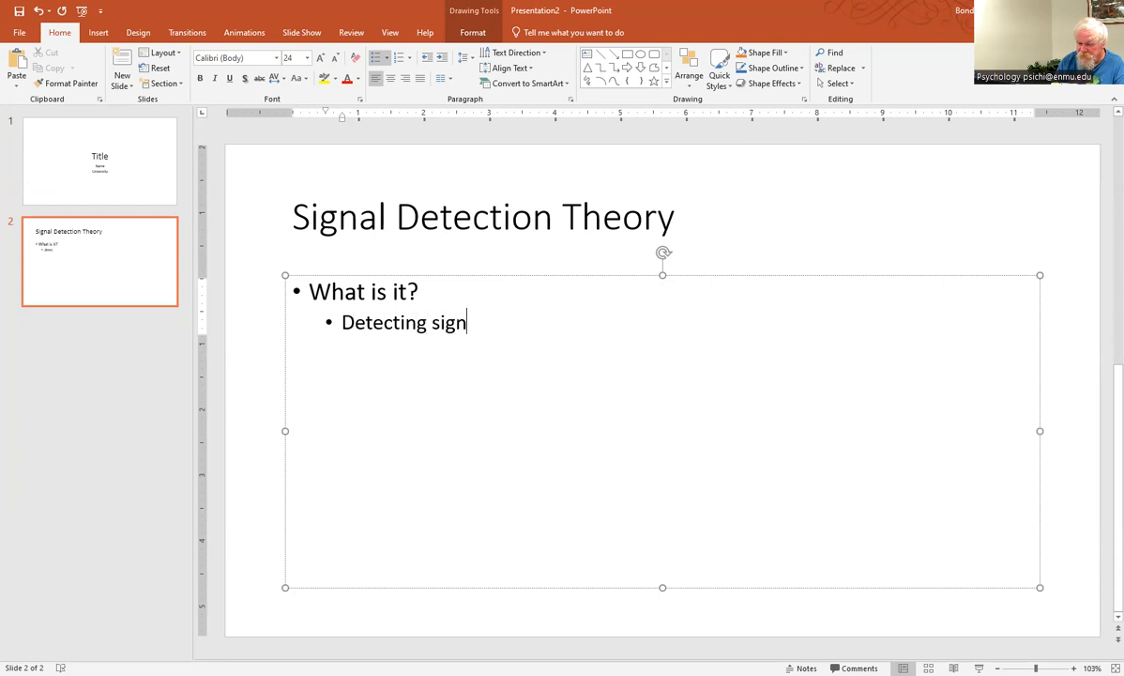
{"action": "type", "text": "als in ambiguous situations"}
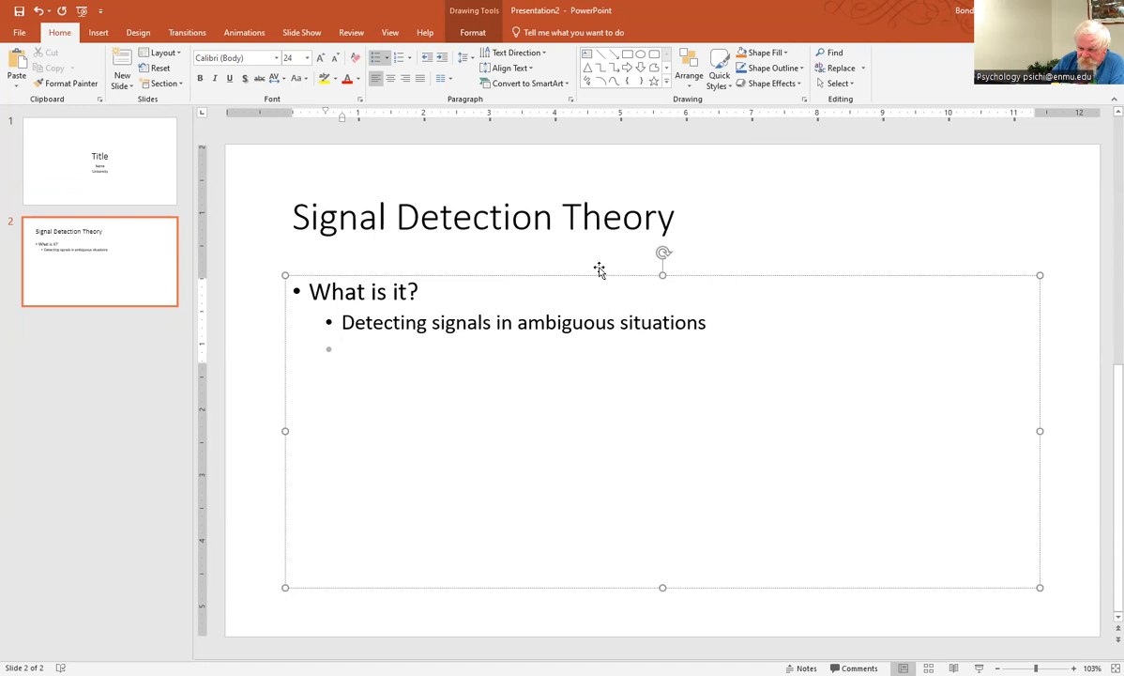
{"action": "left_click", "coordinate": [341, 349]}
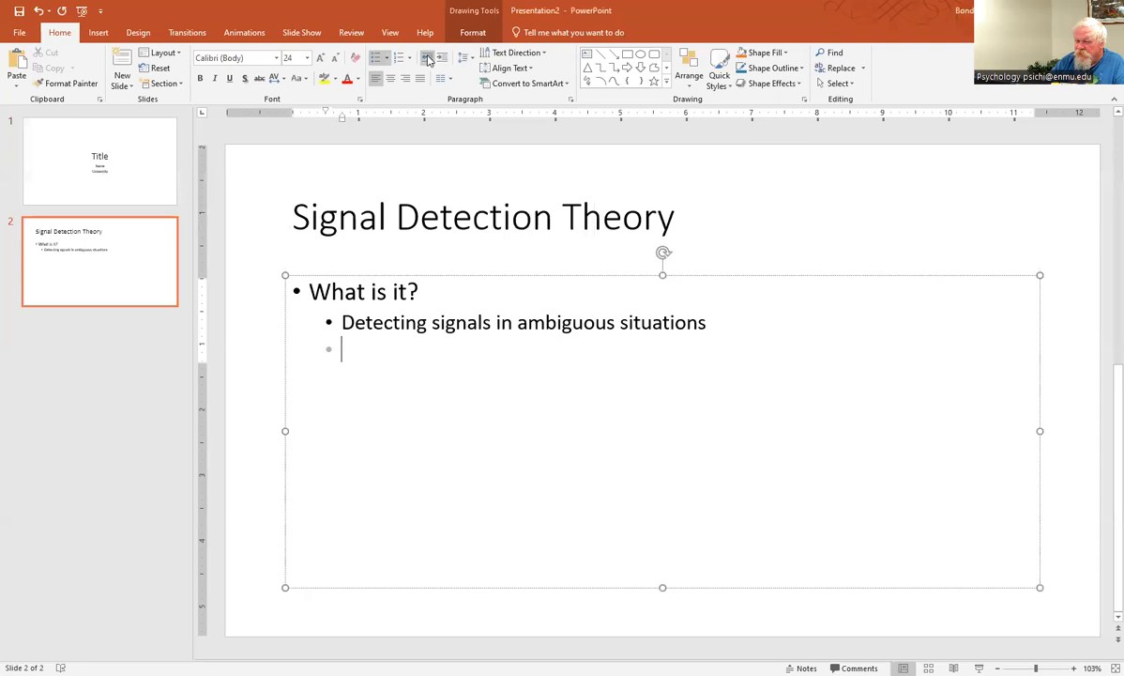
{"action": "left_click", "coordinate": [428, 57]}
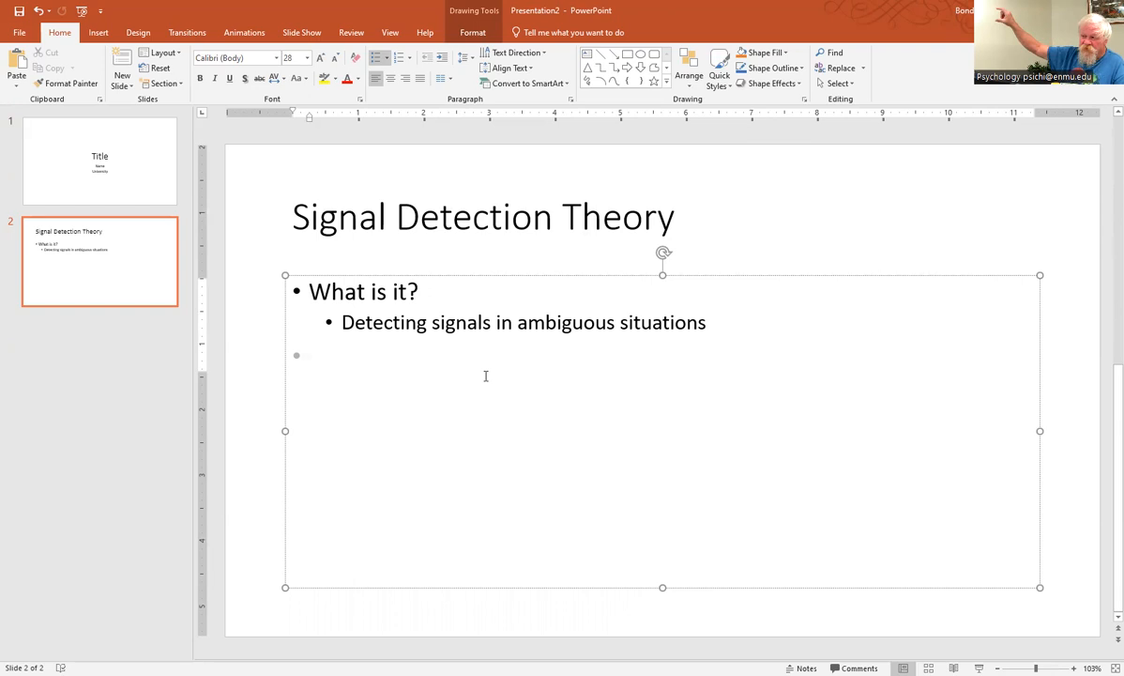
{"action": "left_click", "coordinate": [310, 355]}
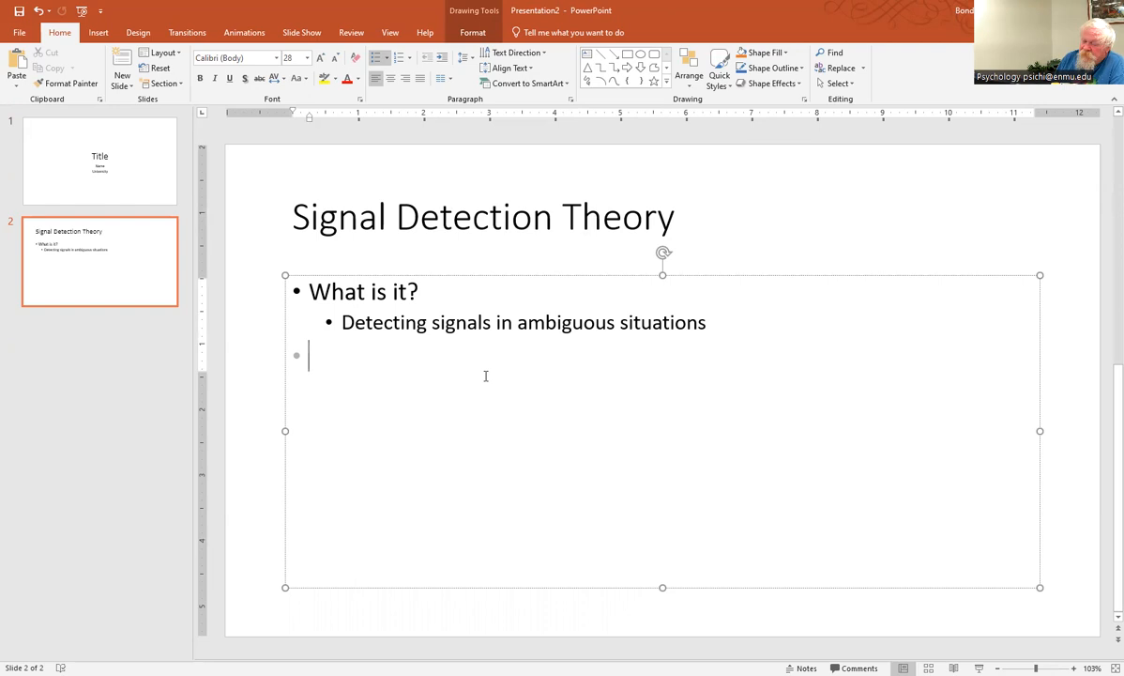
Add 'What are we looking for?' with sub-point 'Hits, misses, false alarms, correct rejections'
{"action": "type", "text": "what"}
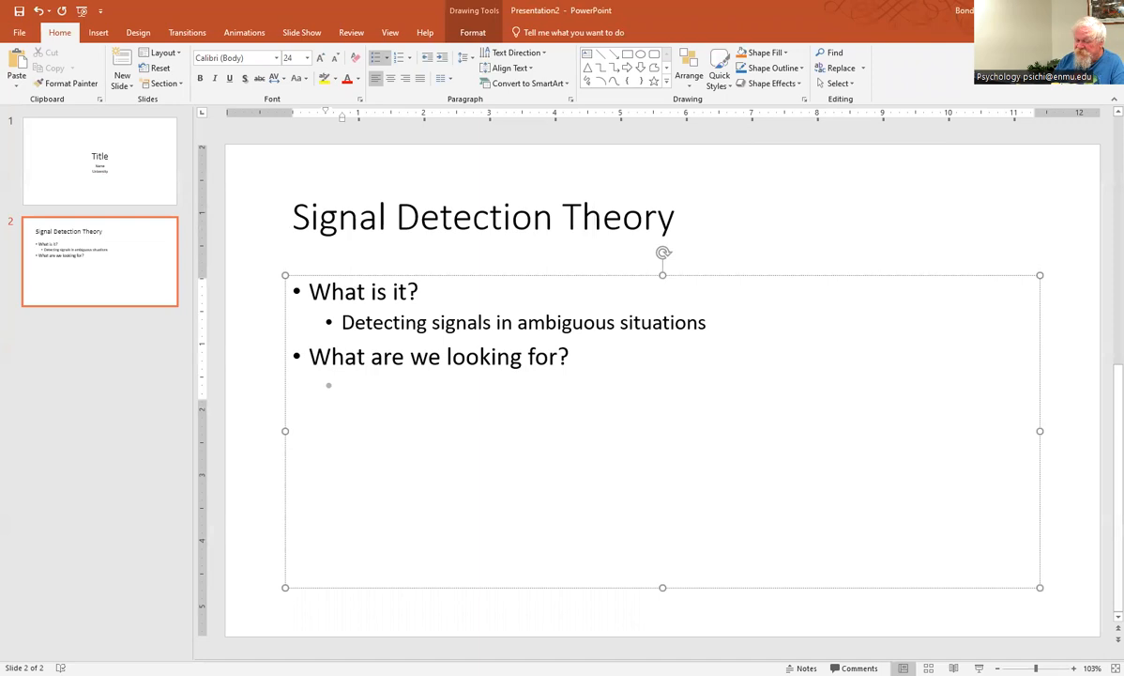
{"action": "left_click", "coordinate": [341, 387]}
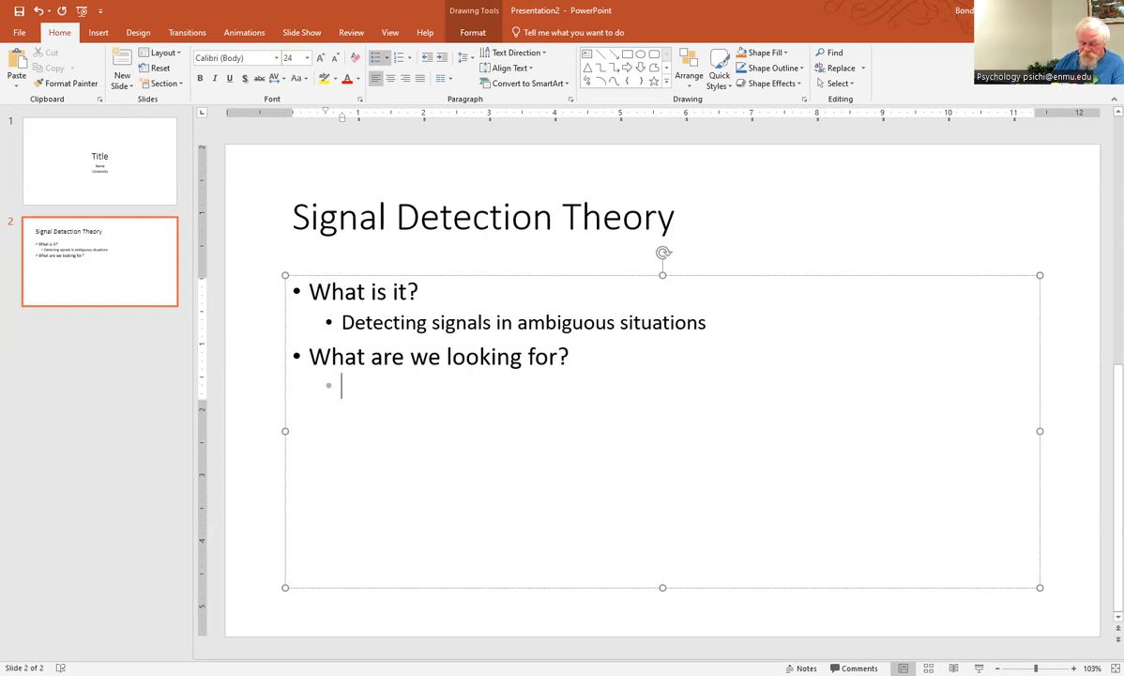
{"action": "type", "text": "Hits, misses, false alrams, correct r"}
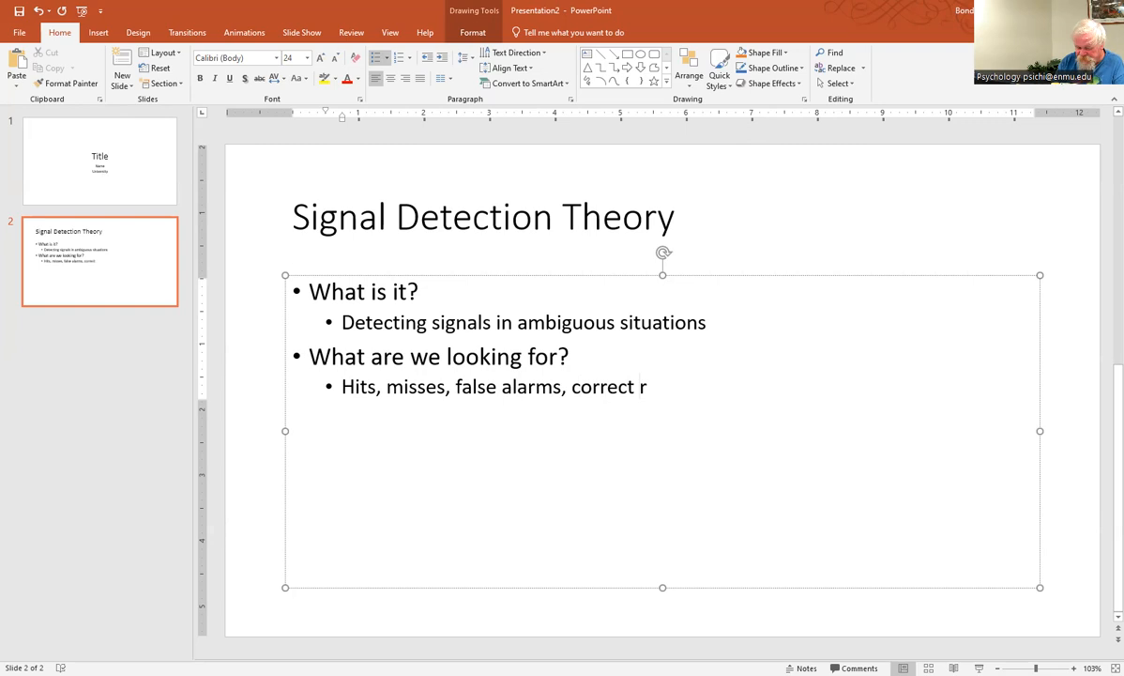
{"action": "type", "text": "ejections"}
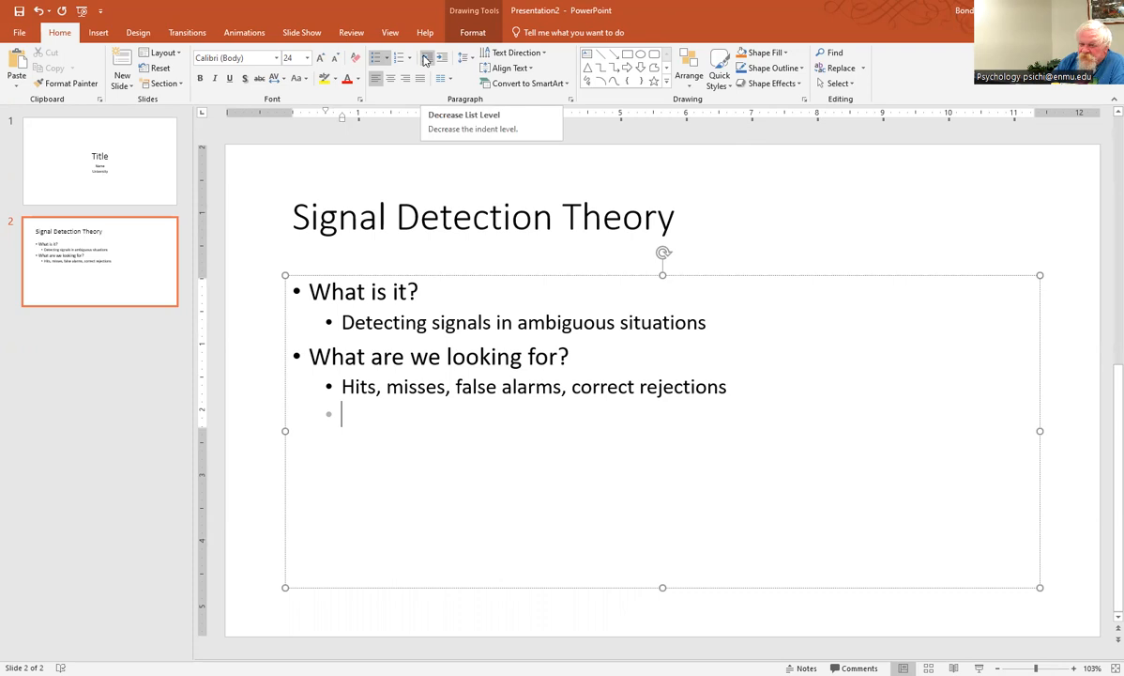
{"action": "left_click", "coordinate": [426, 58]}
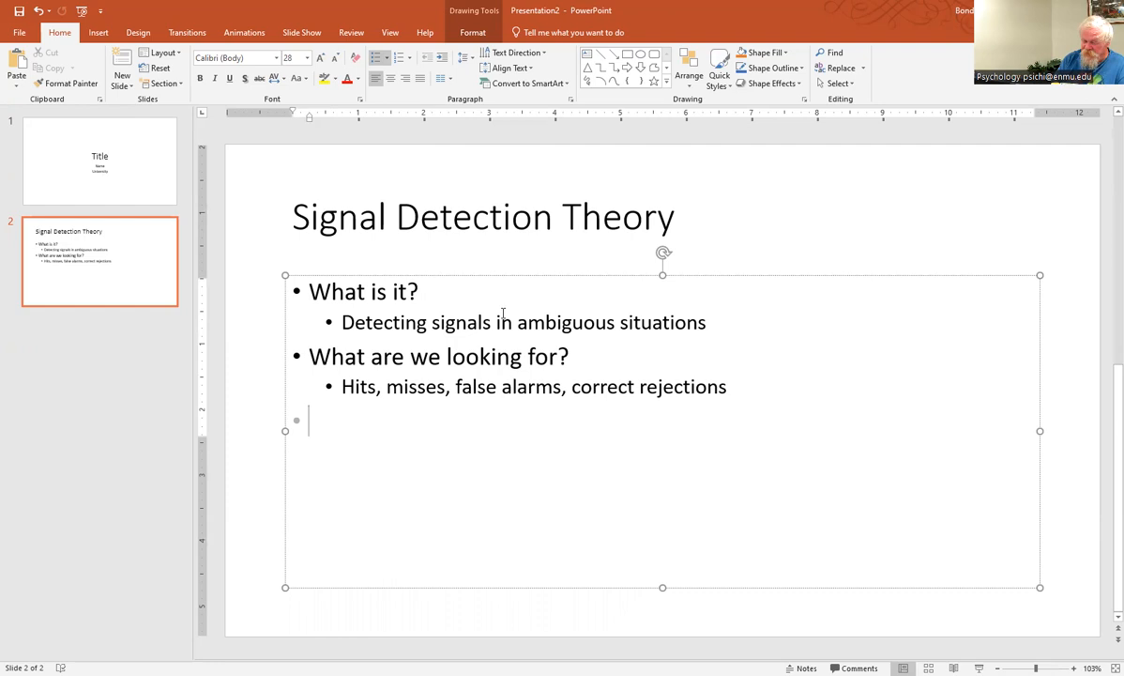
Add 'What are we measuring?' with a sub-point naming d′ (d prime)
{"action": "type", "text": "What are we measuring"}
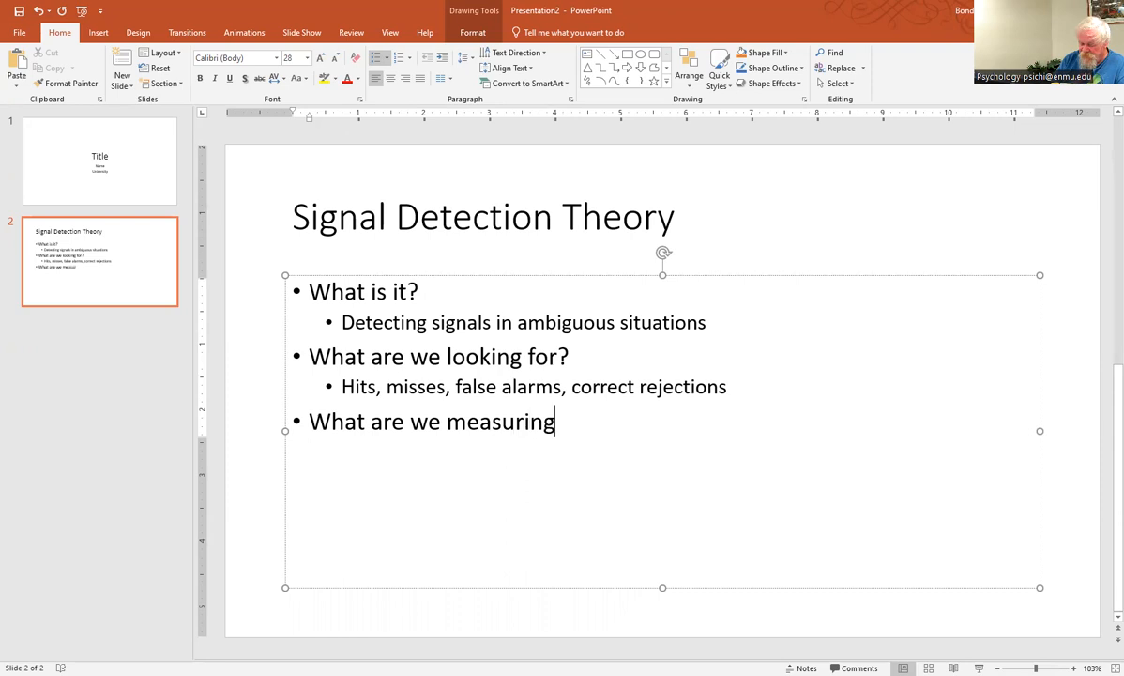
{"action": "type", "text": "?"}
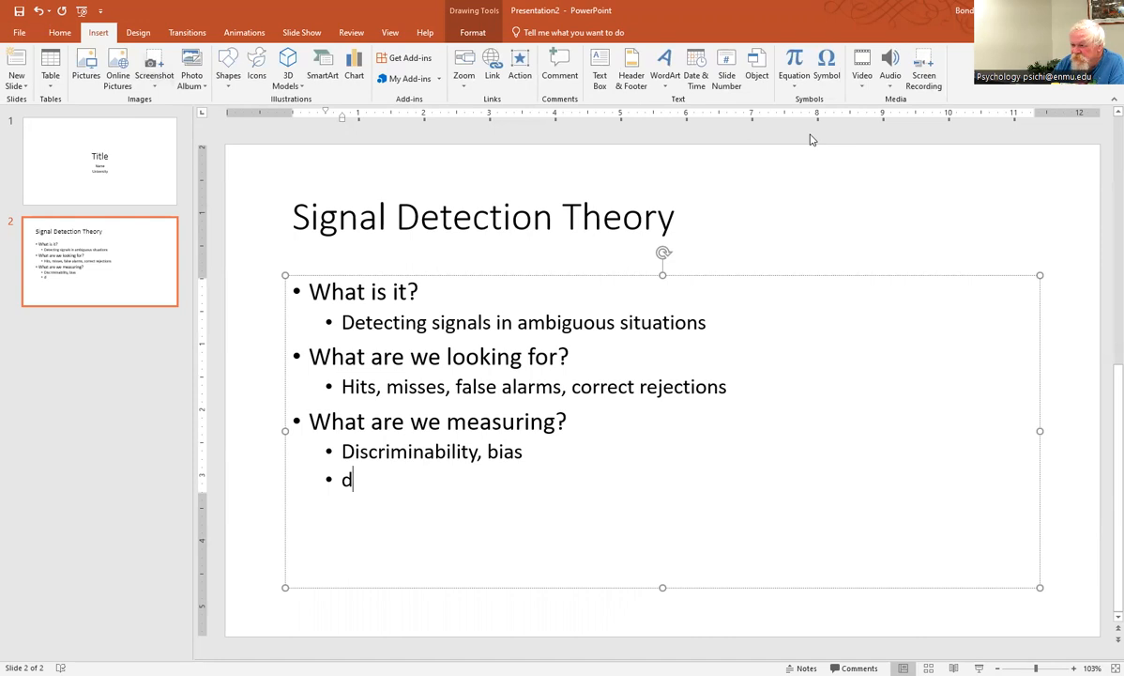
{"action": "left_click", "coordinate": [825, 64]}
{"action": "type", "text": "’, c"}
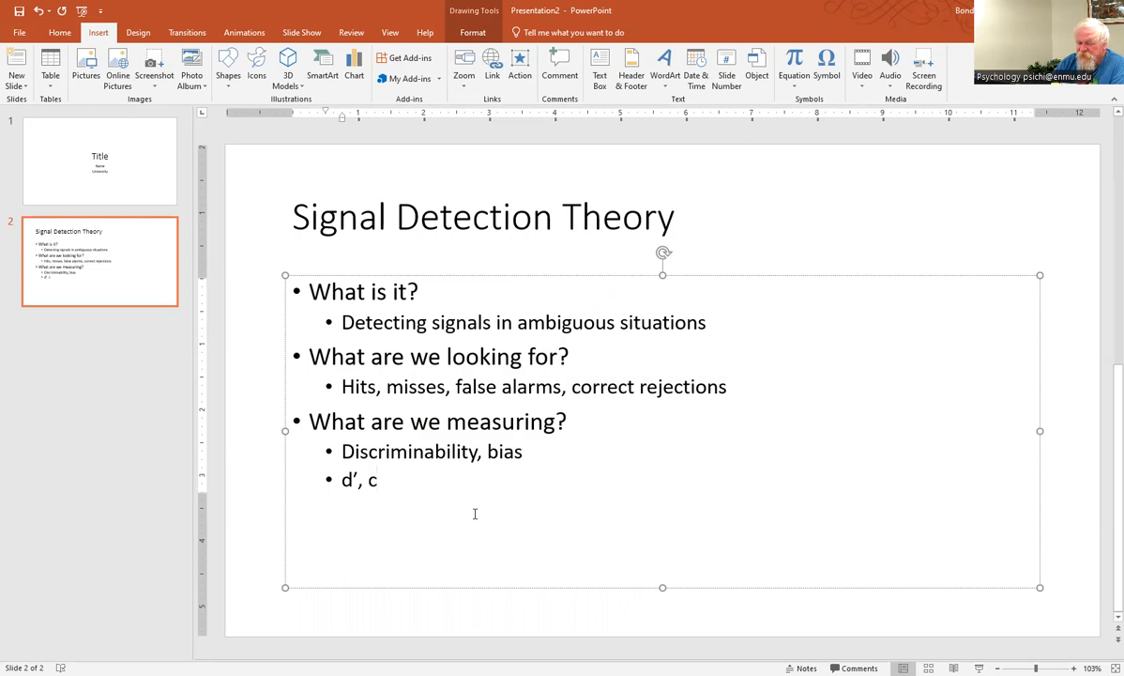
{"action": "mouse_move", "coordinate": [521, 488]}
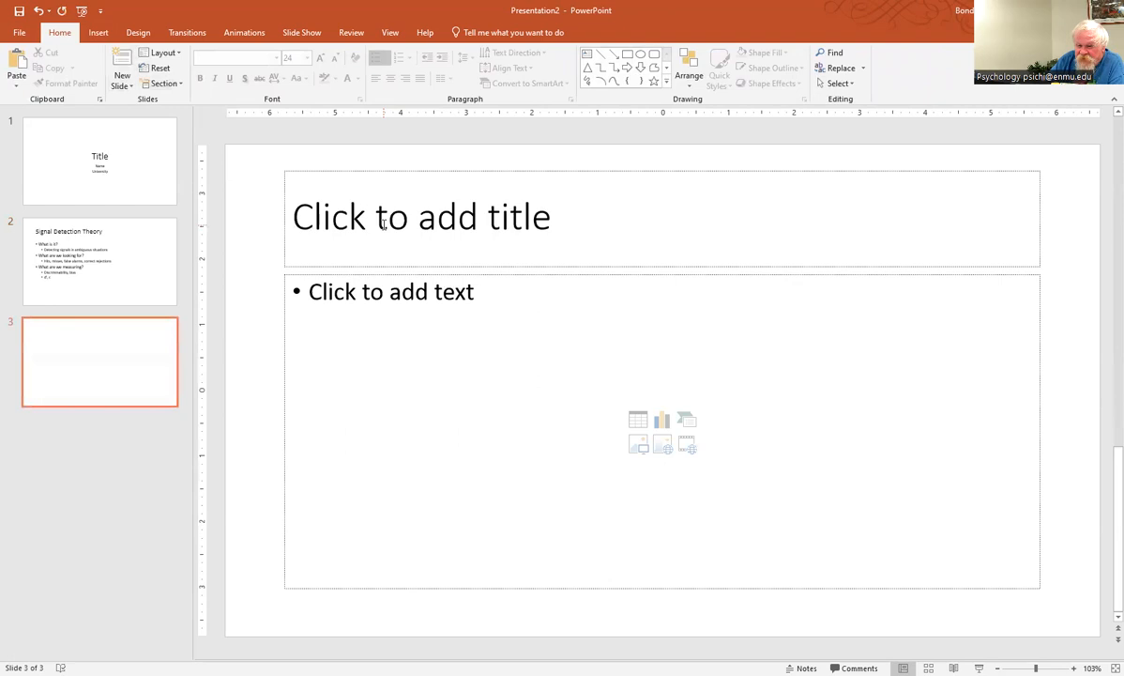
Title slide 3 'My Interest in Application of Signal Detection Theory', moving 'Application' after 'Interest in'
{"action": "left_click", "coordinate": [421, 218]}
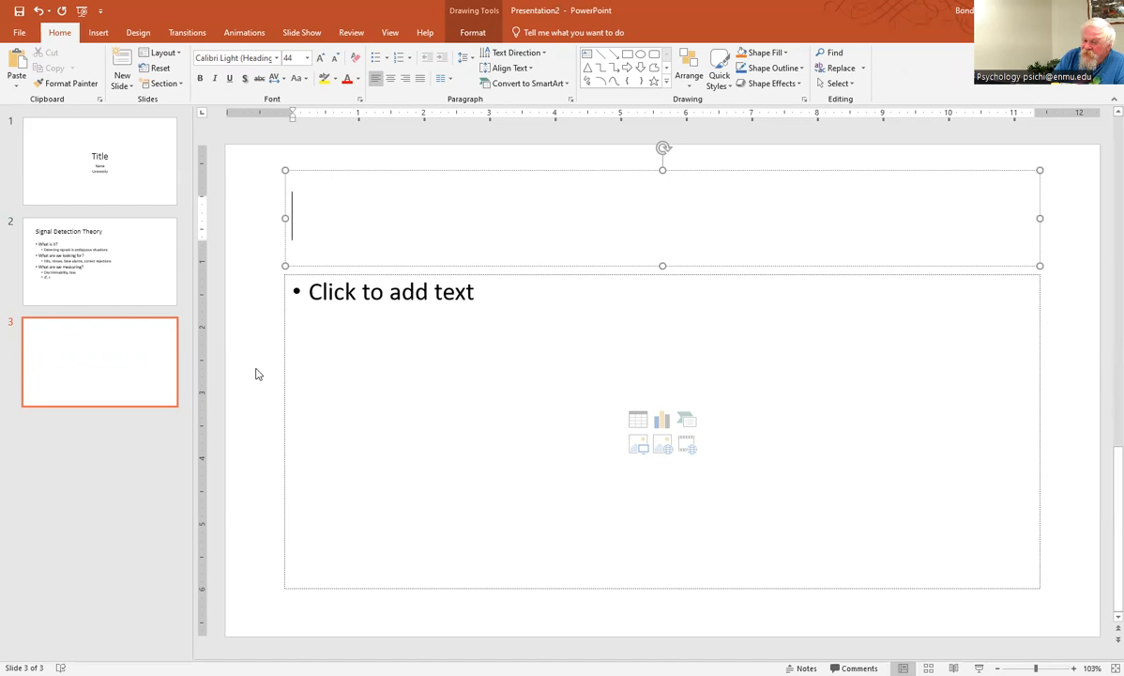
{"action": "type", "text": "My Interest in S"}
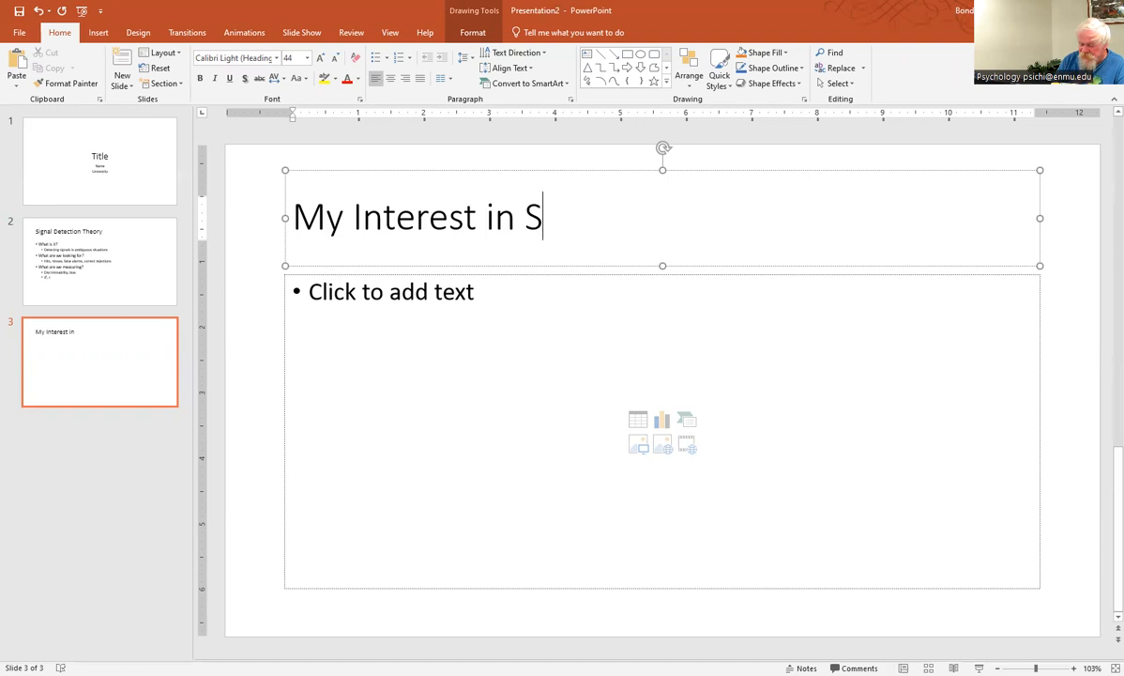
{"action": "type", "text": "ignal Detect"}
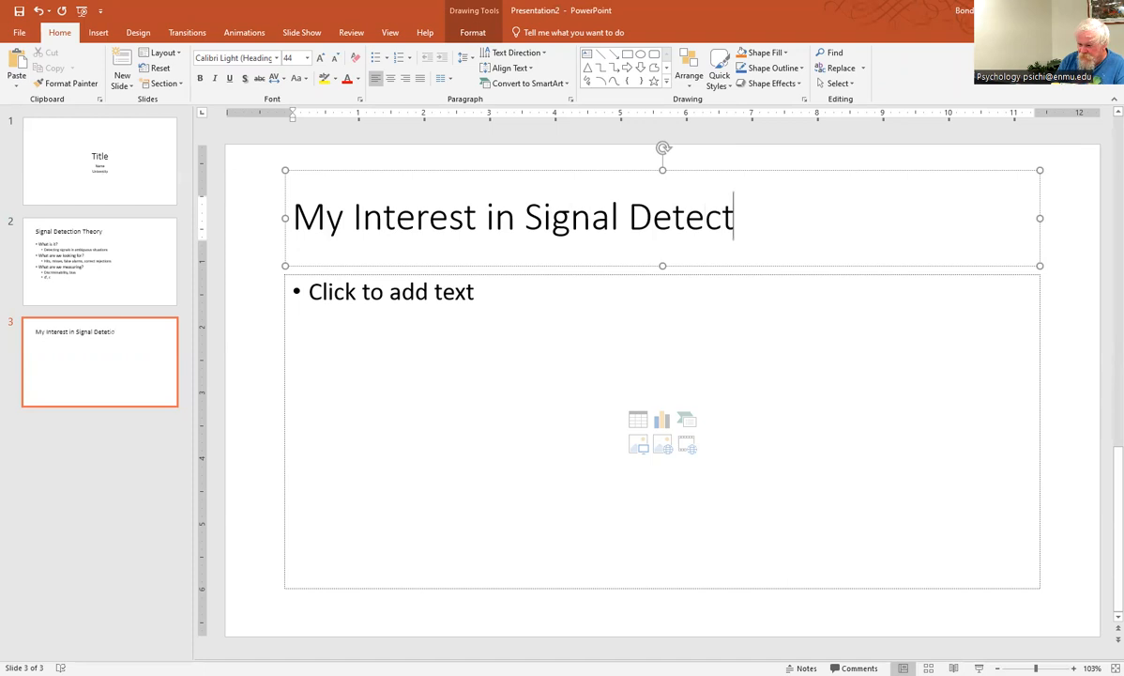
{"action": "type", "text": "ionTheoryApplication"}
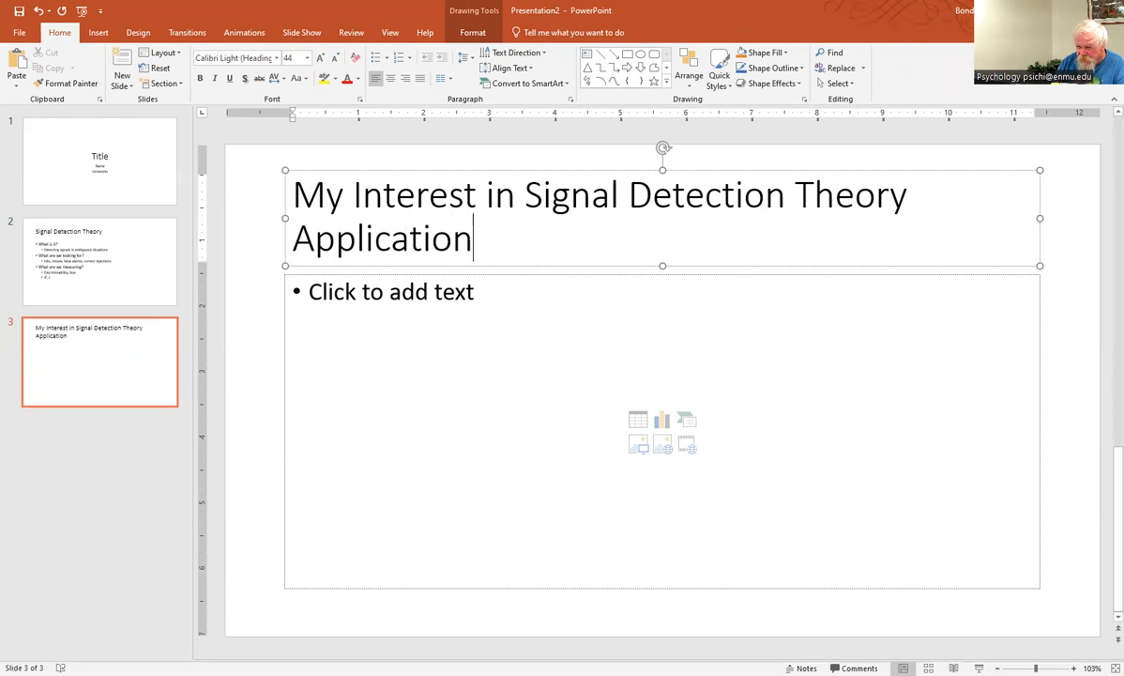
{"action": "double_click", "coordinate": [381, 239]}
{"action": "type", "text": " Application of"}
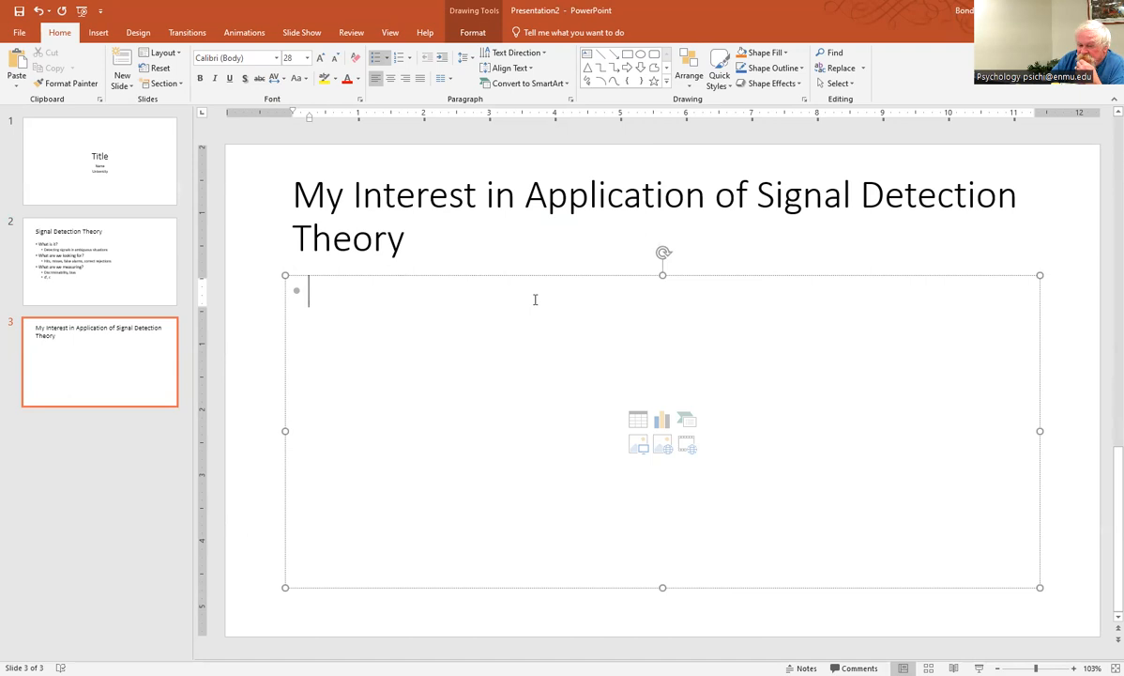
Add bullets 'General interest in substance abuse disorders' and '+ interest in Neuroscience'
{"action": "type", "text": "General interest"}
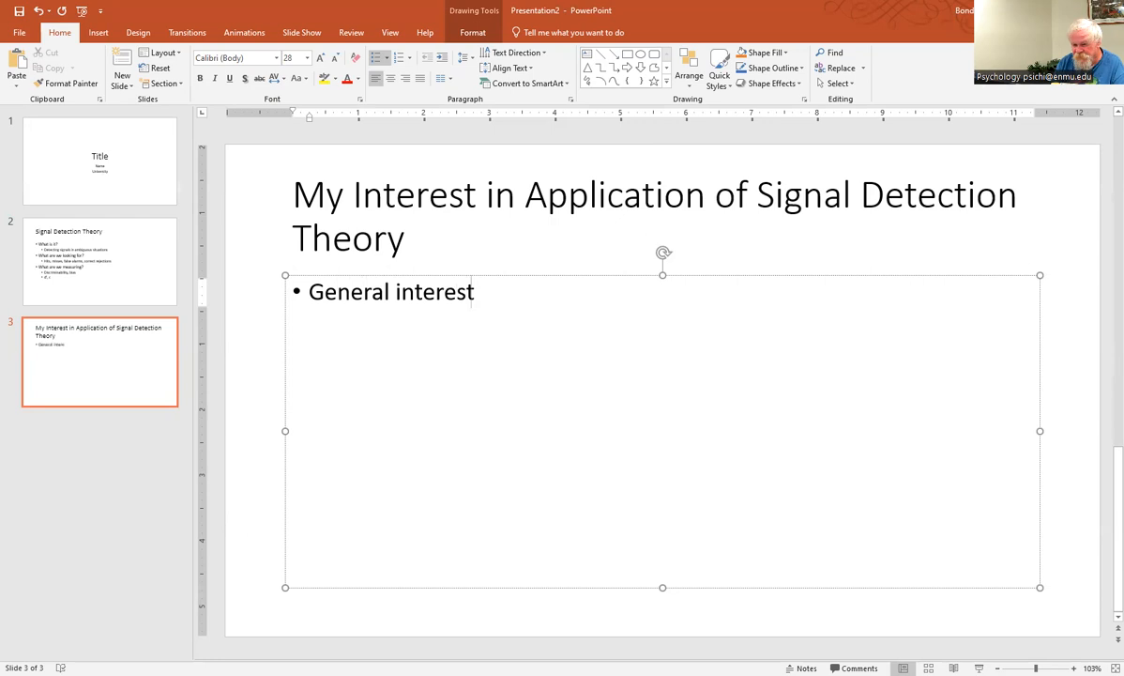
{"action": "type", "text": "in su"}
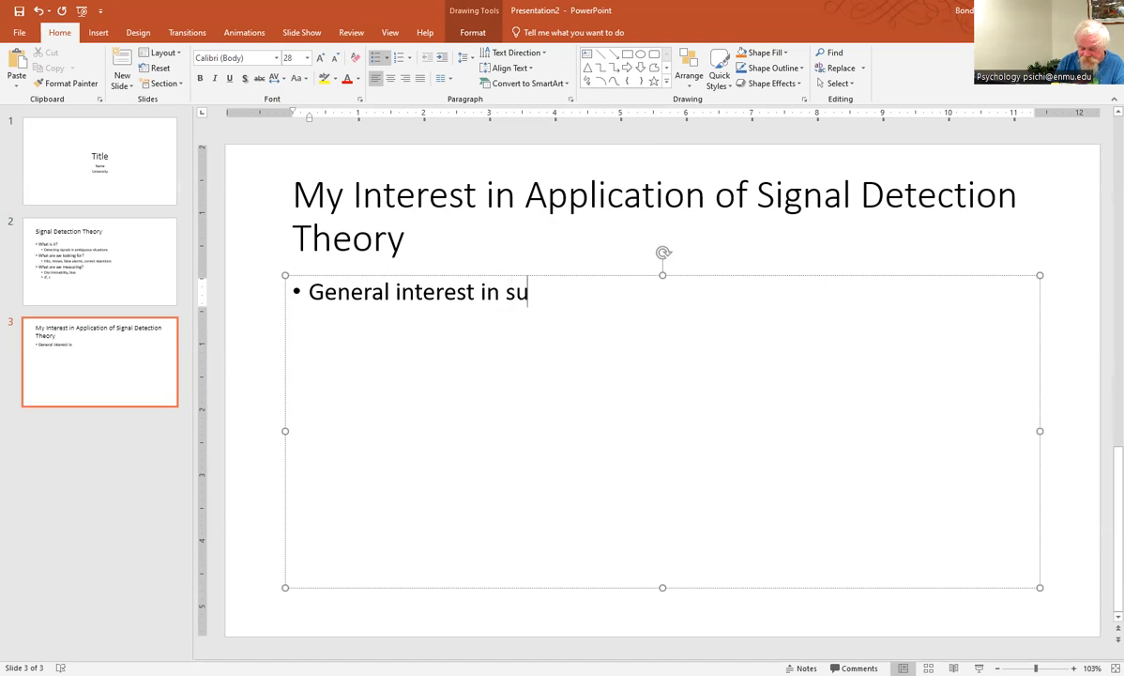
{"action": "type", "text": "bstance abuse disorder"}
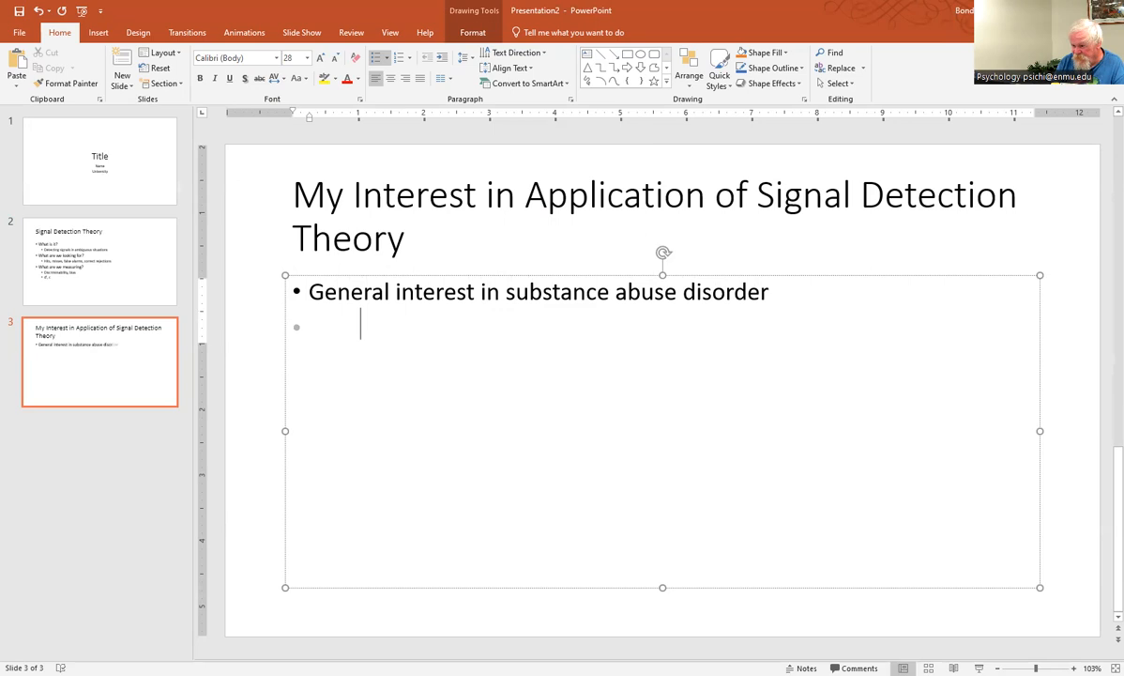
{"action": "type", "text": "s"}
{"action": "type", "text": "+ interest in Neuroscience"}
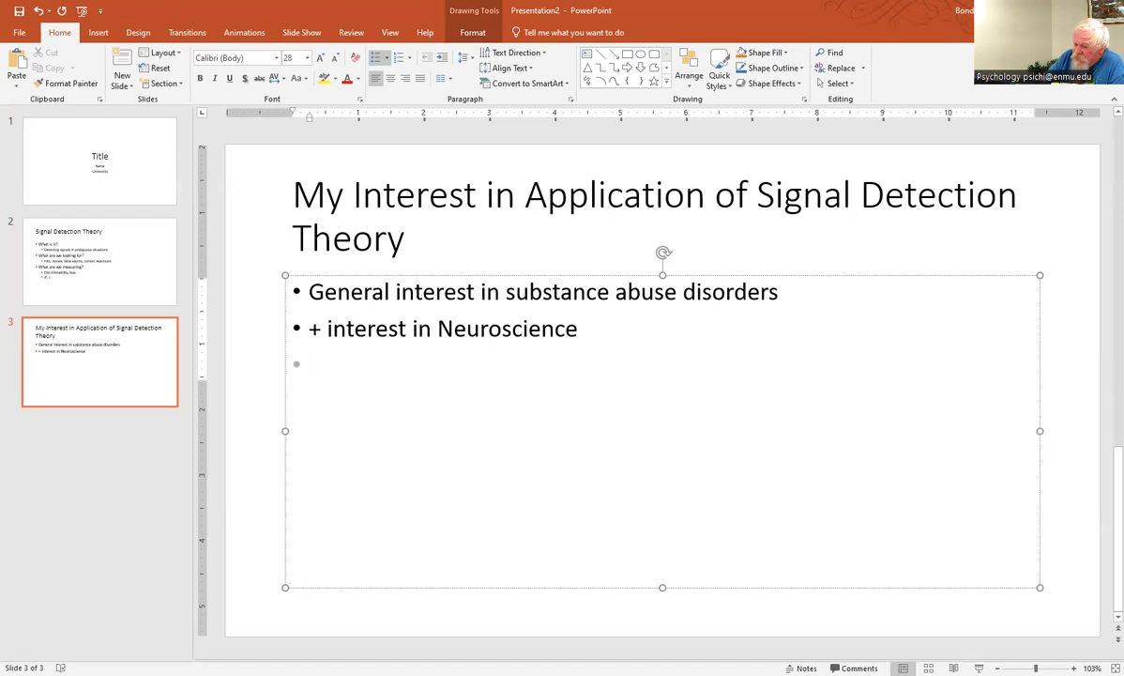
Add bullets 'Brains that are normal (not a signal)' and 'Brains that are cocaine-addicted (signal)'
{"action": "left_click", "coordinate": [319, 364]}
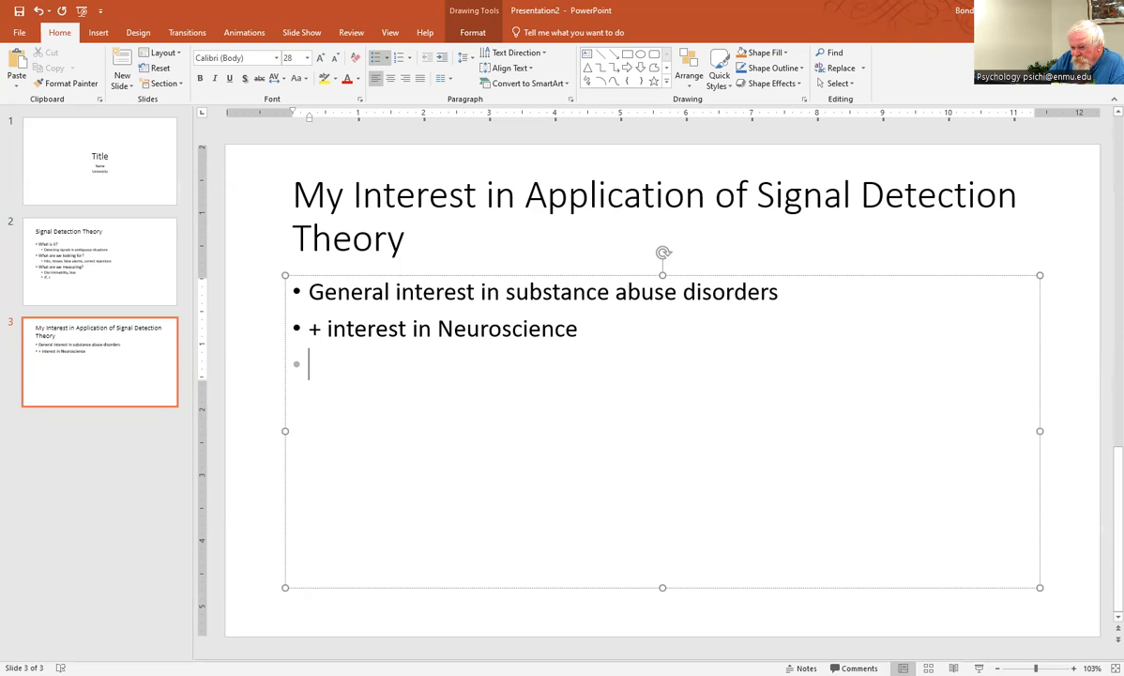
{"action": "type", "text": "Brains that"}
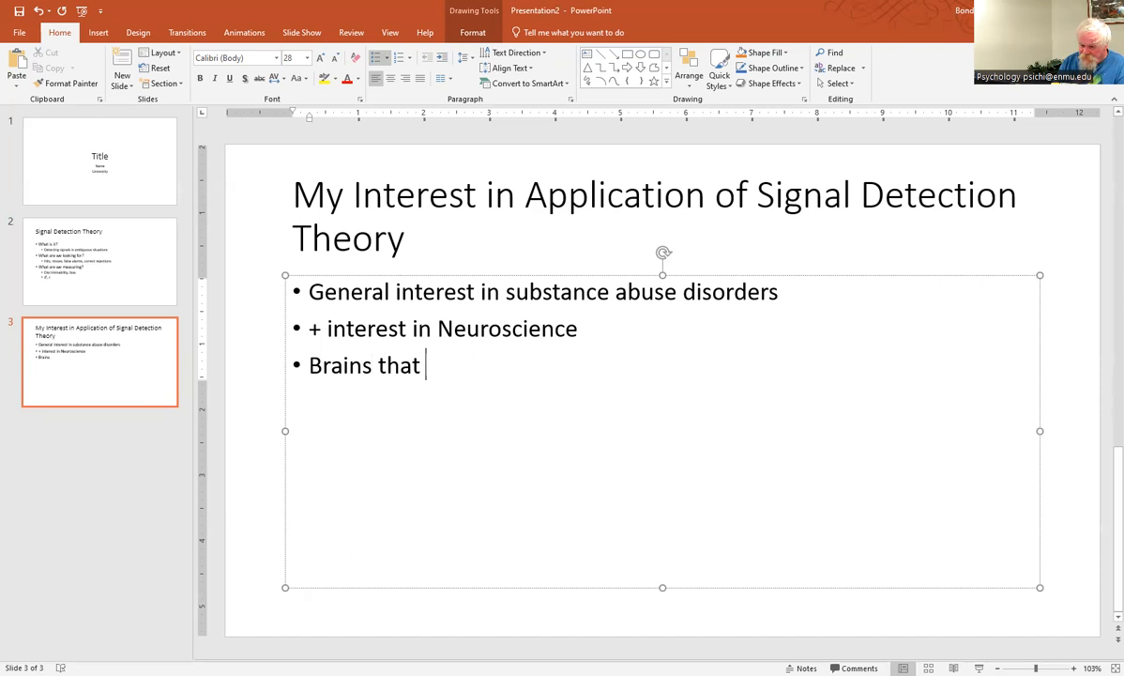
{"action": "type", "text": "are normal"}
{"action": "type", "text": "Brains"}
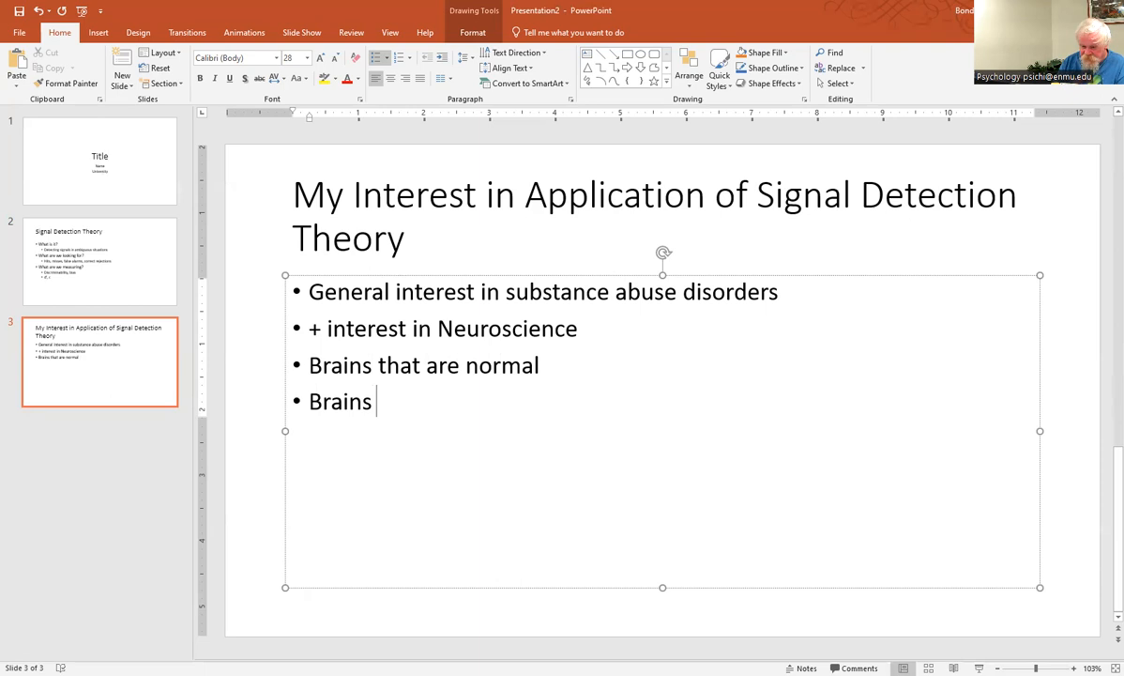
{"action": "type", "text": "that are"}
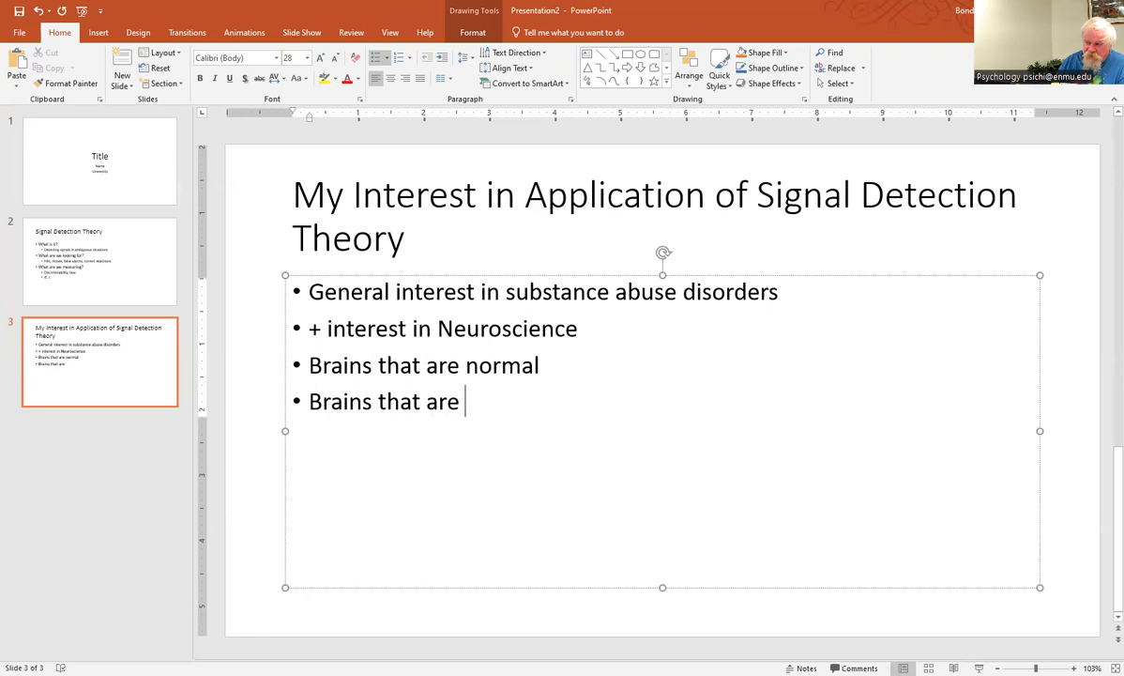
{"action": "type", "text": "cocaine-addicted"}
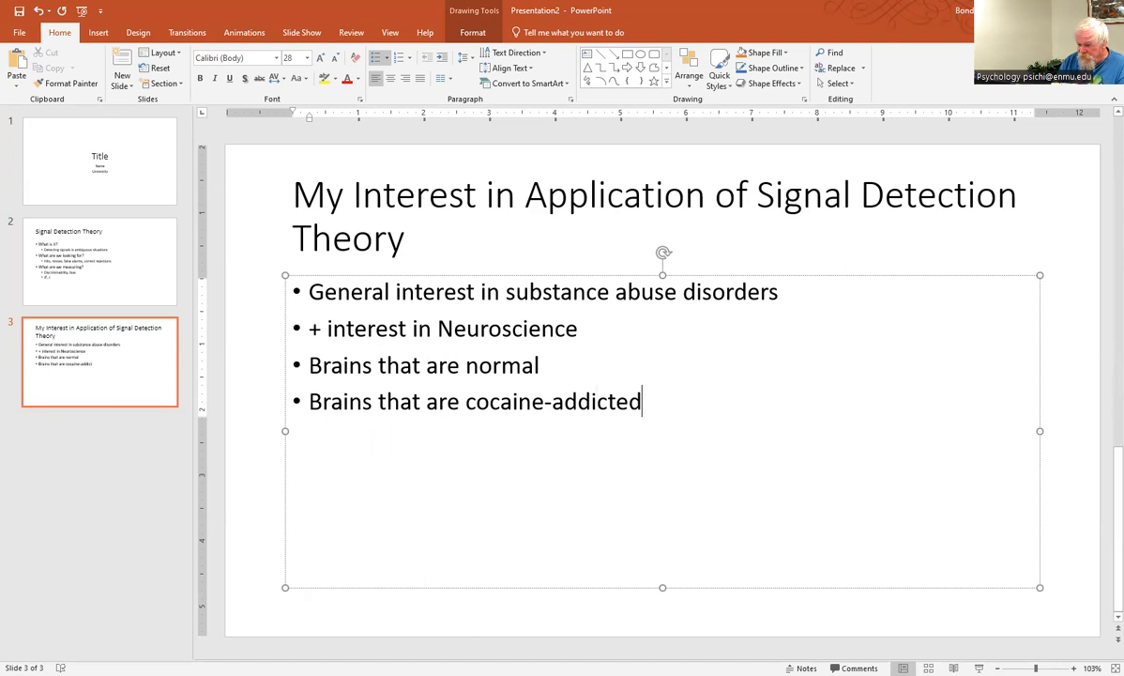
{"action": "type", "text": "("}
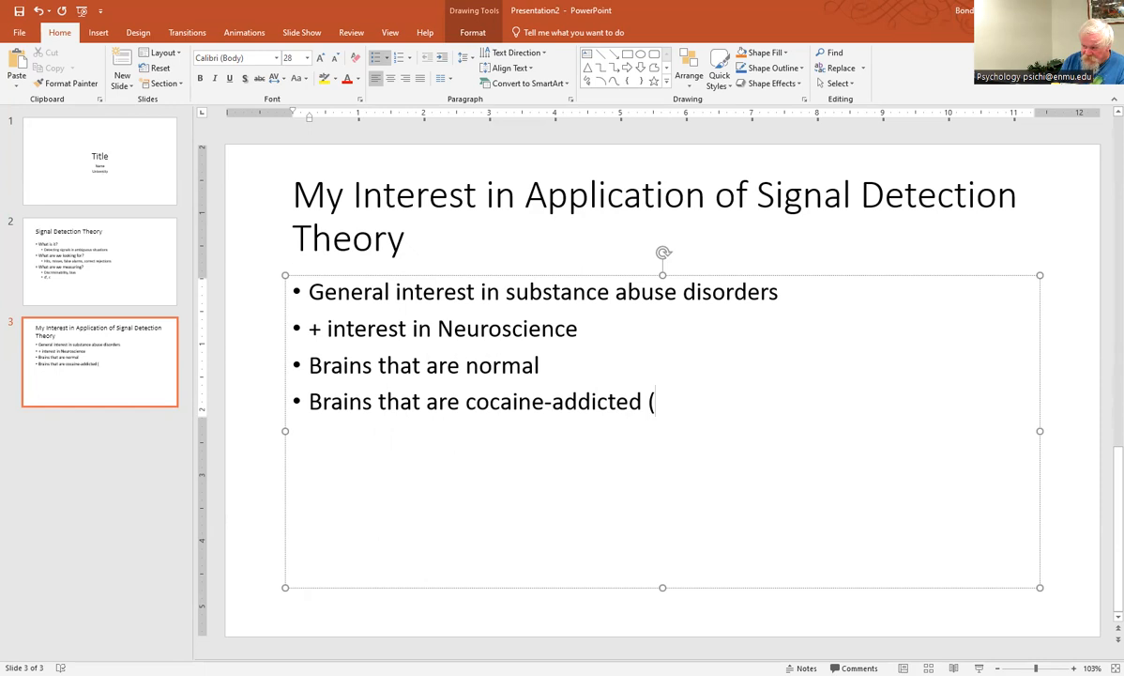
{"action": "type", "text": "signal)"}
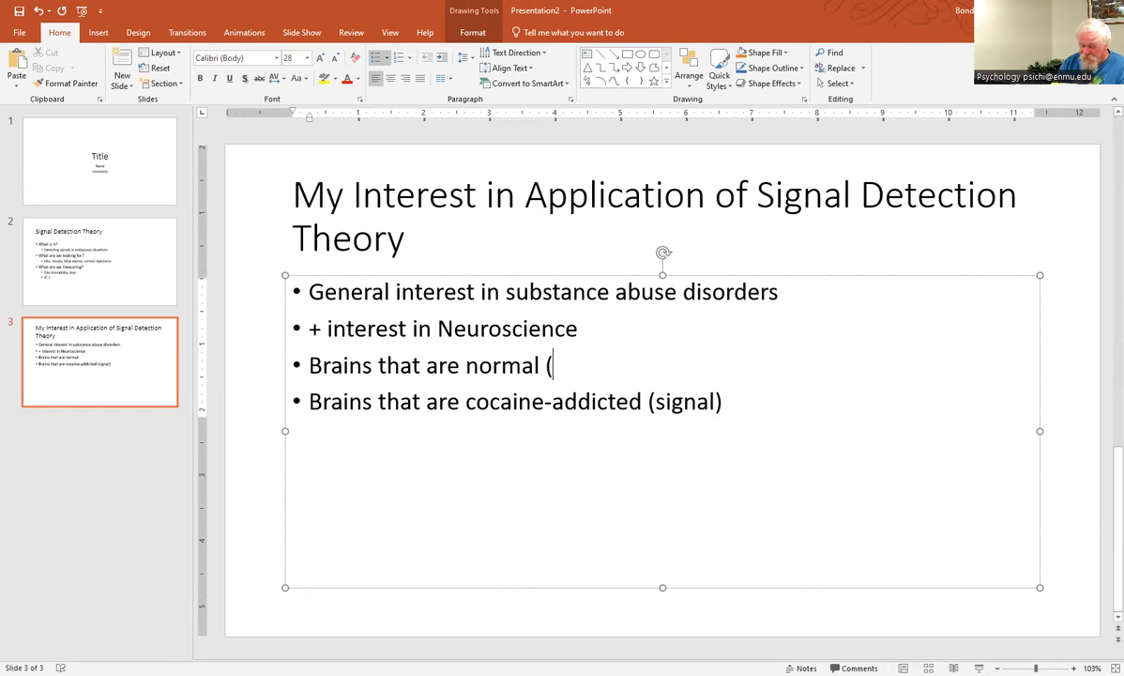
{"action": "type", "text": "not a signal)"}
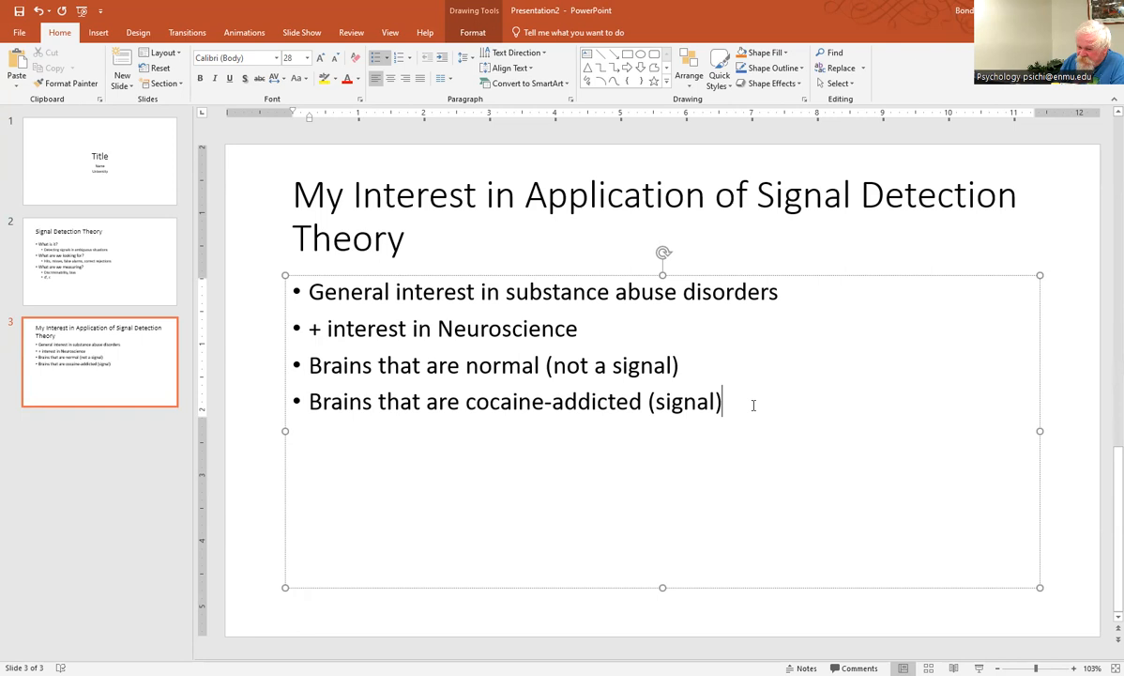
{"action": "left_click", "coordinate": [99, 260]}
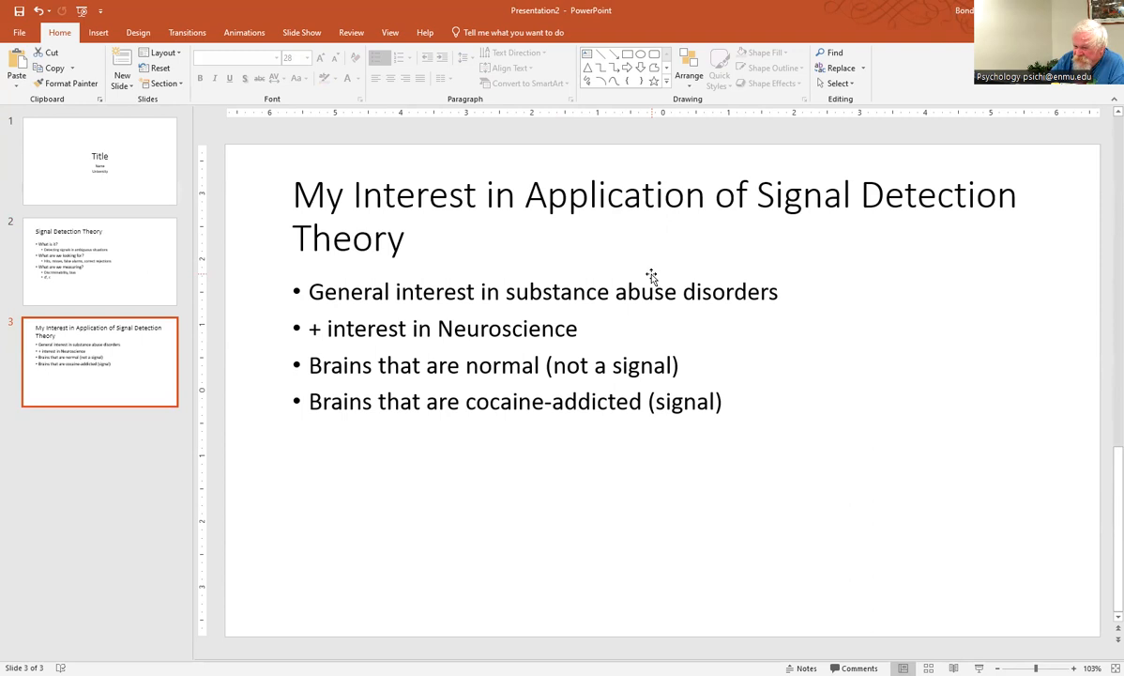
Rewrap the interest slide's title after 'Application of' and review slides 2 and 3
{"action": "left_click", "coordinate": [653, 215]}
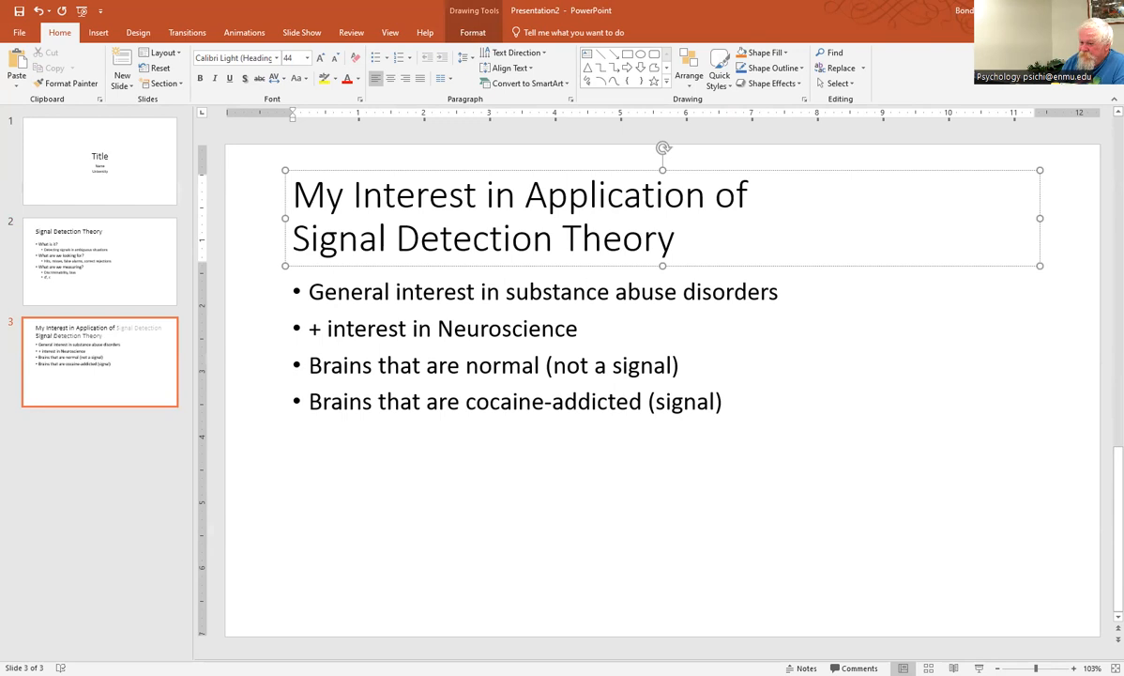
{"action": "left_click", "coordinate": [253, 223]}
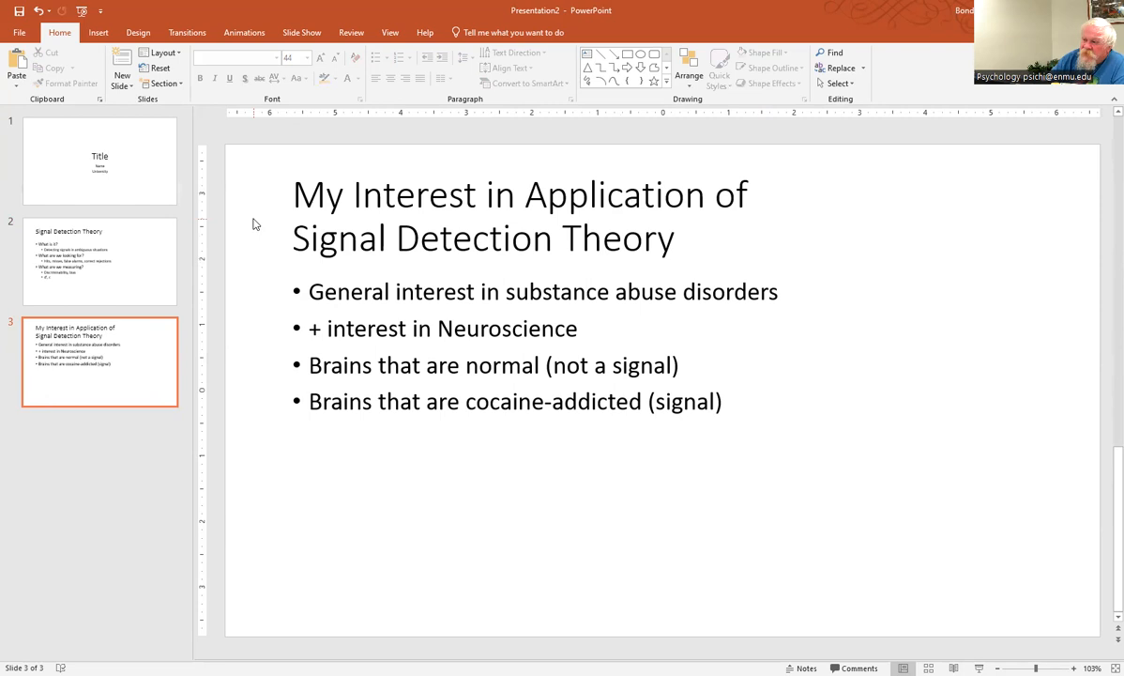
{"action": "mouse_move", "coordinate": [146, 266]}
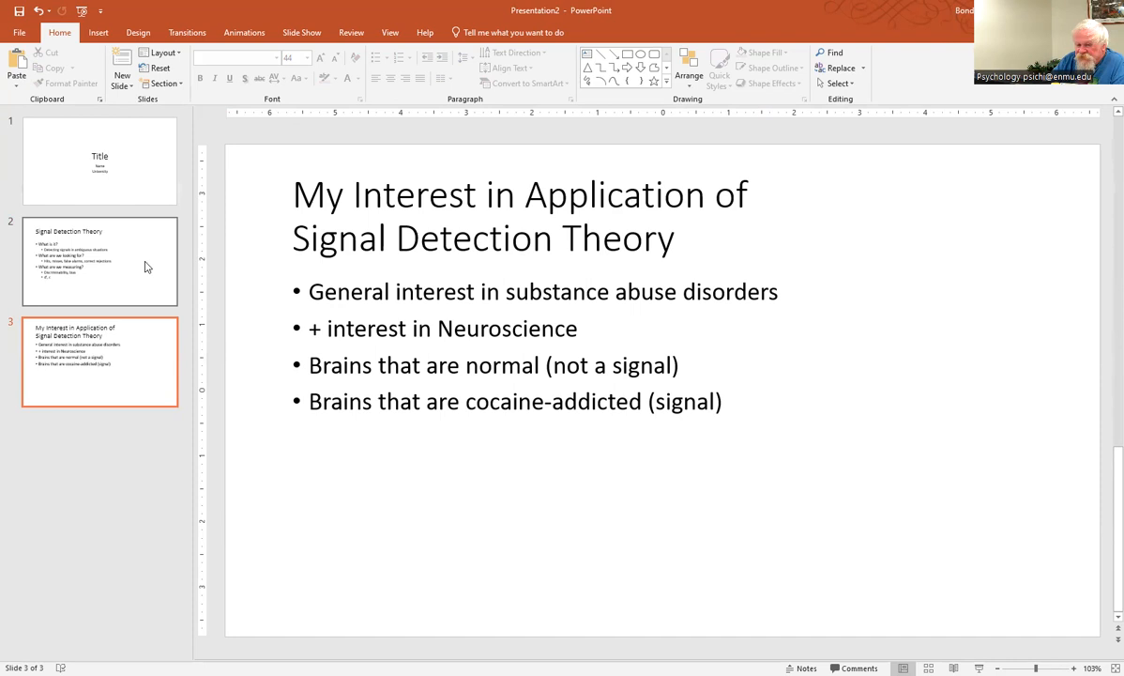
{"action": "left_click", "coordinate": [99, 260]}
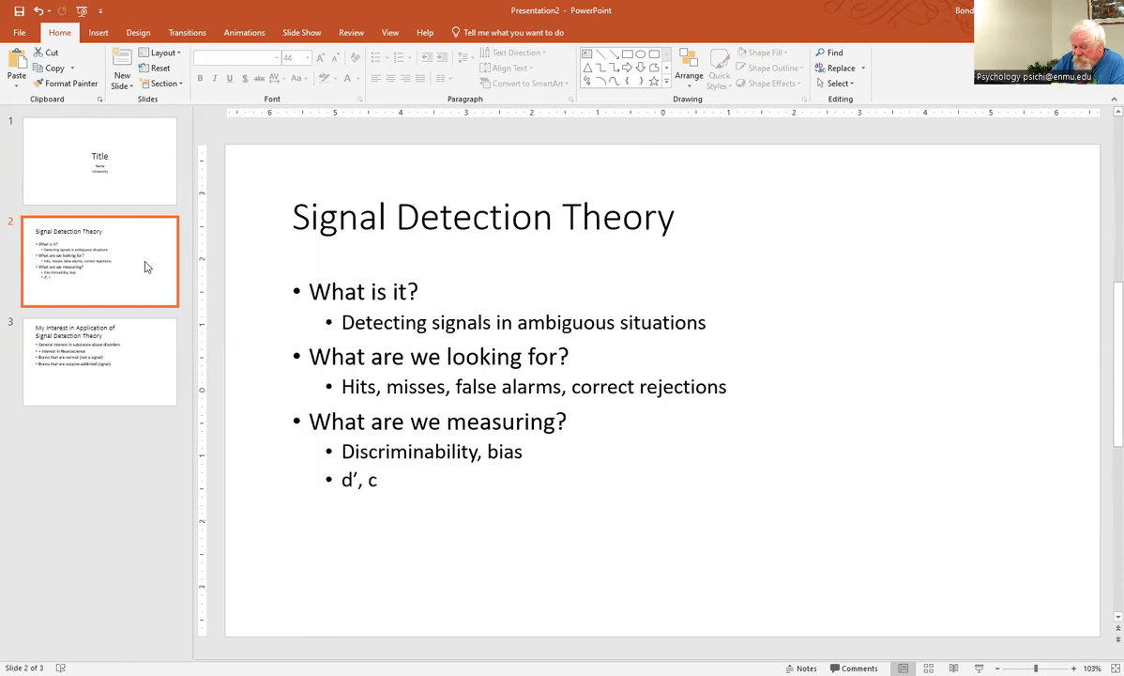
{"action": "left_click", "coordinate": [100, 360]}
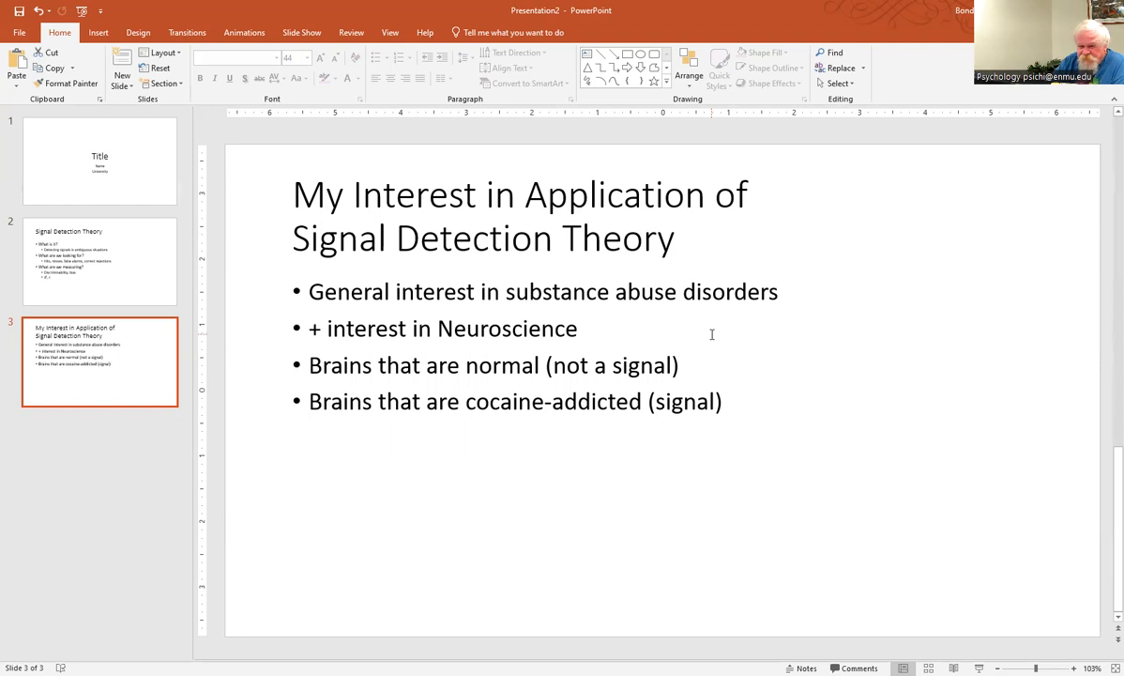
{"action": "mouse_move", "coordinate": [120, 60]}
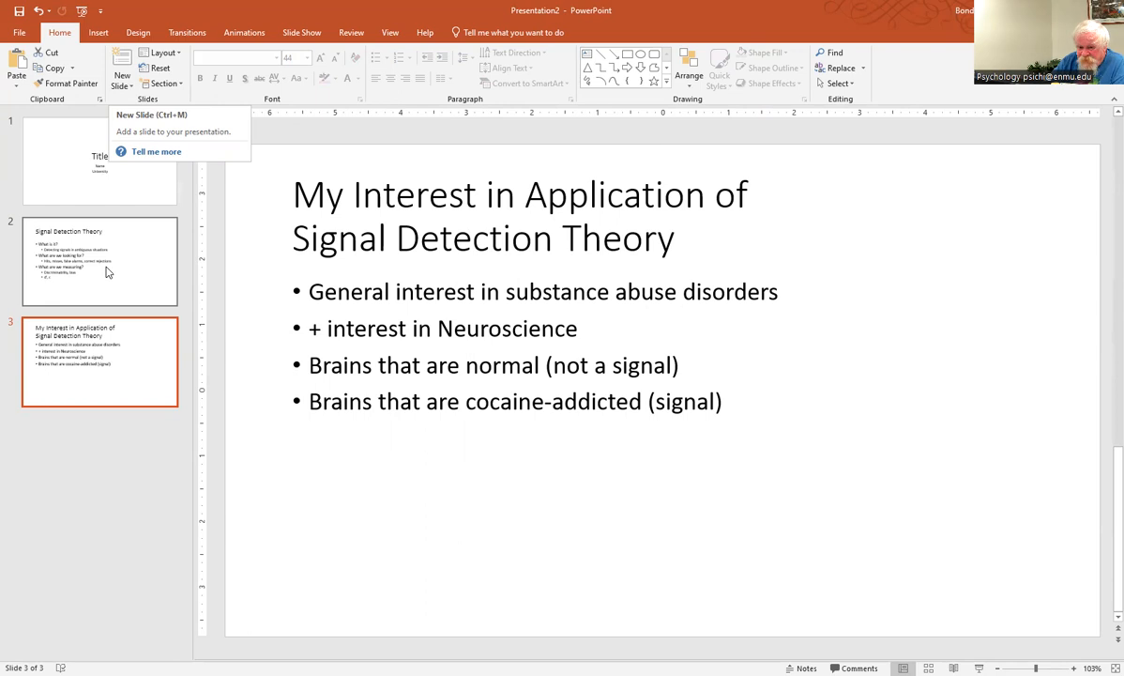
{"action": "left_click", "coordinate": [99, 261]}
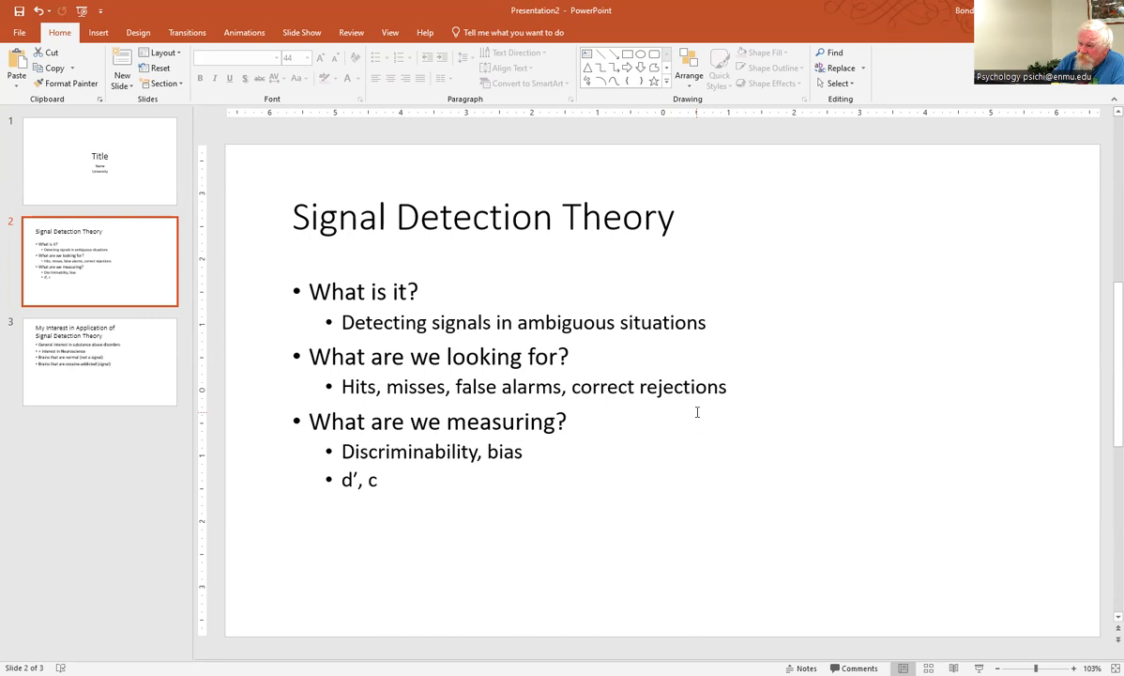
{"action": "mouse_move", "coordinate": [146, 352]}
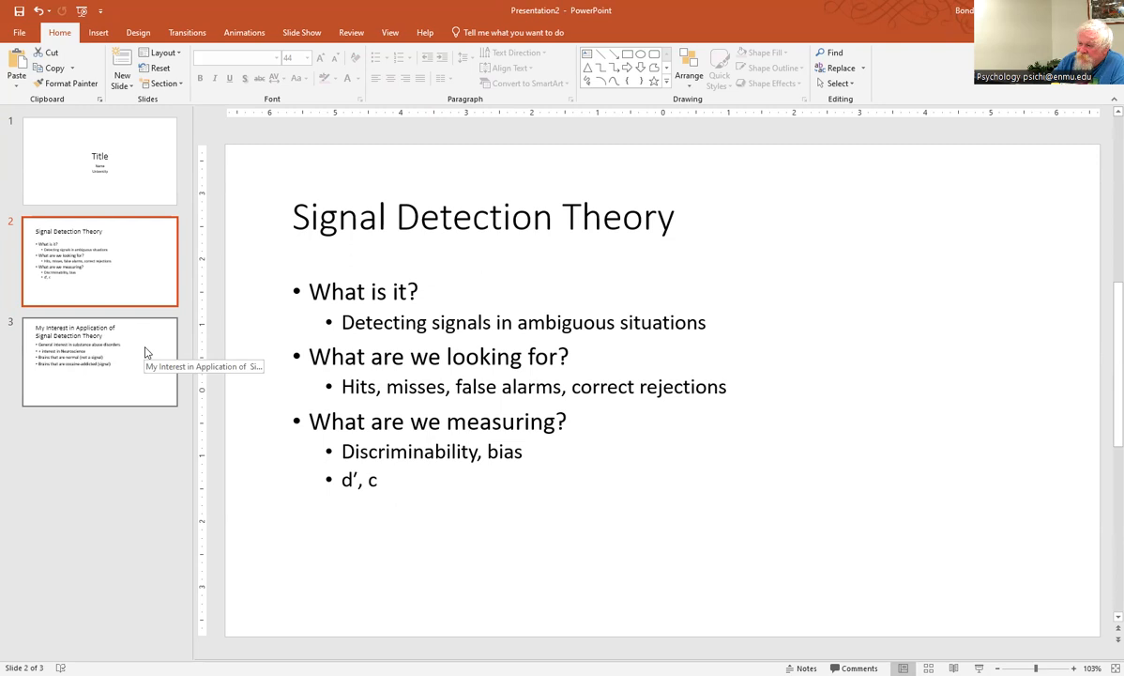
{"action": "left_click", "coordinate": [99, 360]}
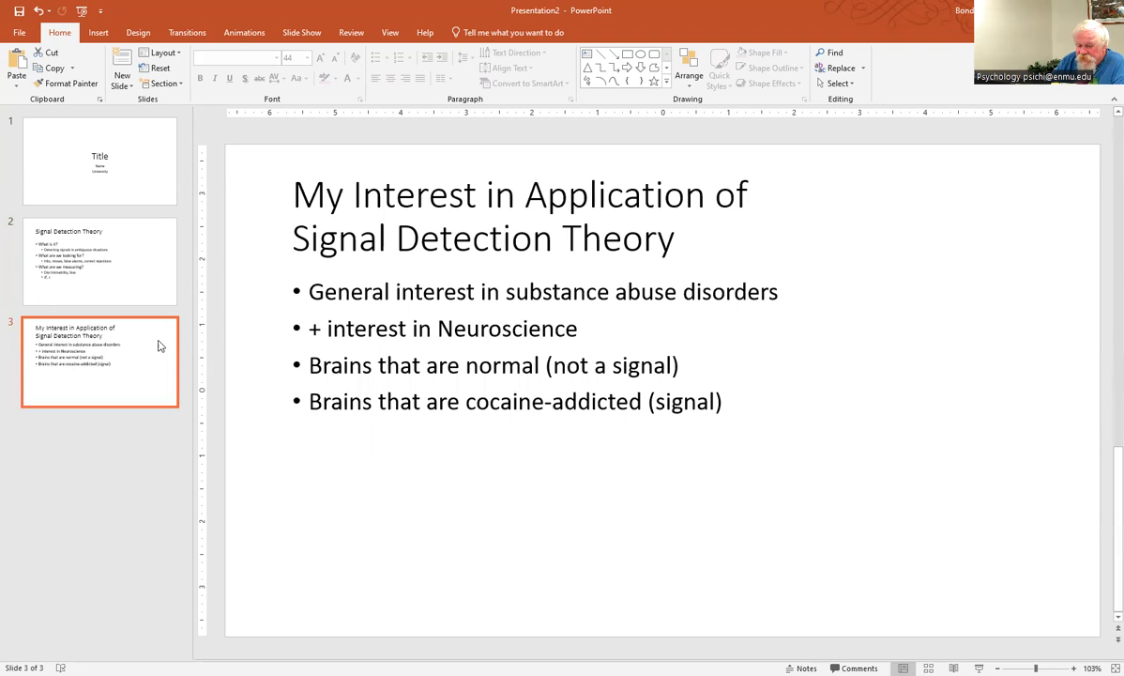
Add a fourth slide titled 'Method' with an empty bullet area
{"action": "left_click", "coordinate": [122, 67]}
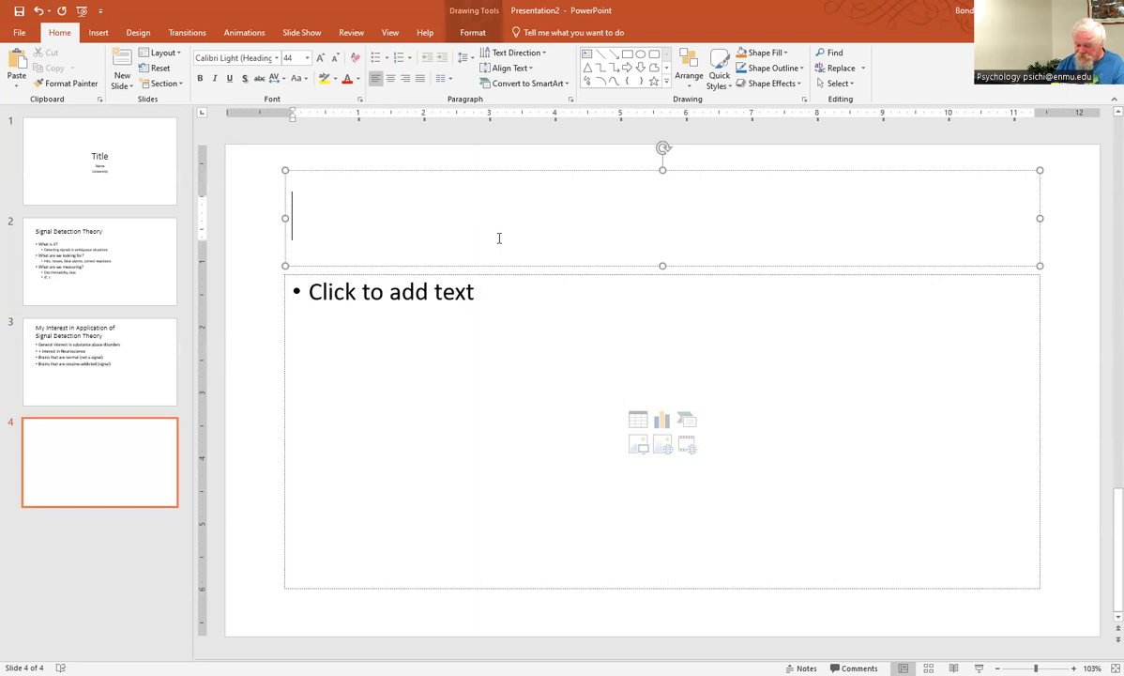
{"action": "type", "text": "Method"}
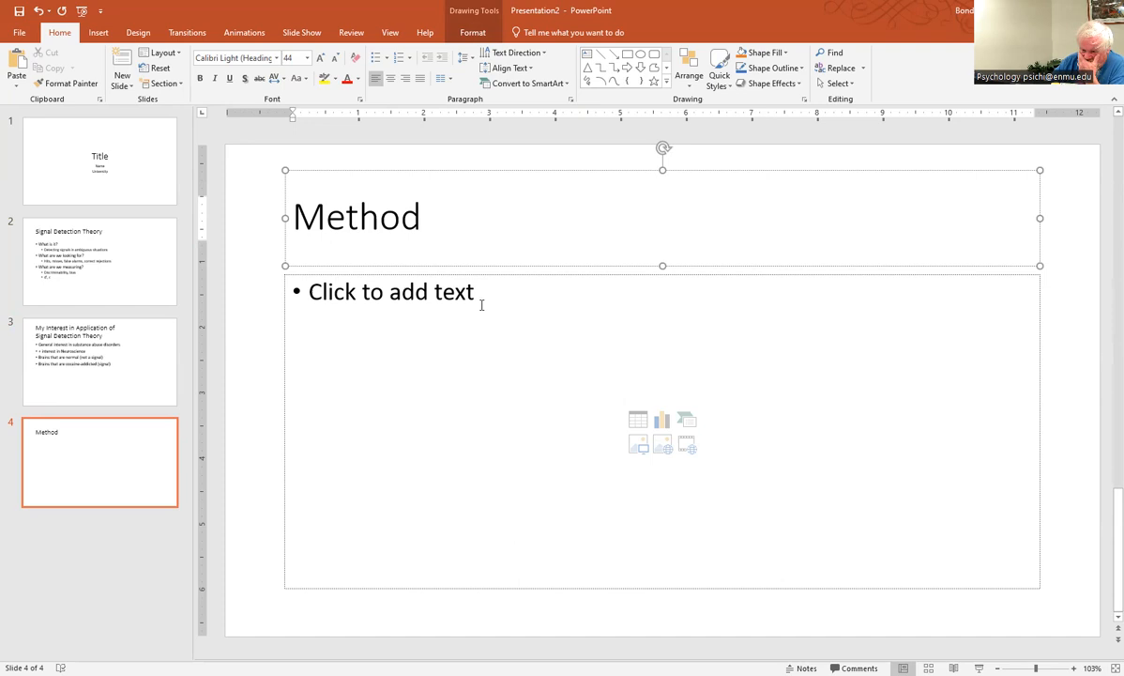
{"action": "left_click", "coordinate": [481, 304]}
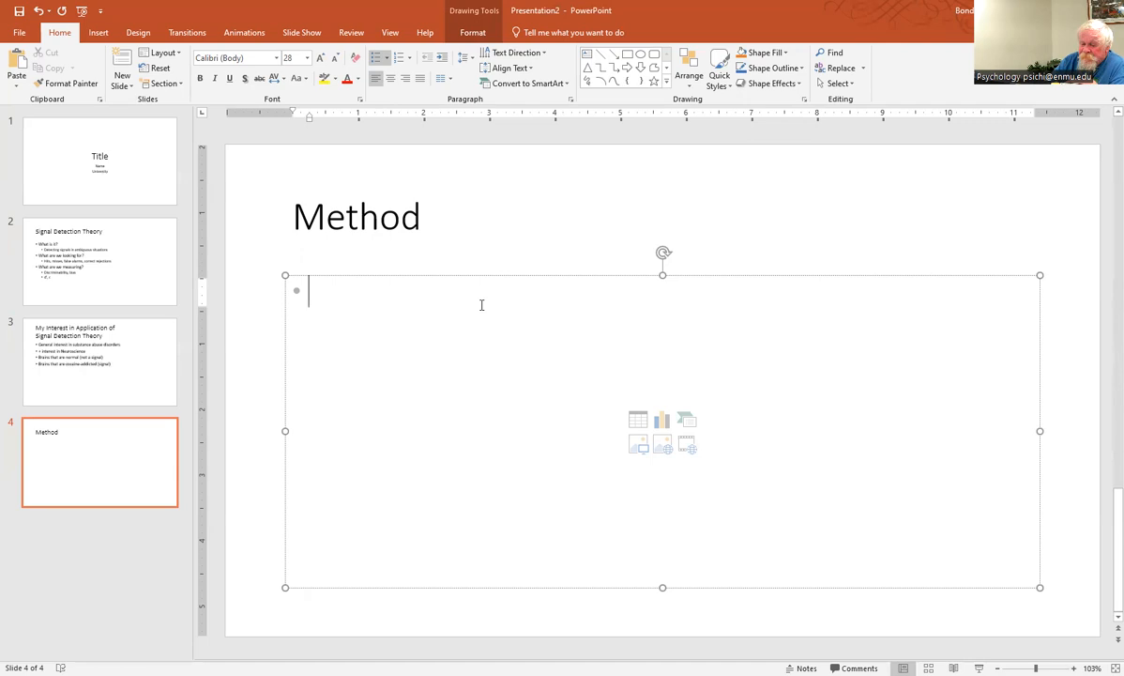
{"action": "mouse_move", "coordinate": [492, 277]}
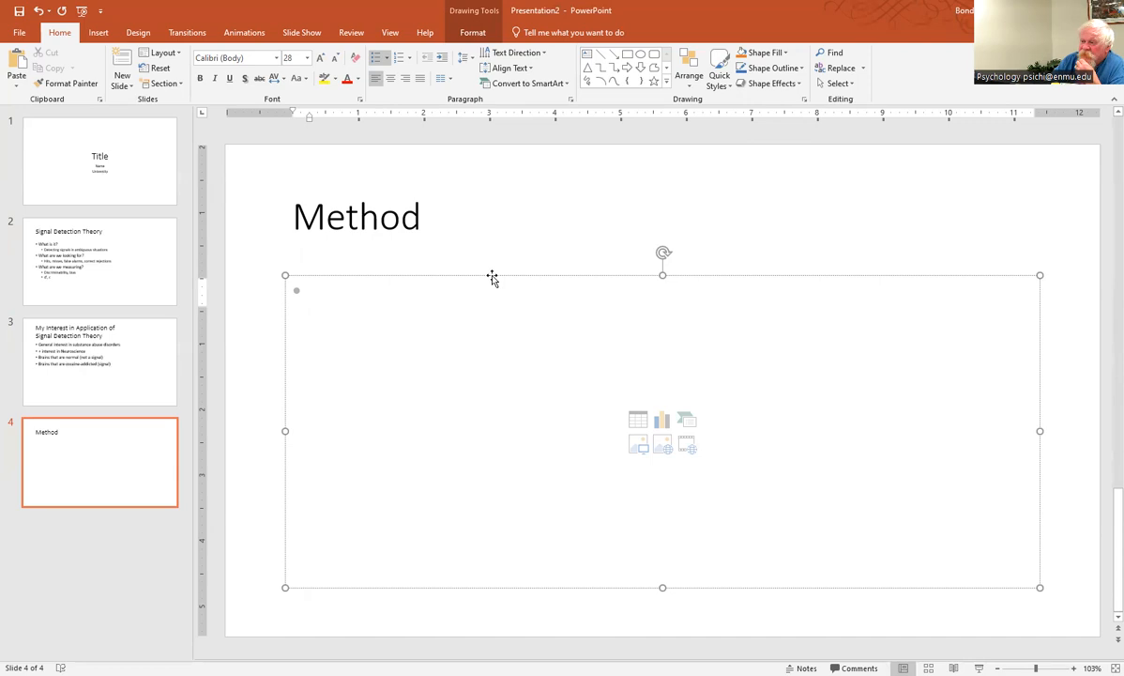
{"action": "left_click", "coordinate": [309, 291]}
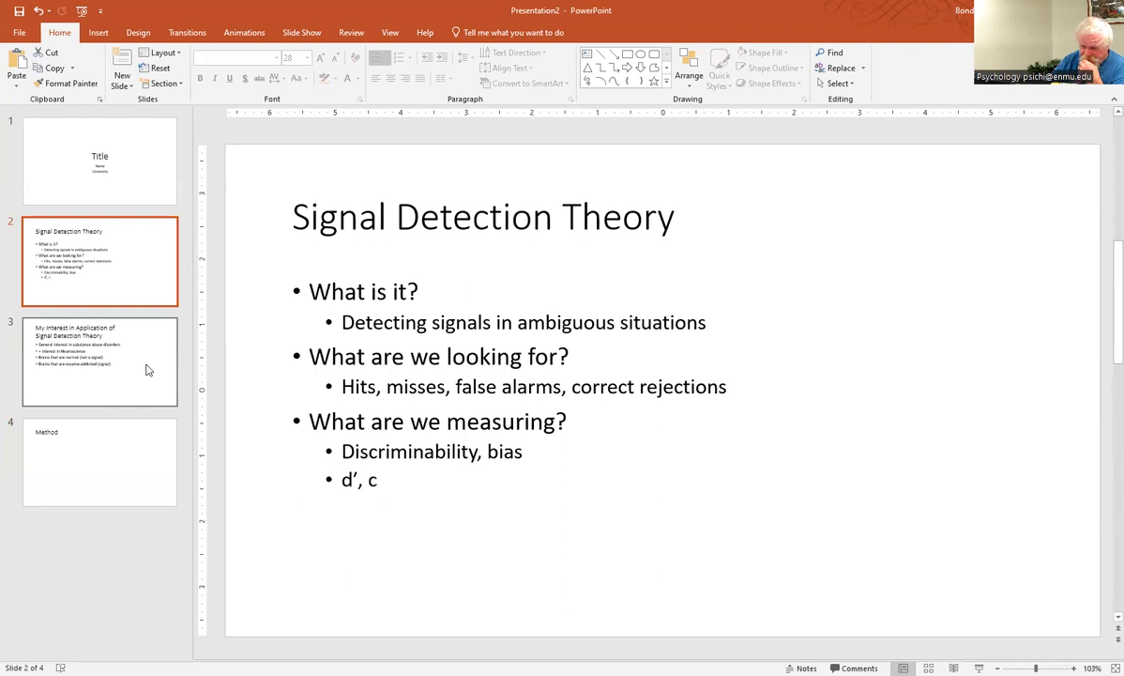
Place the cursor in the Method slide's empty content placeholder to start bullets
{"action": "left_click", "coordinate": [99, 462]}
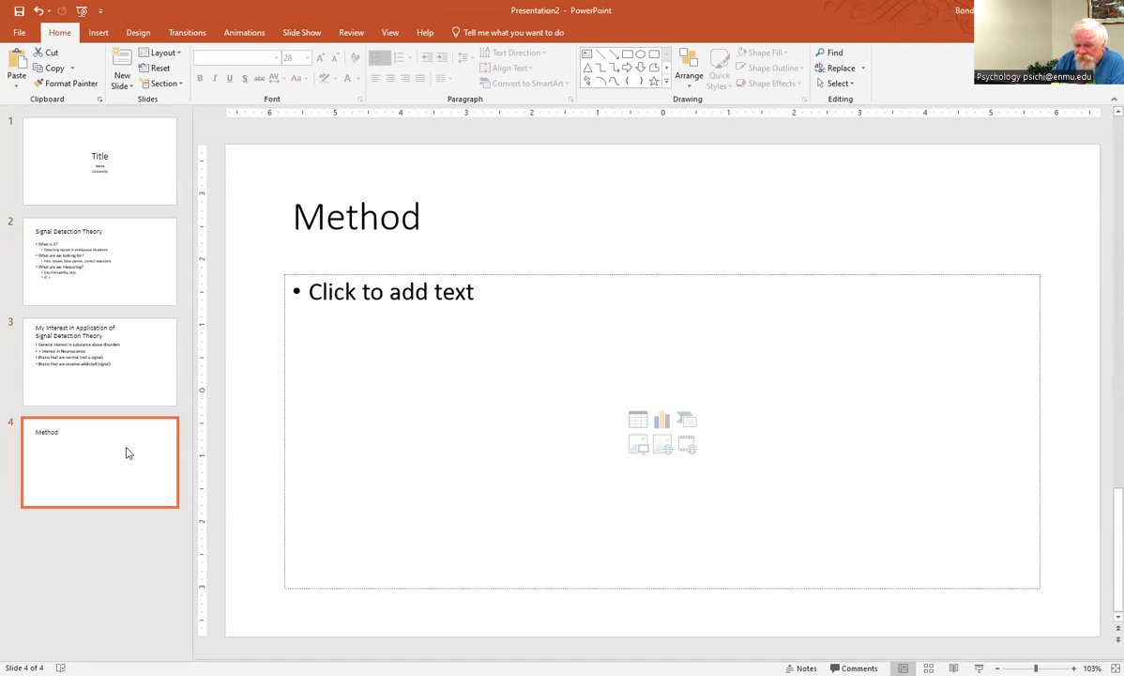
{"action": "mouse_move", "coordinate": [443, 354]}
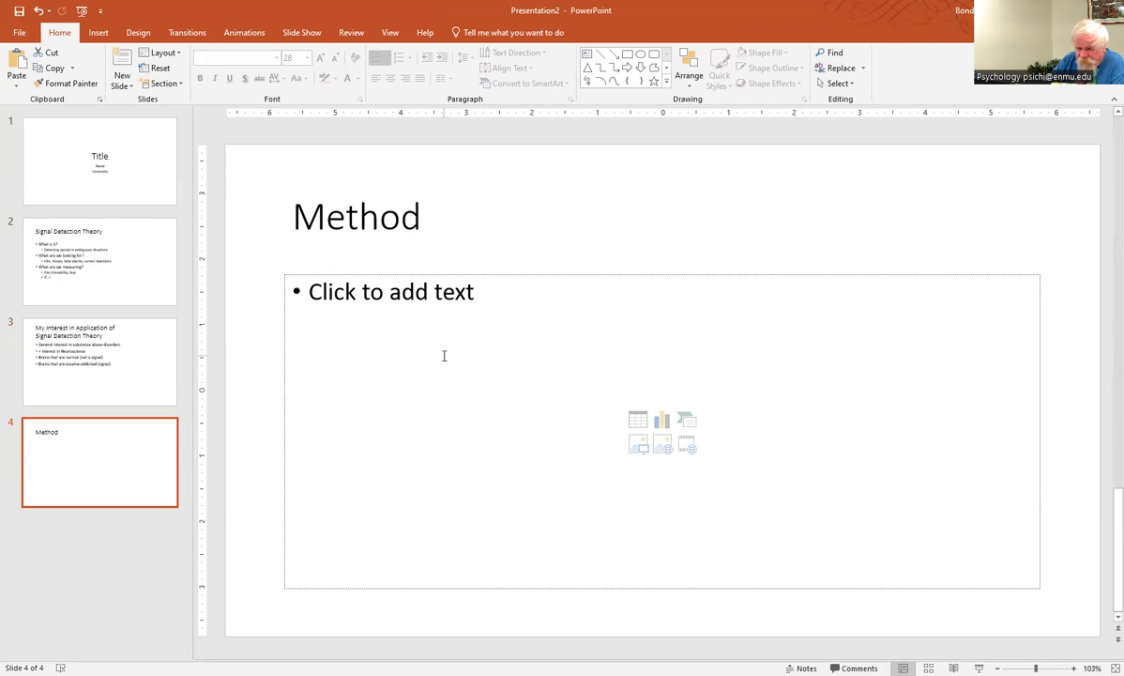
{"action": "left_click", "coordinate": [443, 356]}
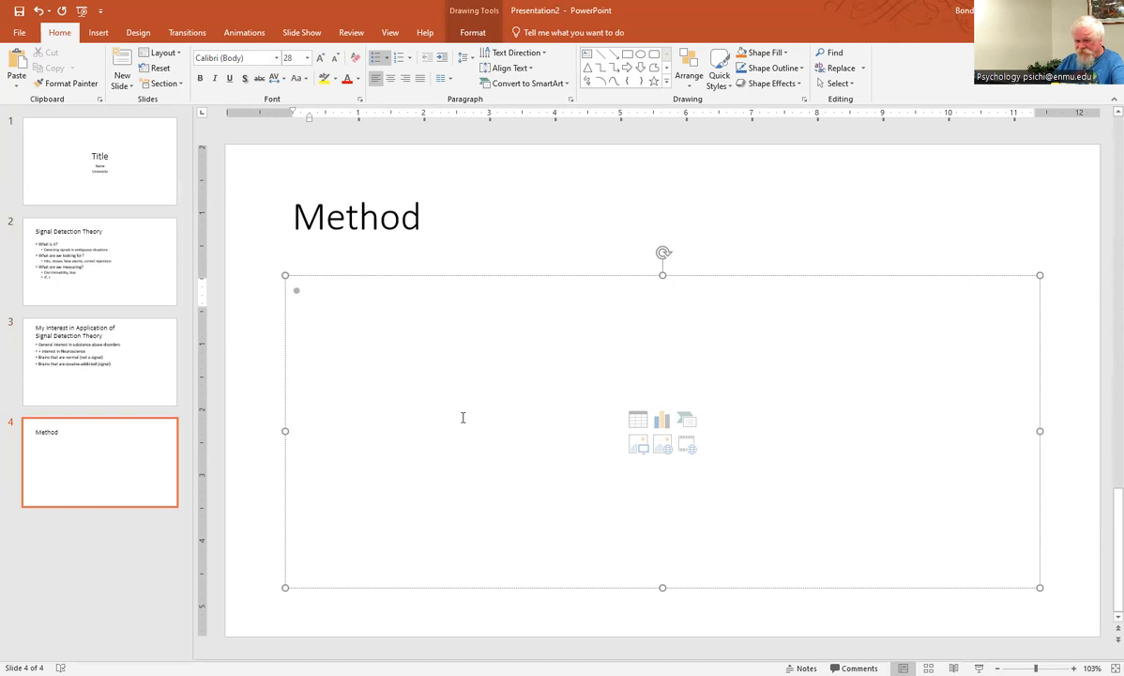
Write bullets: 30 participants; 10 men, 20 women; virtual; recruiting method; age 18-60 (M = 32, SD = 4.8)
{"action": "type", "text": "30 participat"}
{"action": "type", "text": "10 men, 20 women"}
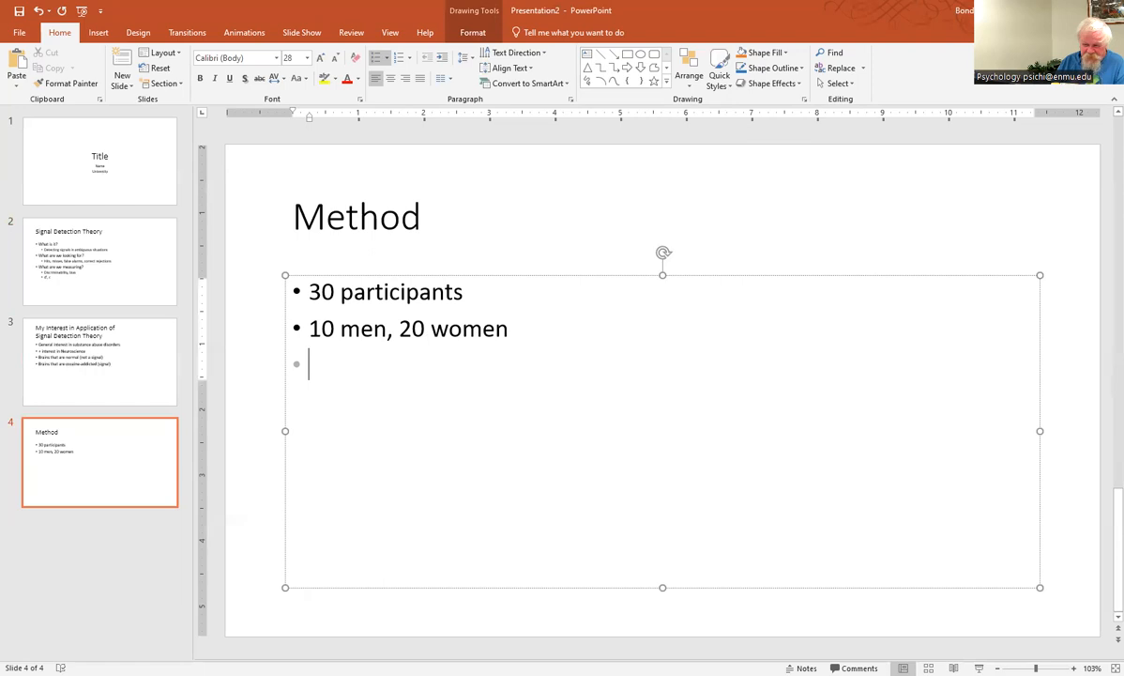
{"action": "type", "text": "participated virtually"}
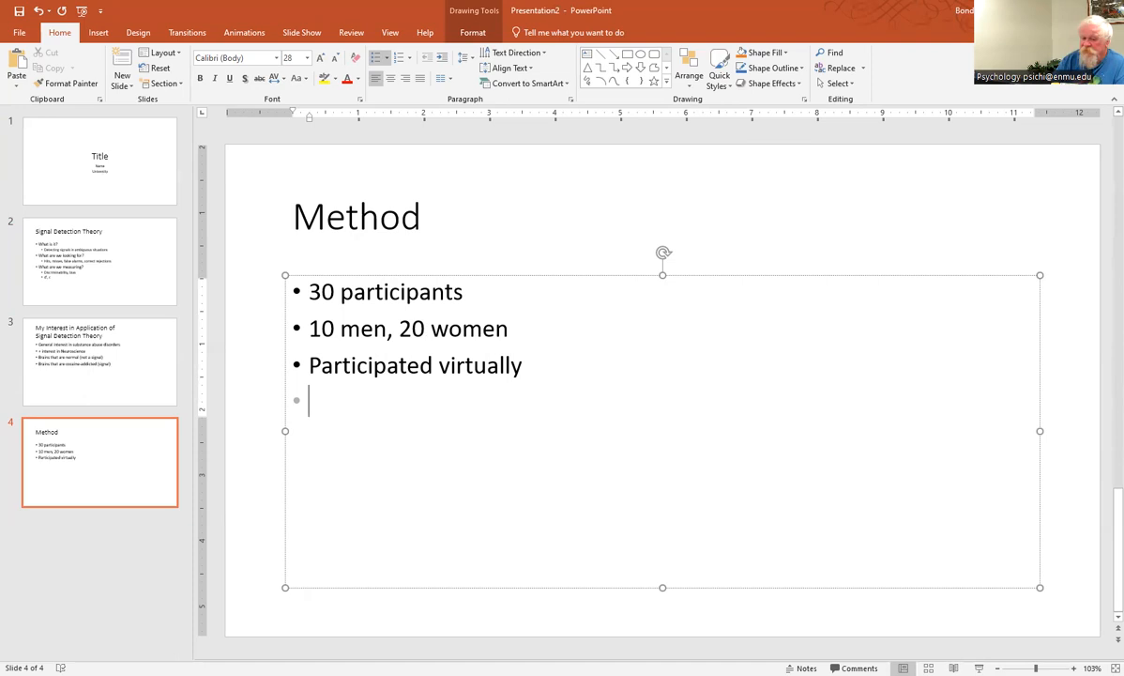
{"action": "type", "text": "Recruiting method"}
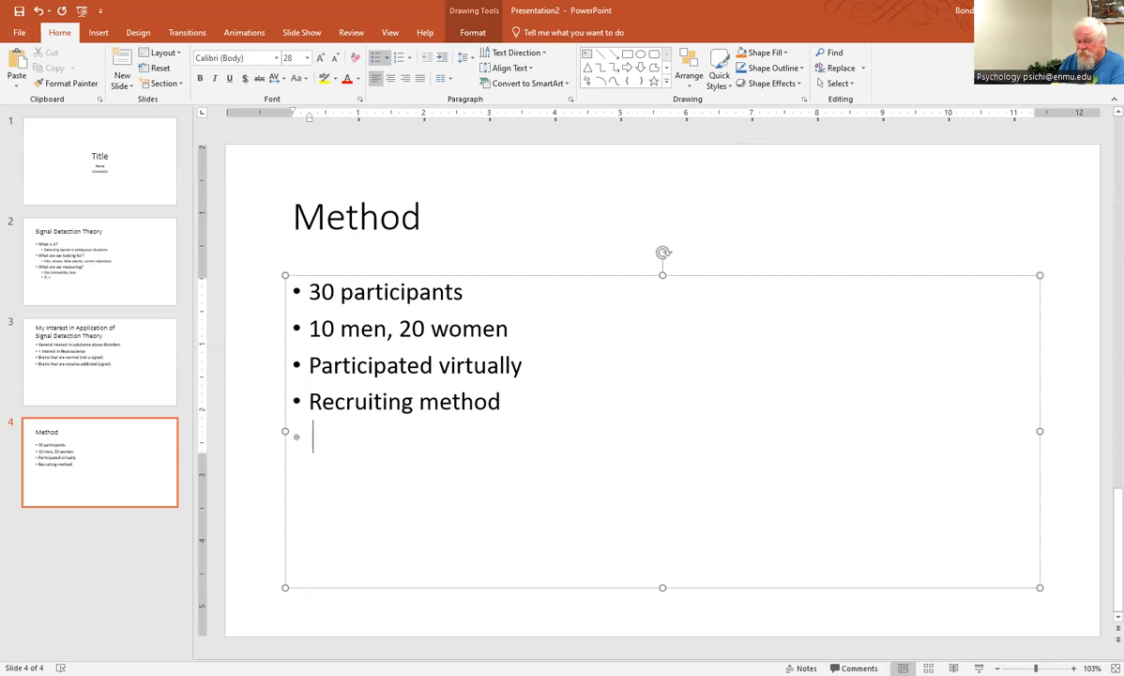
{"action": "type", "text": "A"}
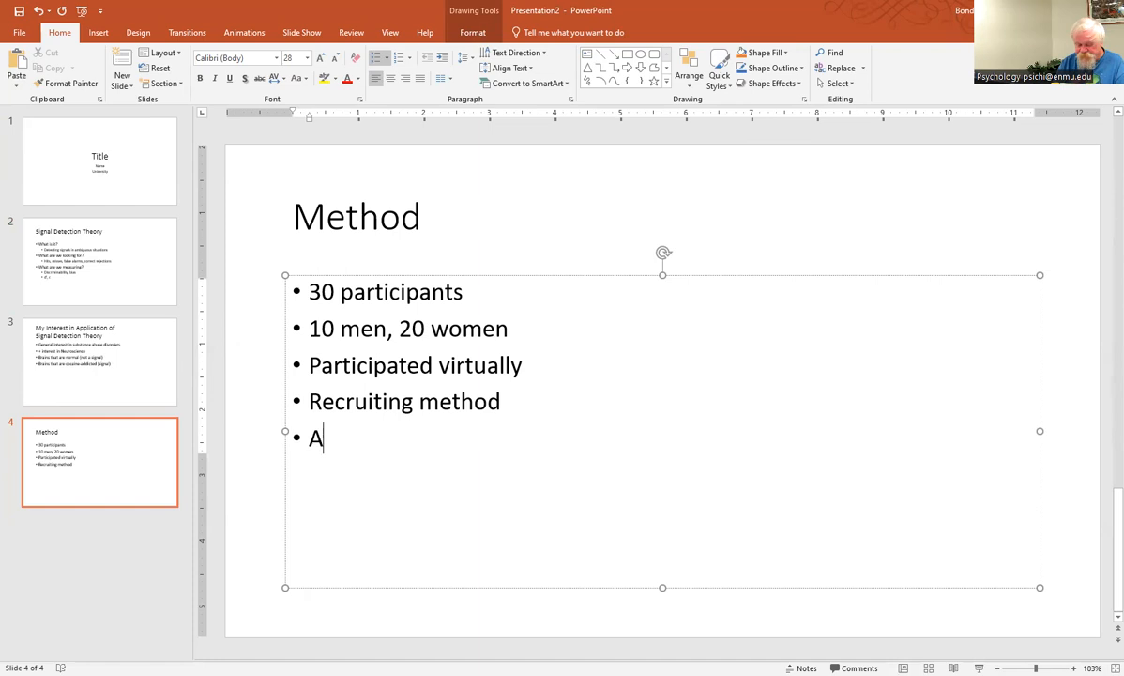
{"action": "type", "text": "ge 18-60 ("}
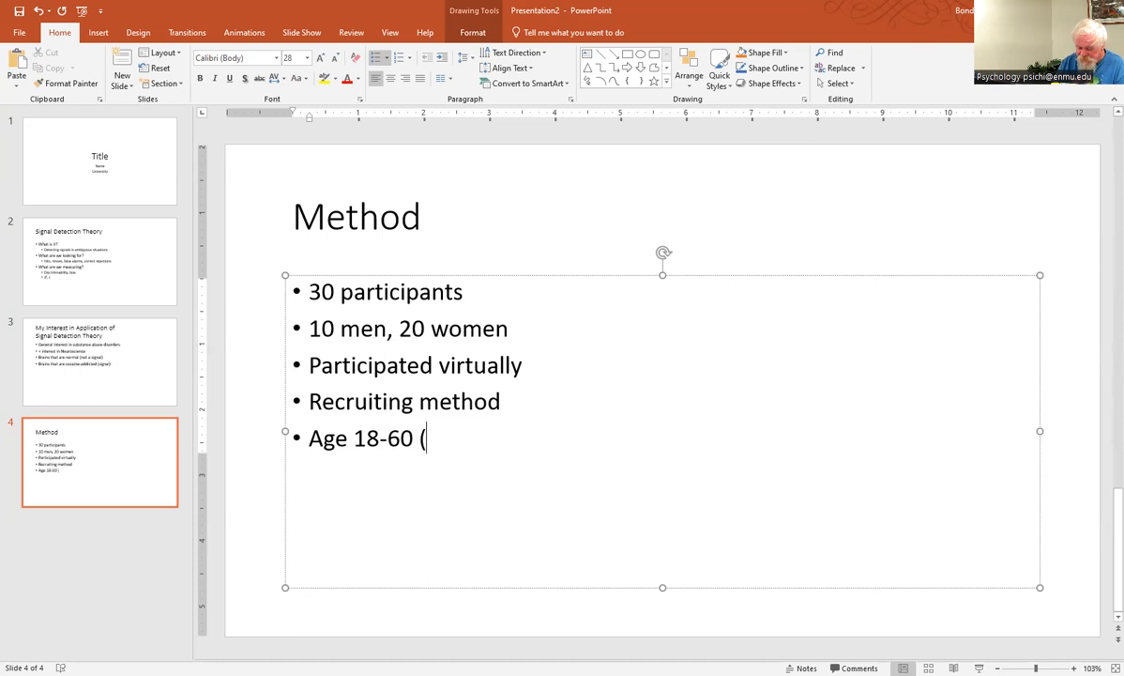
{"action": "type", "text": "M = 32, SD = 4.8"}
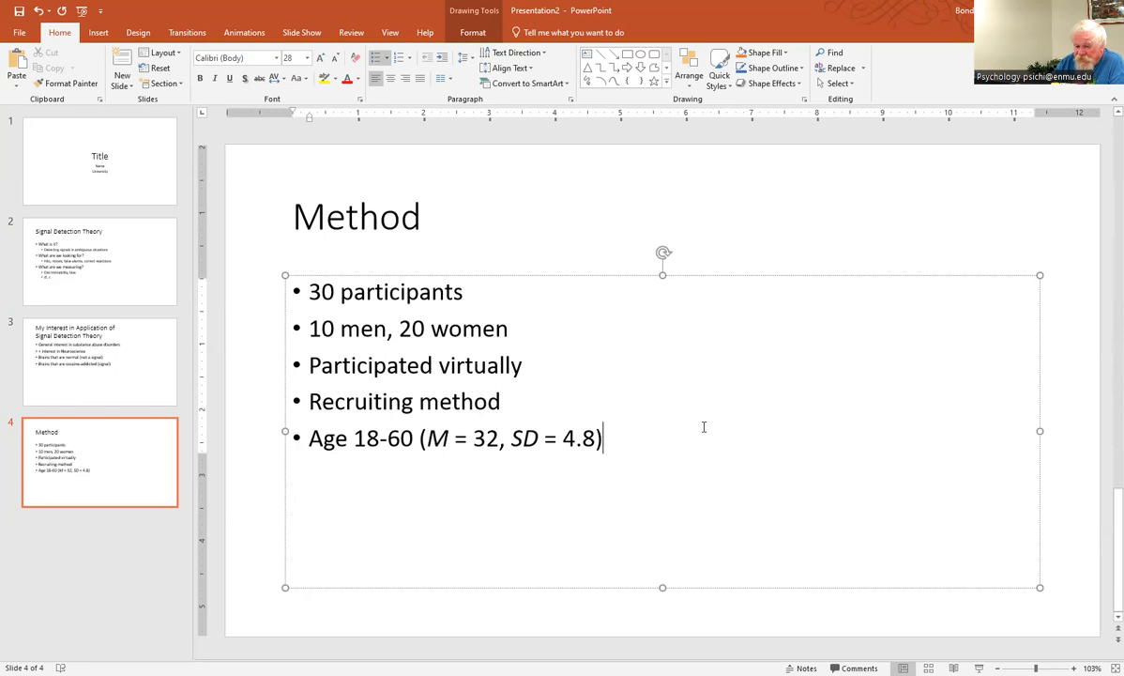
Insert a new fifth slide and title it 'Stimuli'
{"action": "left_click", "coordinate": [259, 338]}
{"action": "type", "text": "Stimuli"}
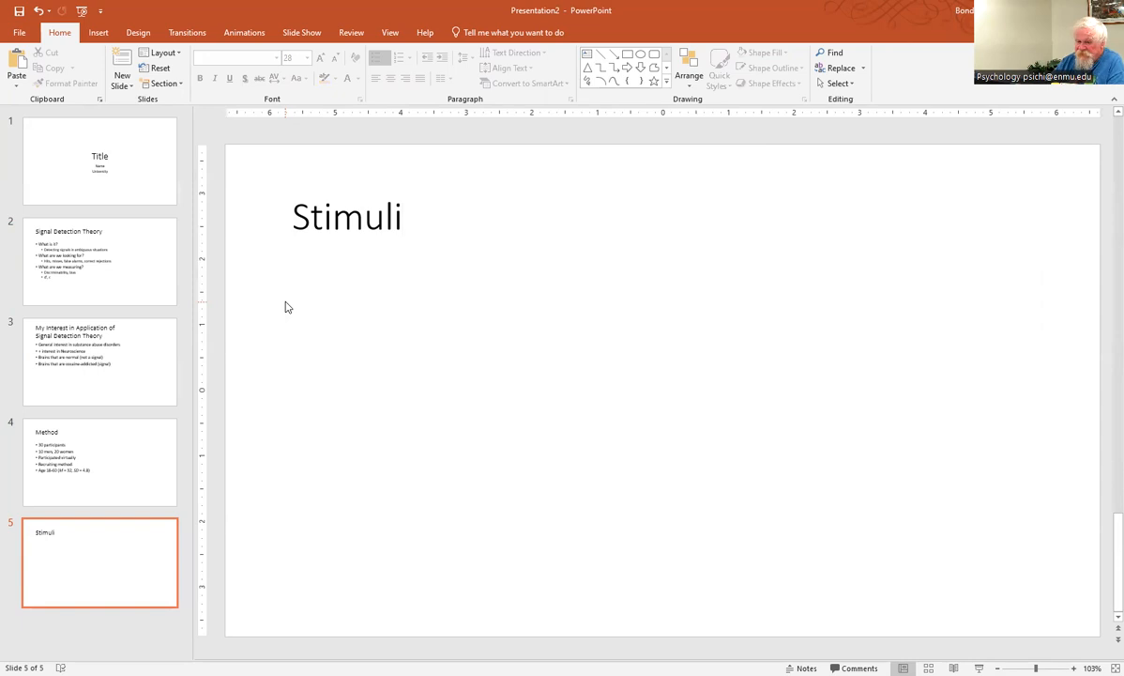
{"action": "mouse_move", "coordinate": [933, 383]}
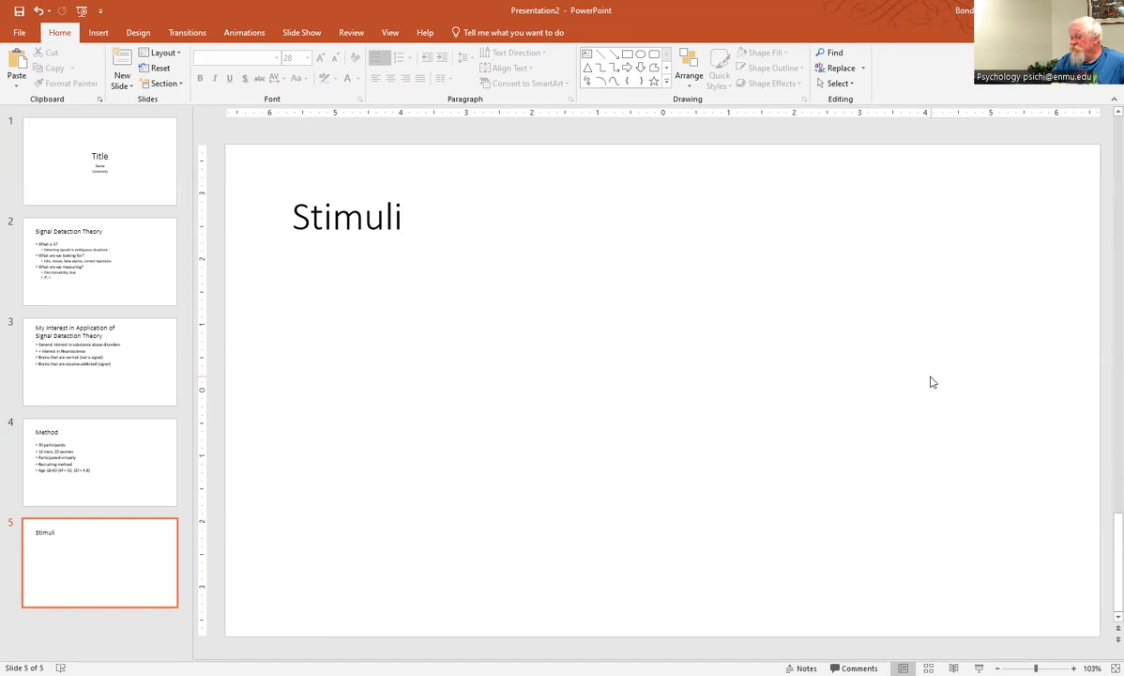
{"action": "mouse_move", "coordinate": [904, 336]}
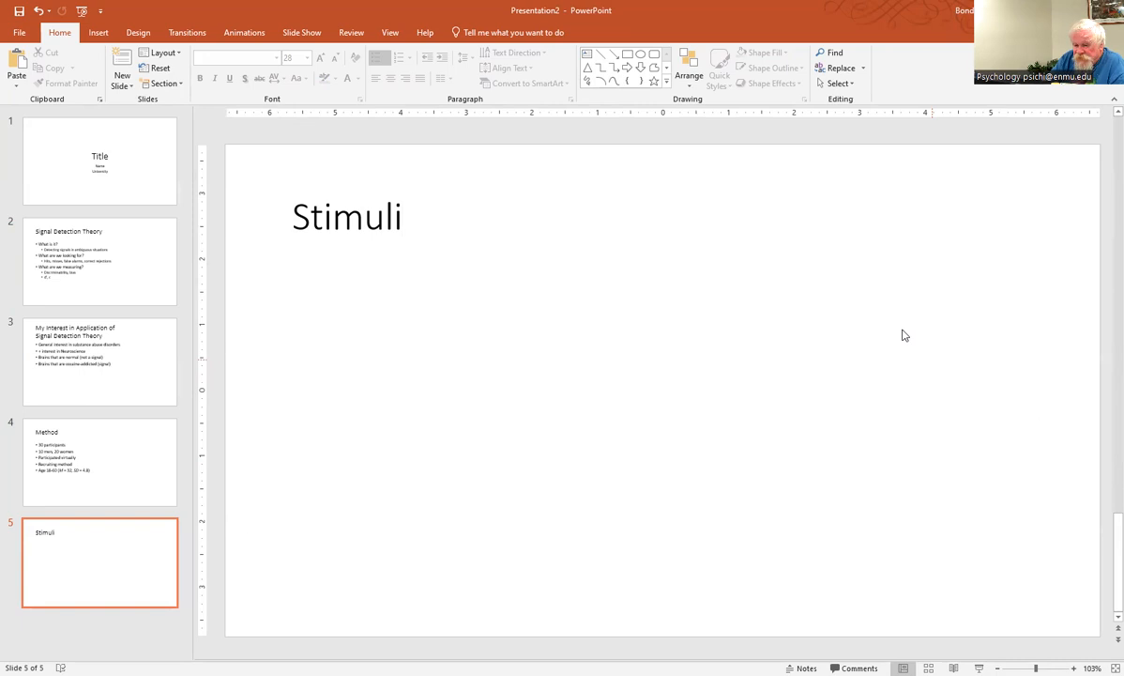
{"action": "mouse_move", "coordinate": [664, 441]}
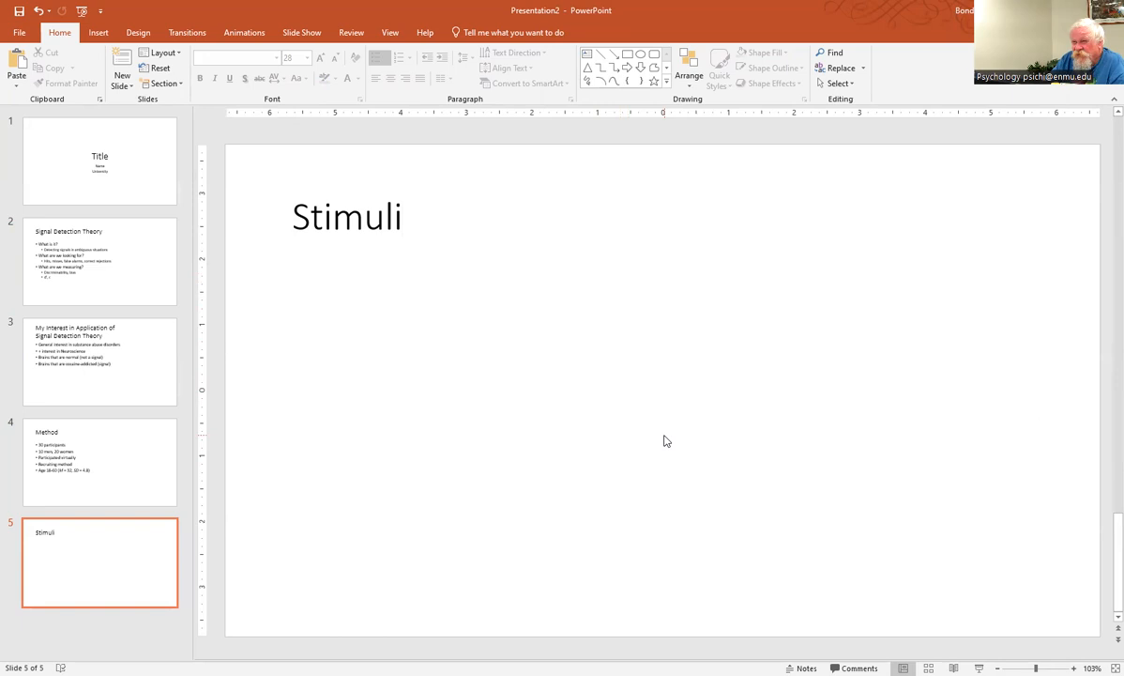
{"action": "mouse_move", "coordinate": [366, 297]}
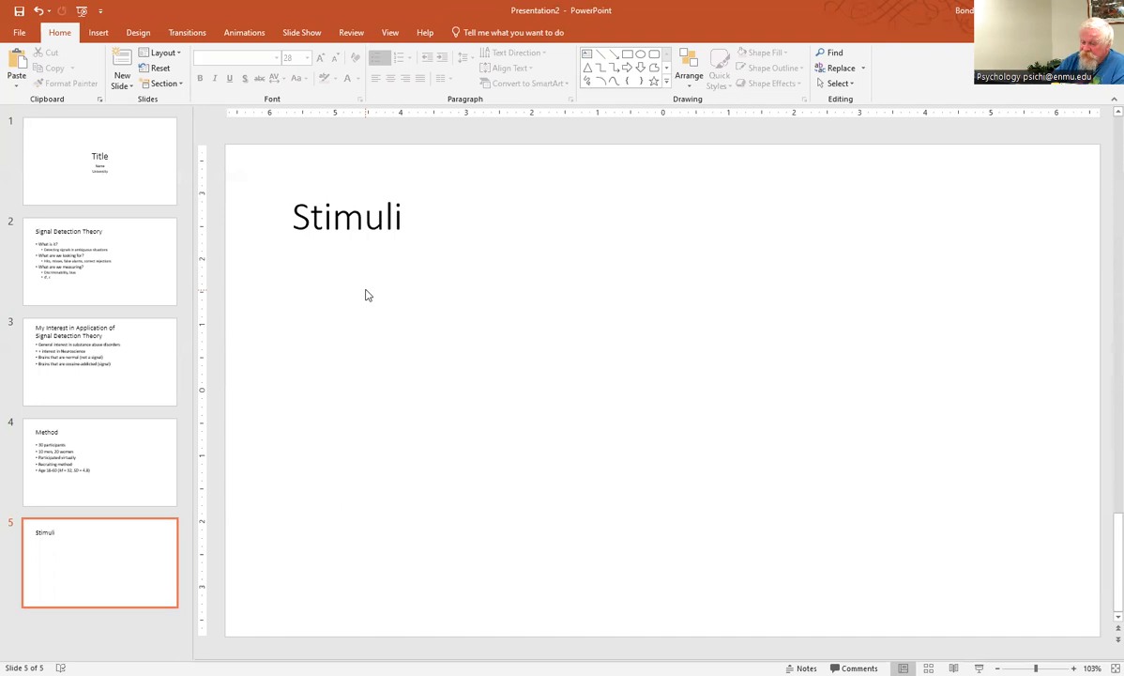
Insert a sixth slide titled 'Results' with bullets 'D prime' and 'Bias'
{"action": "left_click", "coordinate": [121, 73]}
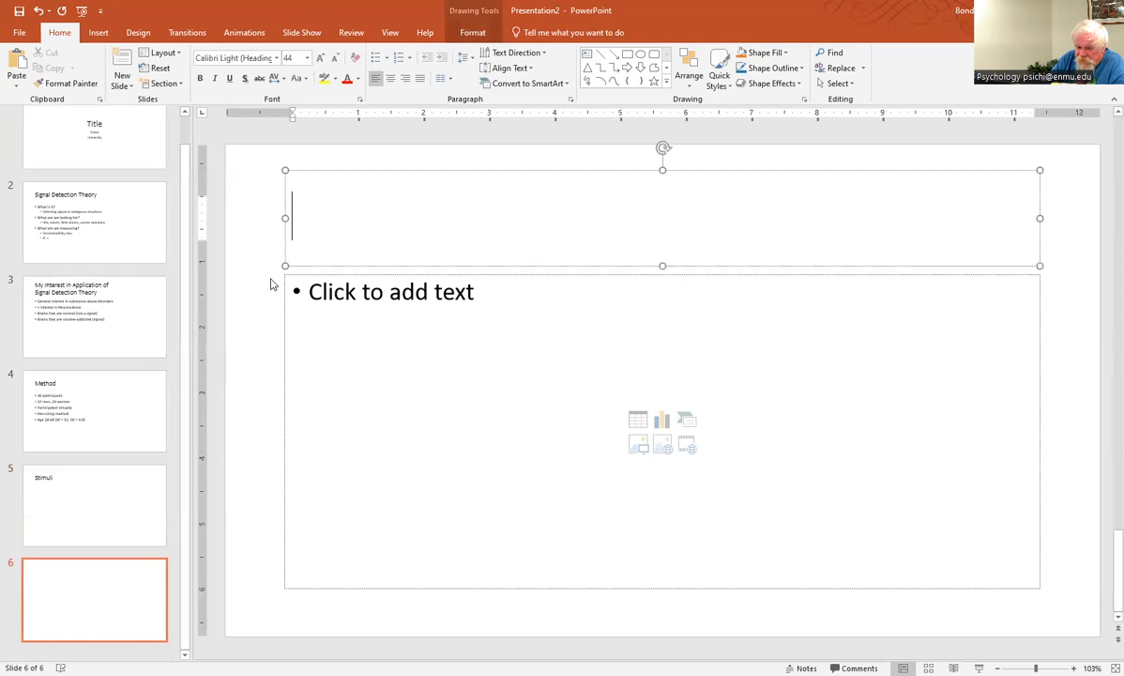
{"action": "type", "text": "Results"}
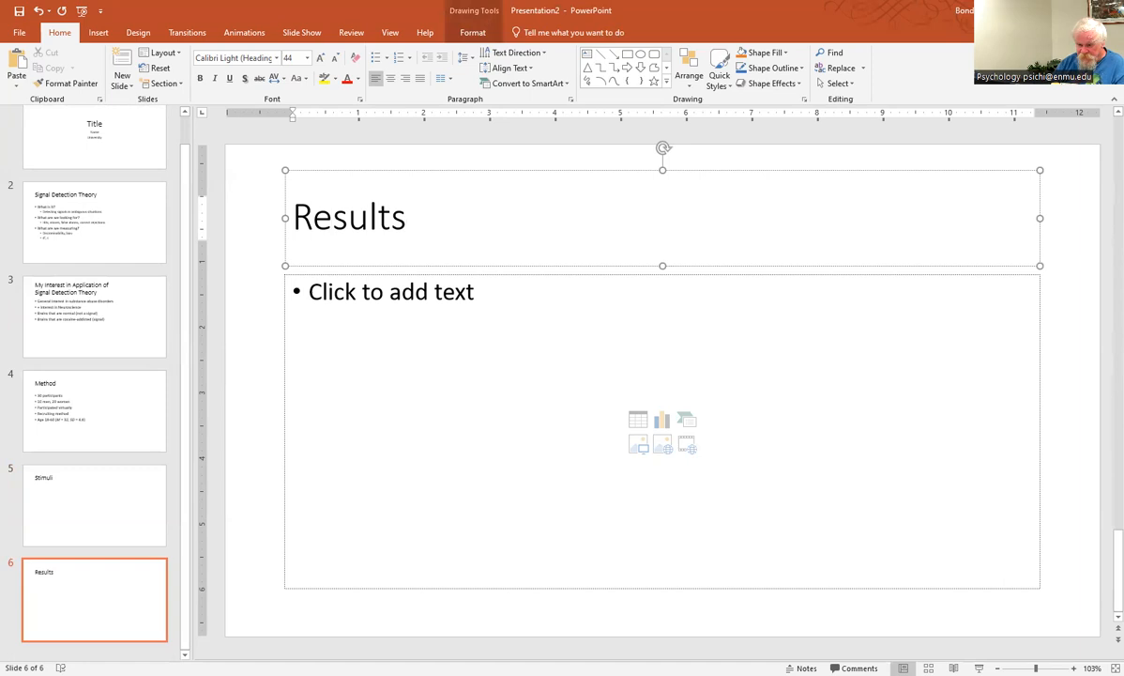
{"action": "type", "text": "D prime"}
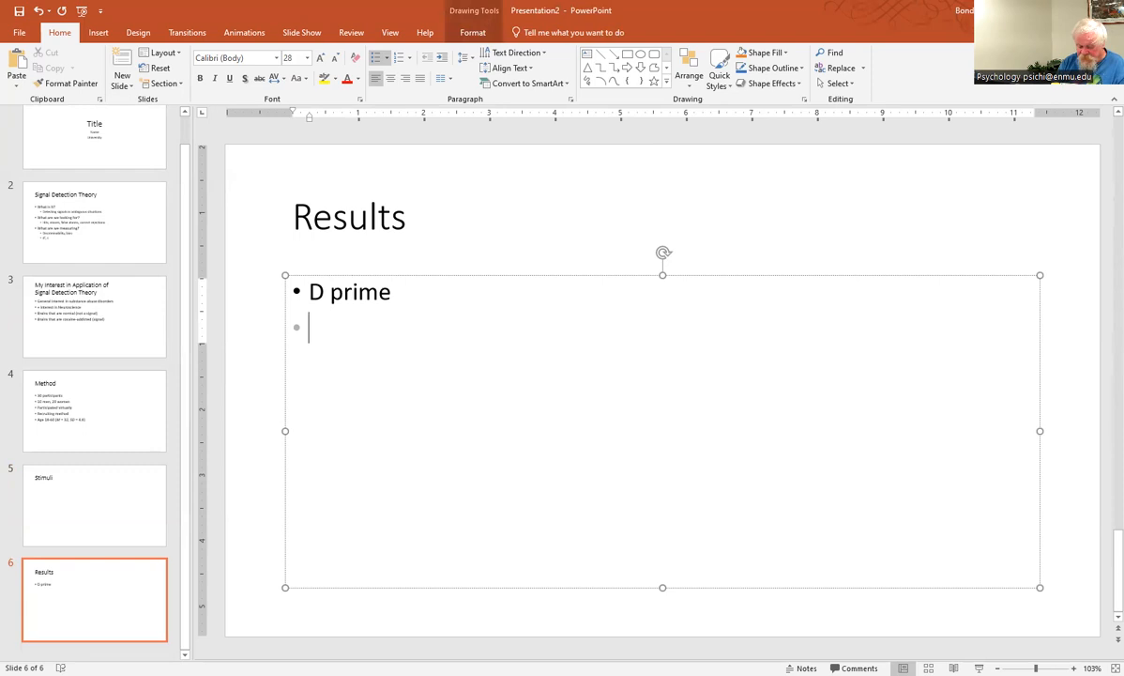
{"action": "type", "text": "Bias"}
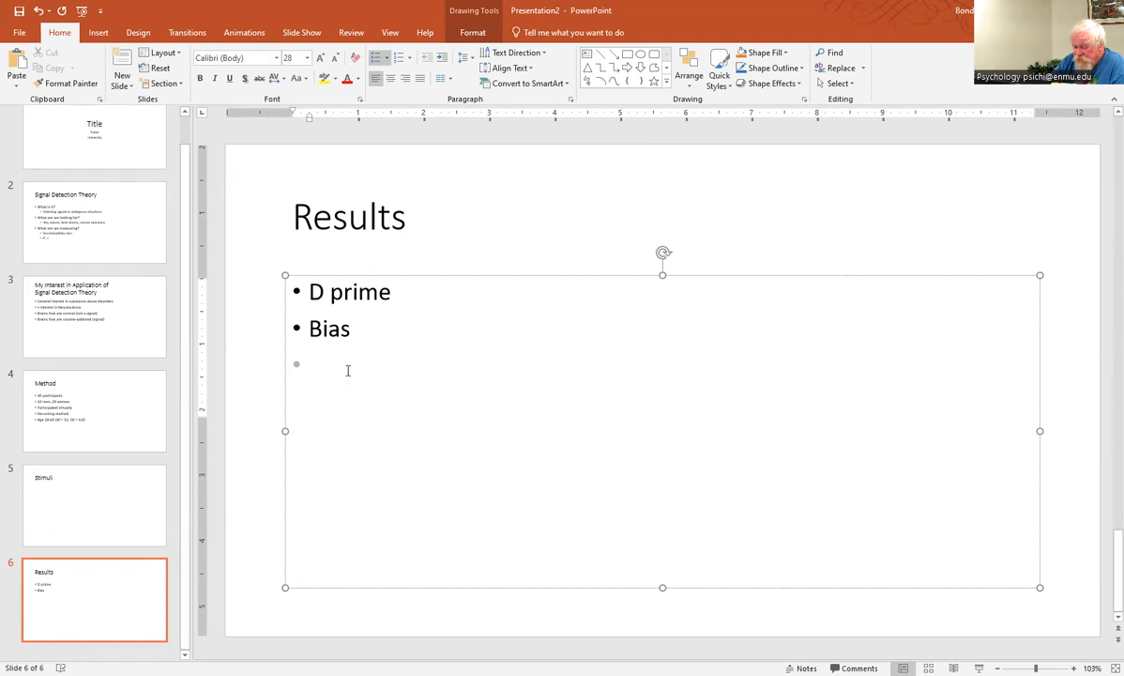
Leave the Results bullet list with only 'D prime' and 'Bias', dropping the empty bullet
{"action": "left_click", "coordinate": [576, 415]}
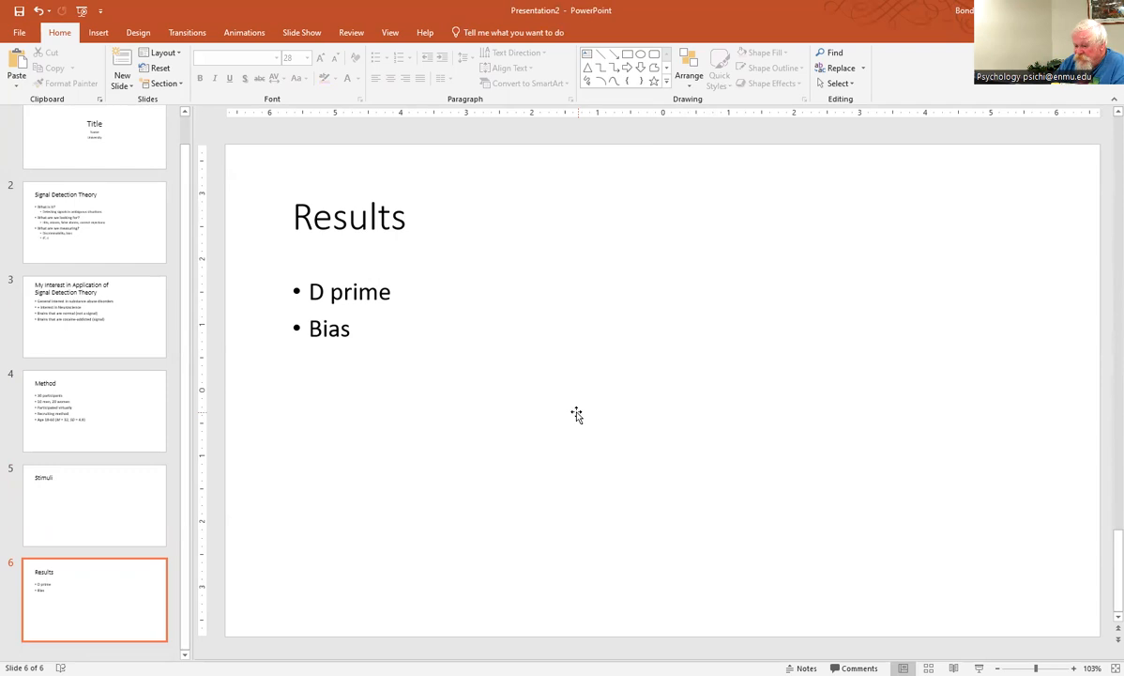
{"action": "mouse_move", "coordinate": [629, 420]}
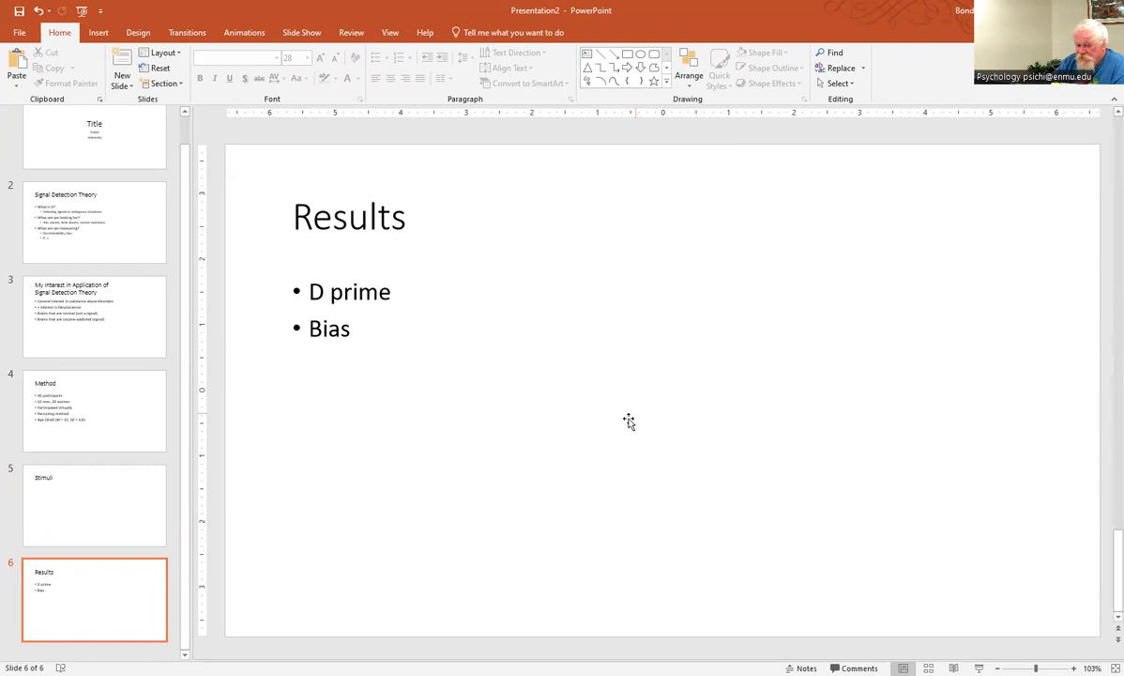
{"action": "mouse_move", "coordinate": [120, 60]}
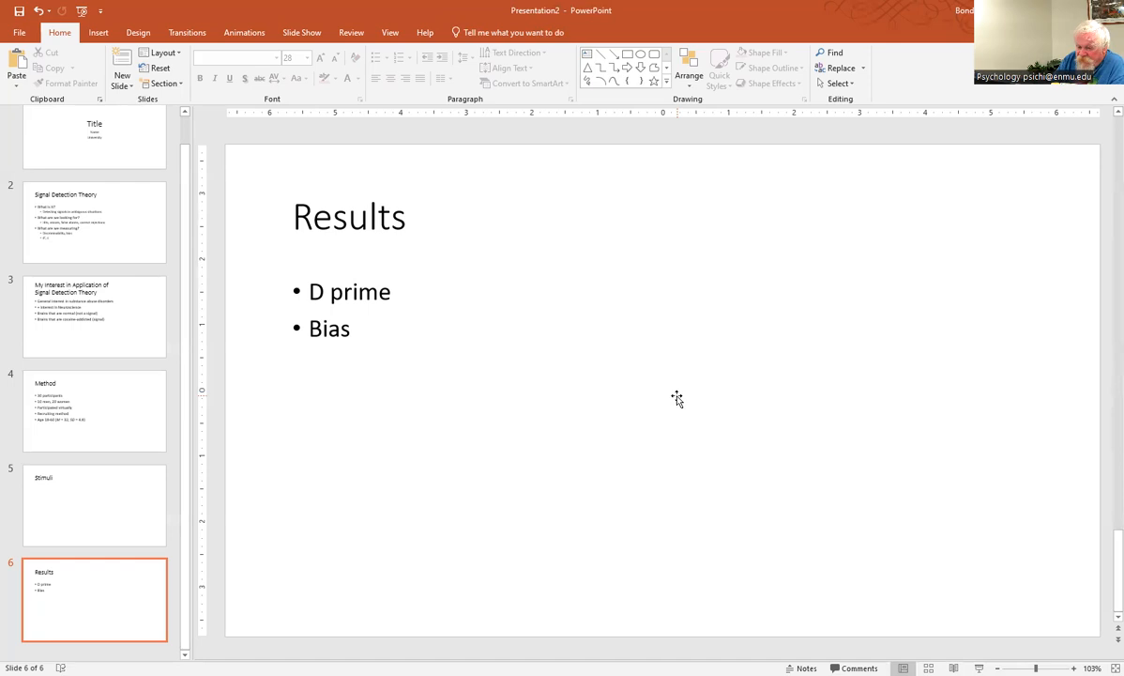
{"action": "mouse_move", "coordinate": [589, 233]}
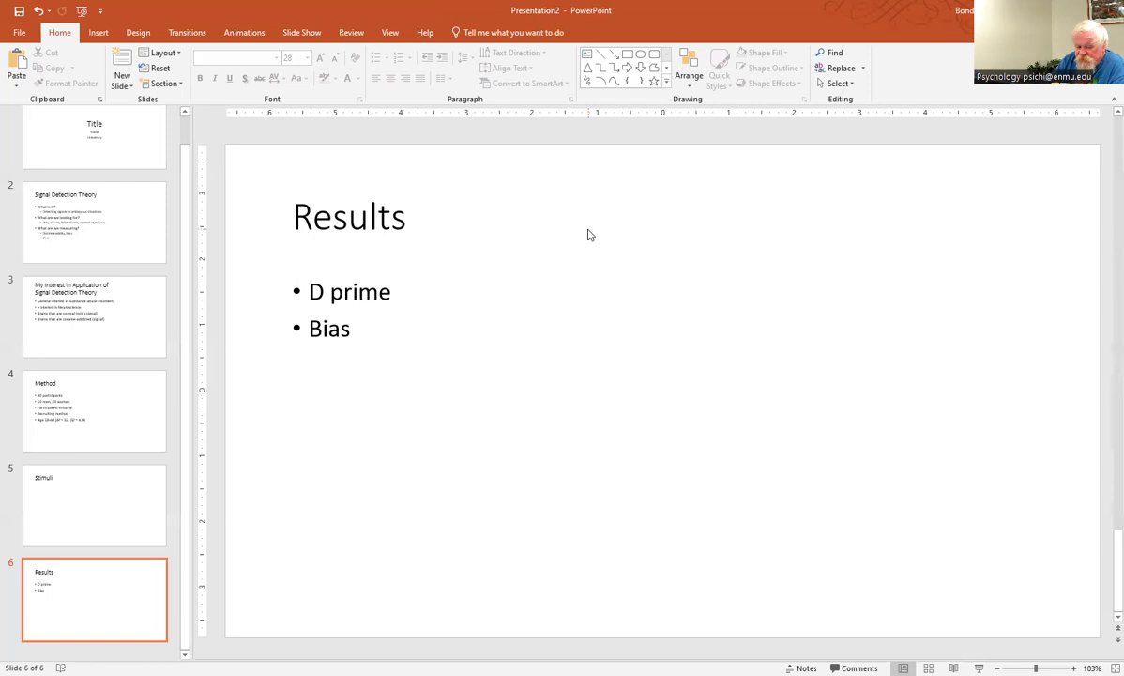
Insert a seventh slide titled 'Discussion', leaving its body placeholder empty
{"action": "left_click", "coordinate": [120, 75]}
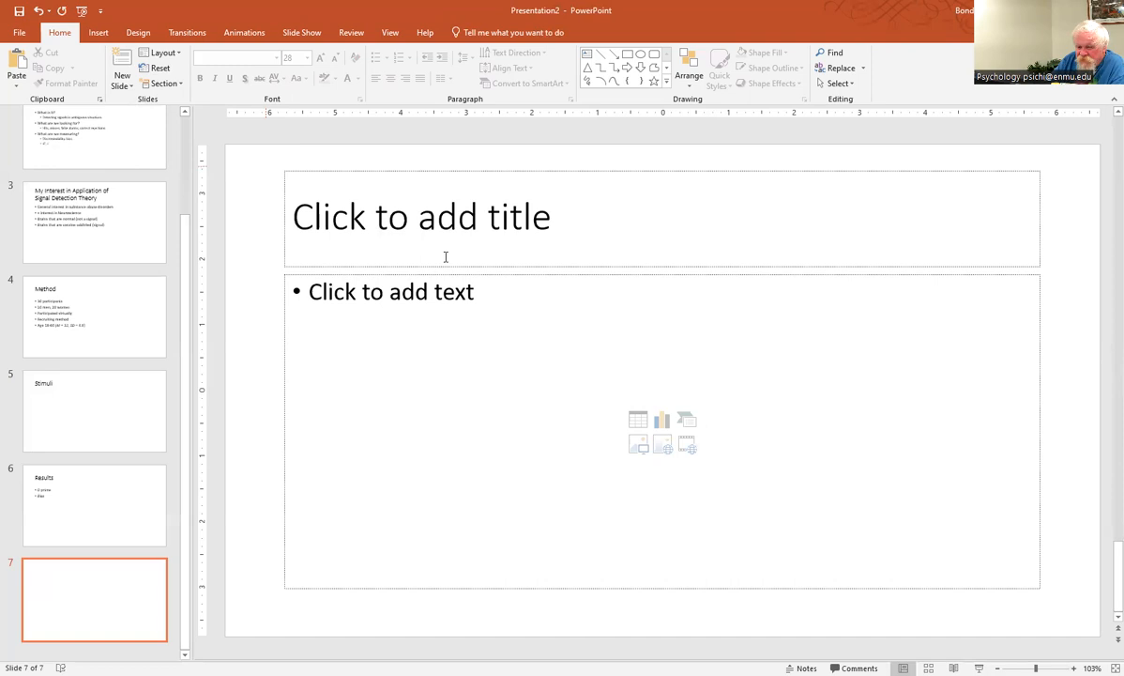
{"action": "left_click", "coordinate": [447, 216]}
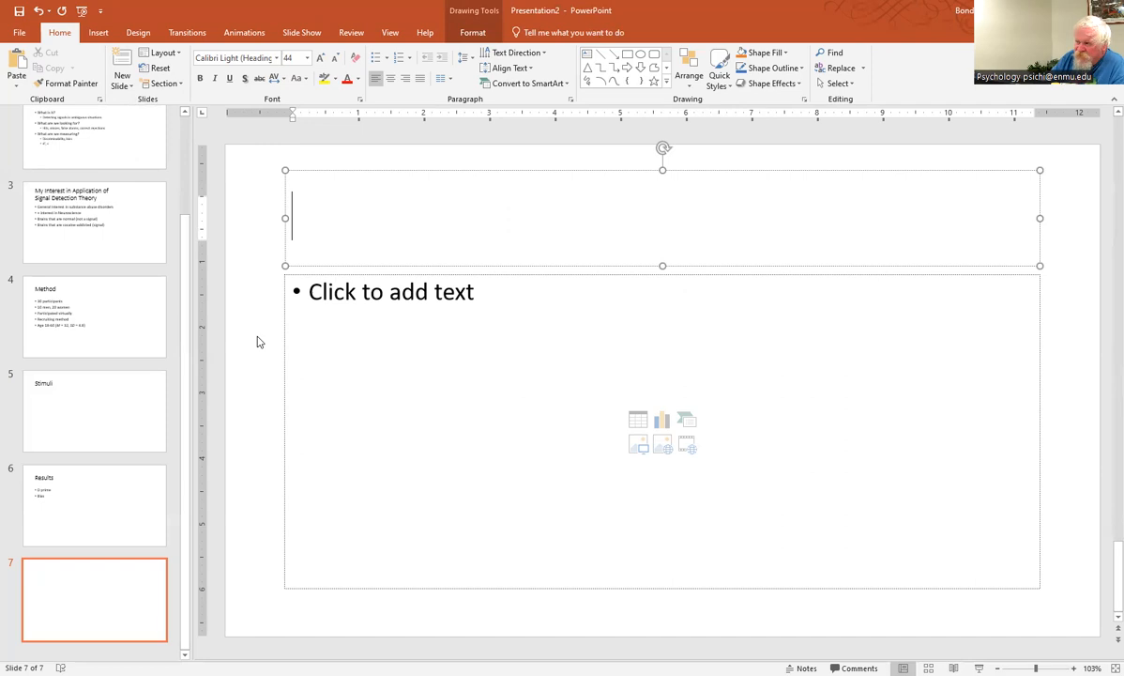
{"action": "type", "text": "Discu"}
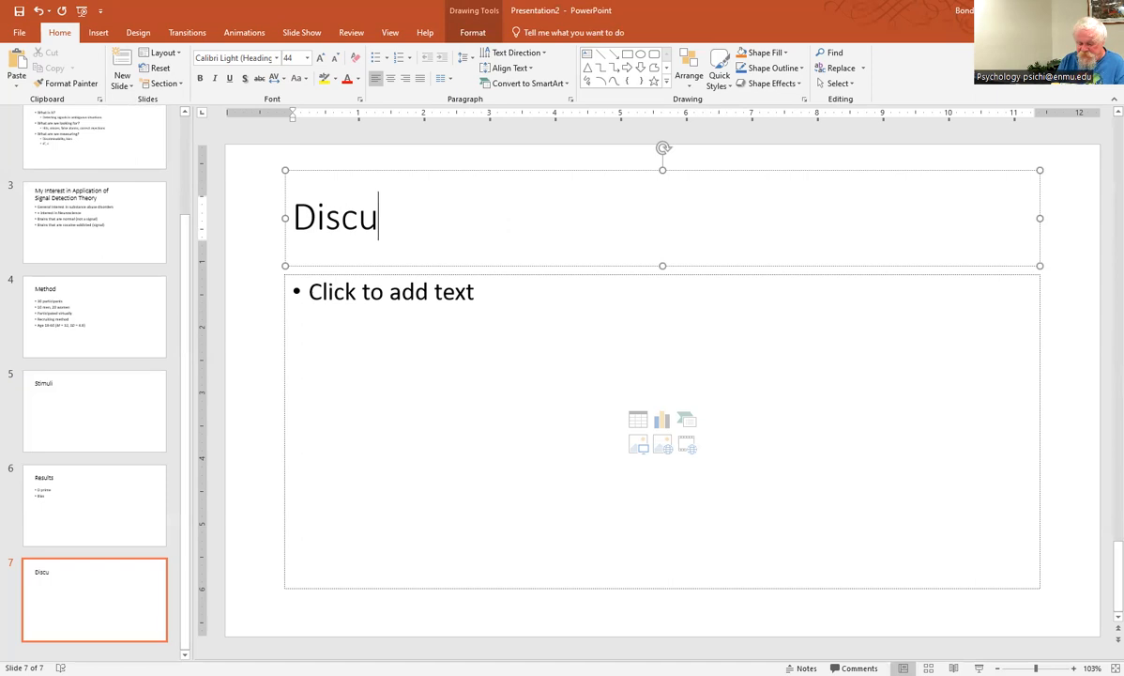
{"action": "left_click", "coordinate": [503, 311]}
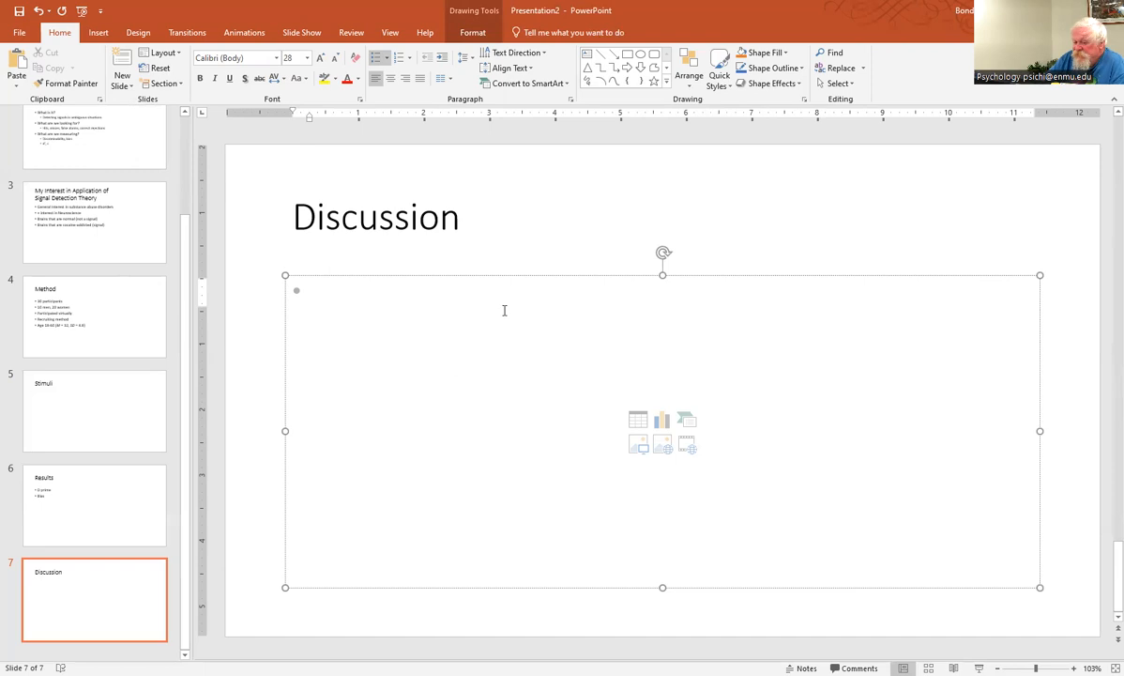
{"action": "left_click", "coordinate": [309, 291]}
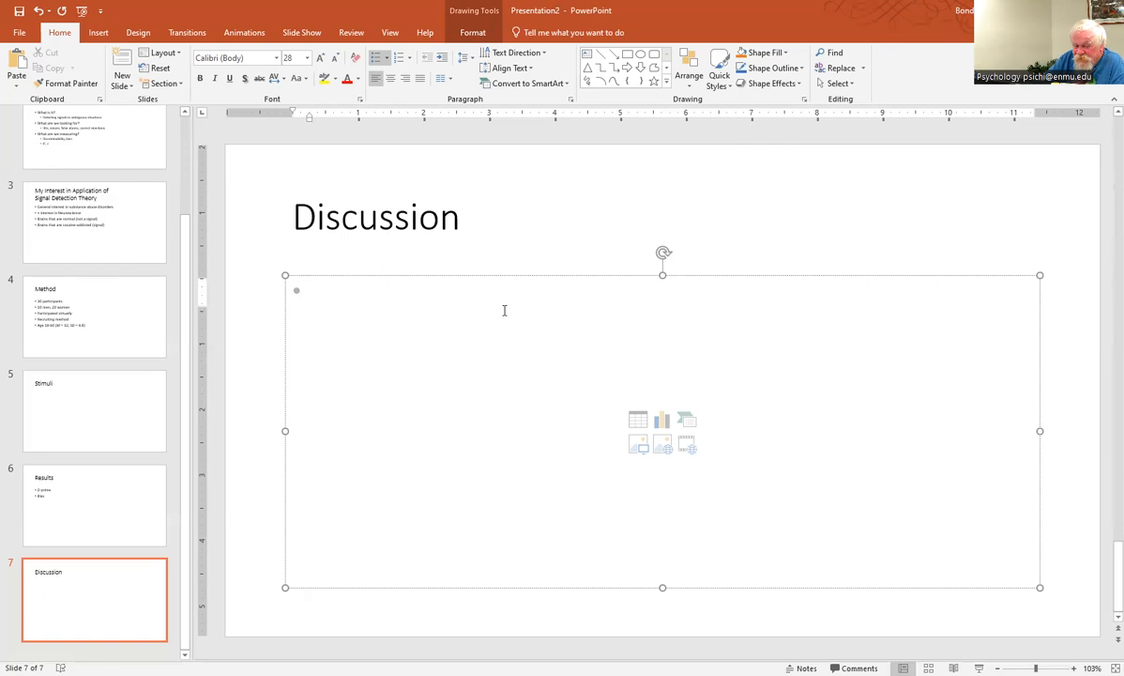
{"action": "left_click", "coordinate": [308, 291]}
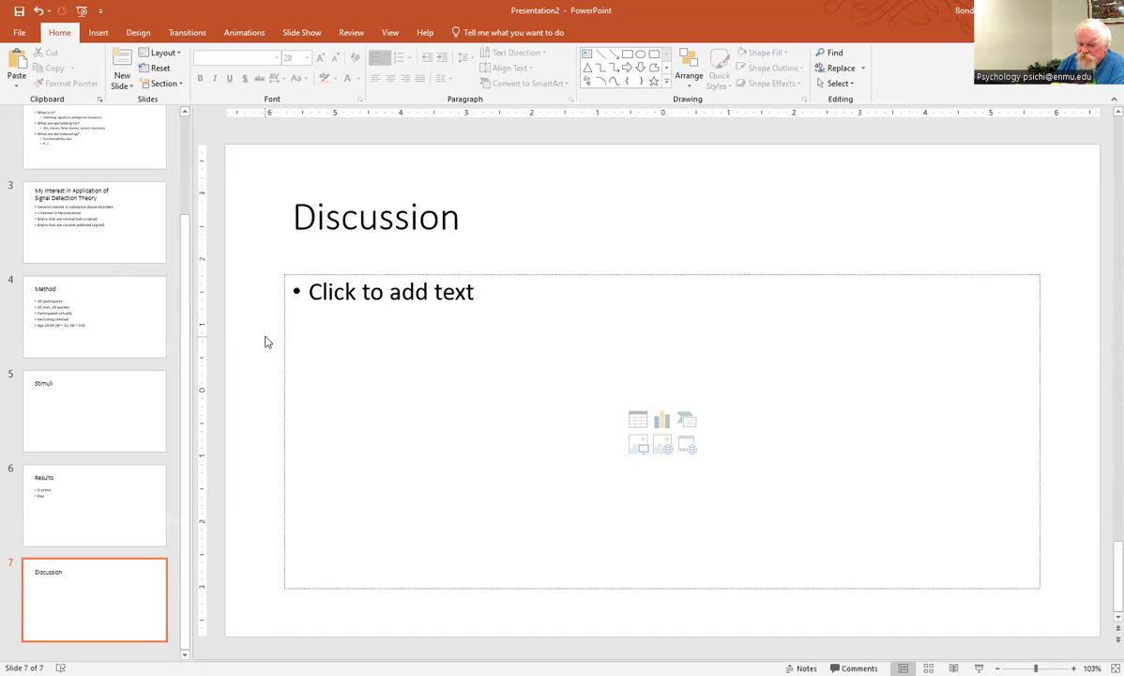
Title the eighth slide 'References' and leave its text area empty without bullets
{"action": "type", "text": "Refe"}
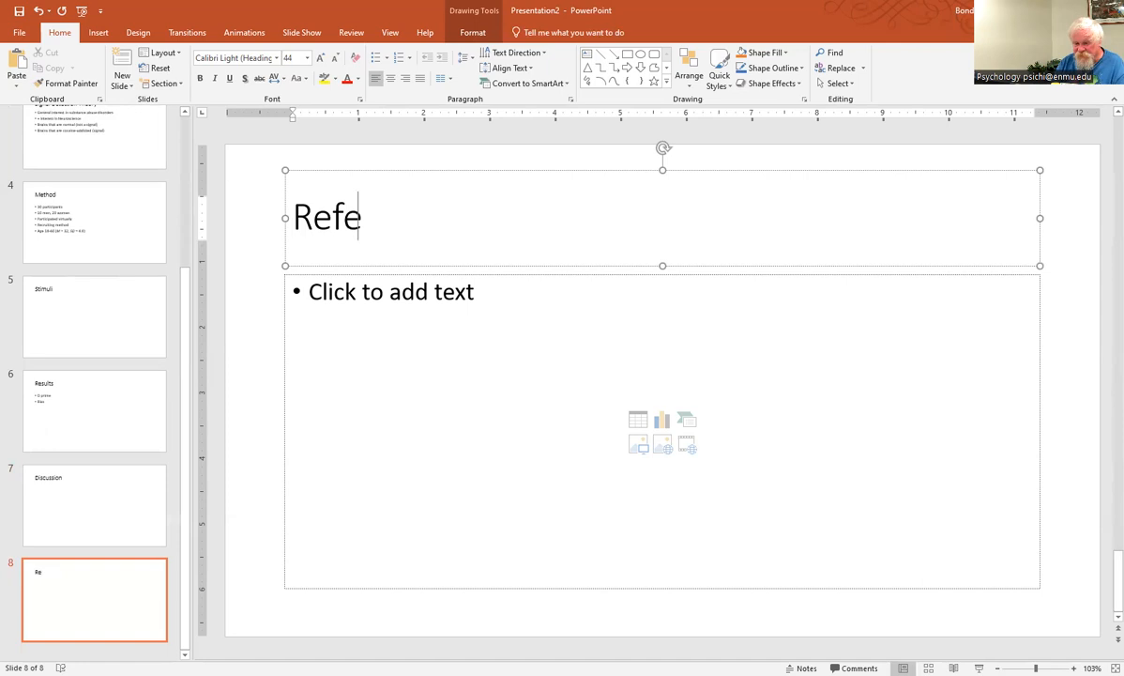
{"action": "left_click", "coordinate": [386, 292]}
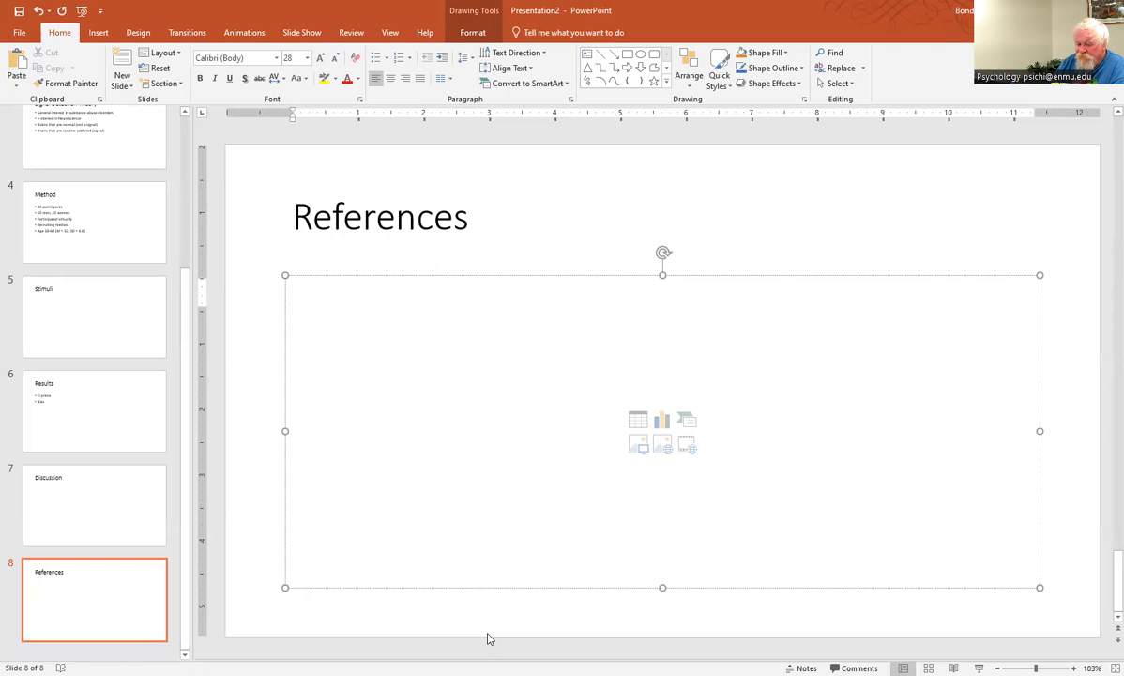
{"action": "left_click", "coordinate": [495, 610]}
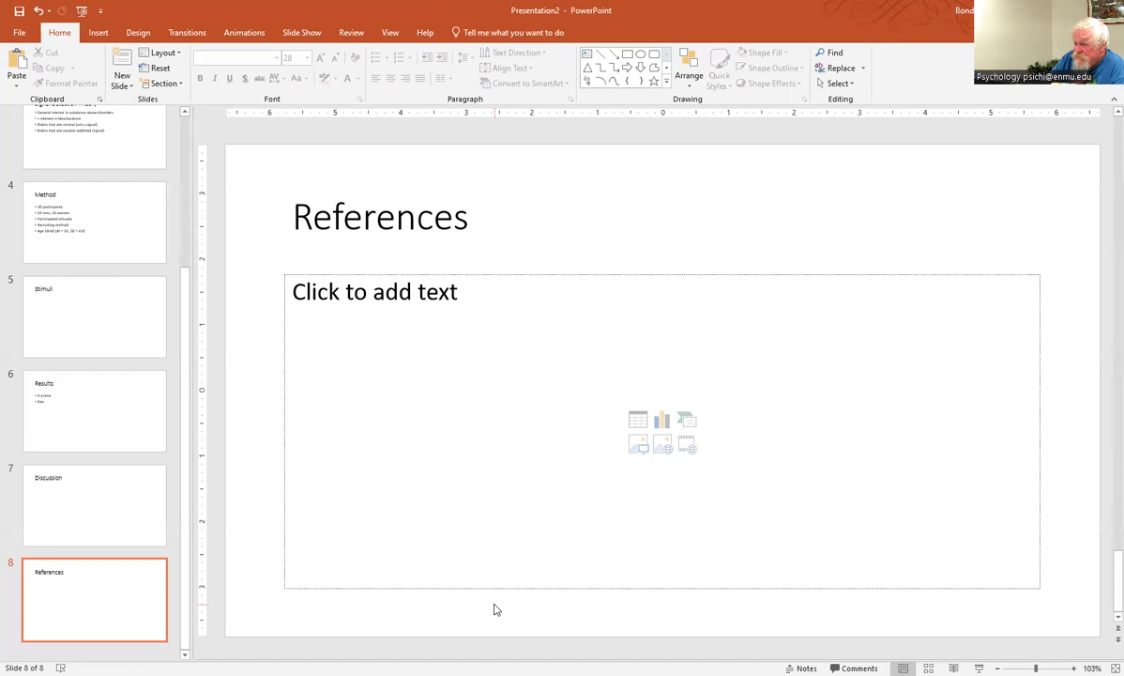
{"action": "left_click", "coordinate": [93, 504]}
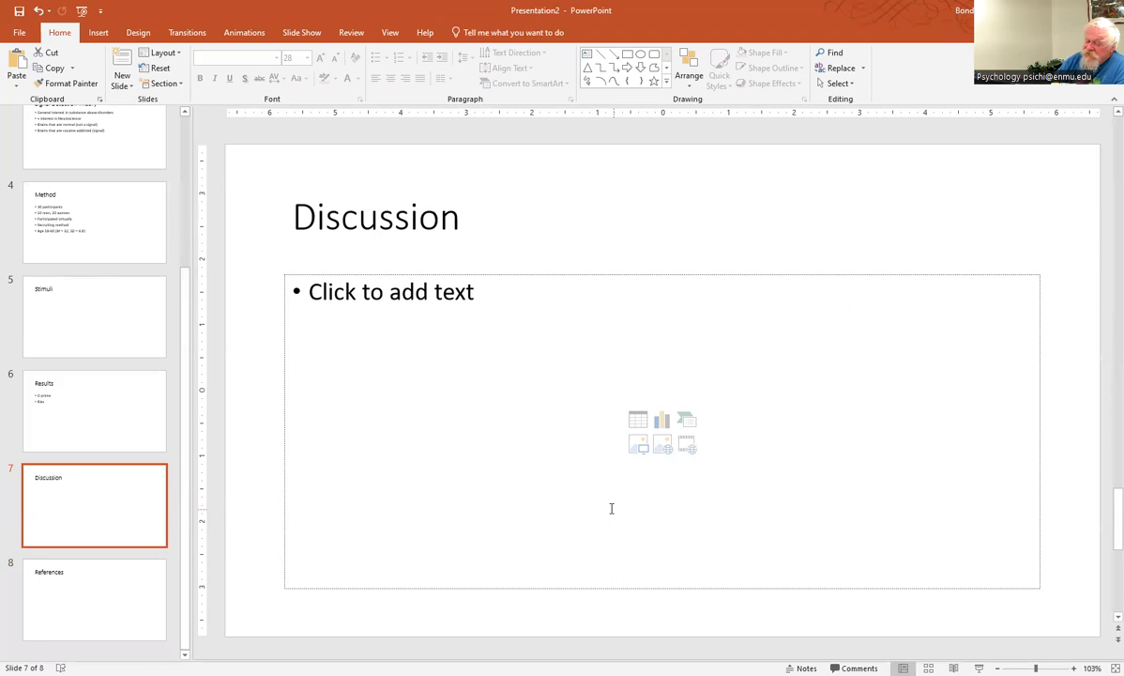
{"action": "left_click", "coordinate": [94, 598]}
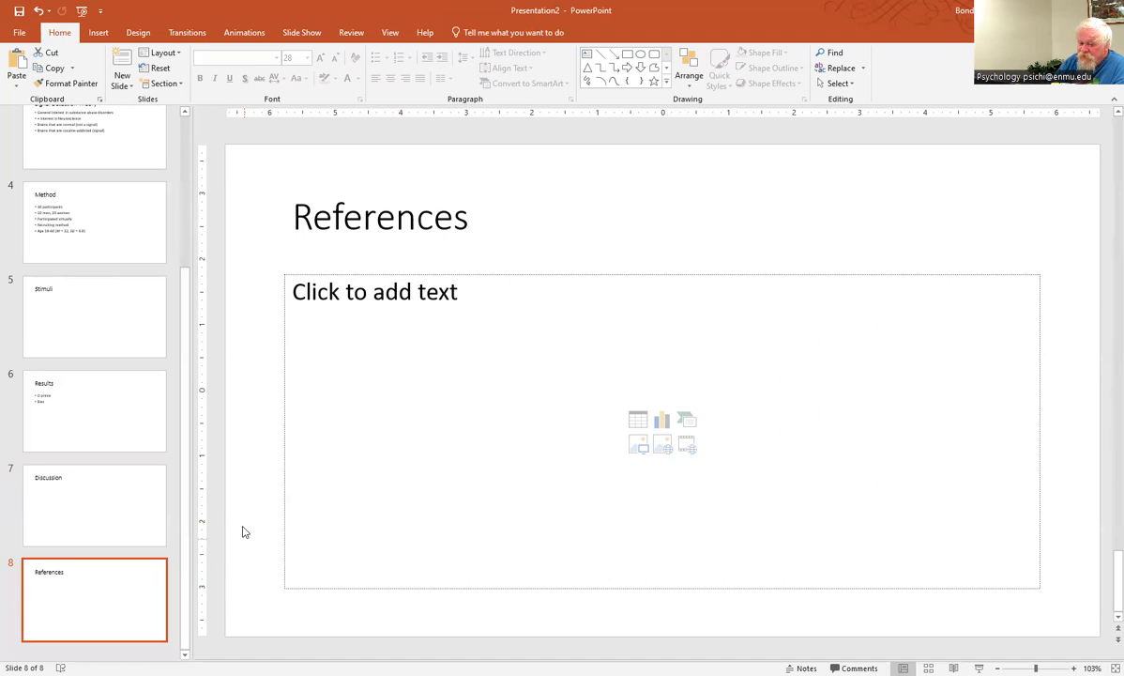
{"action": "mouse_move", "coordinate": [253, 518]}
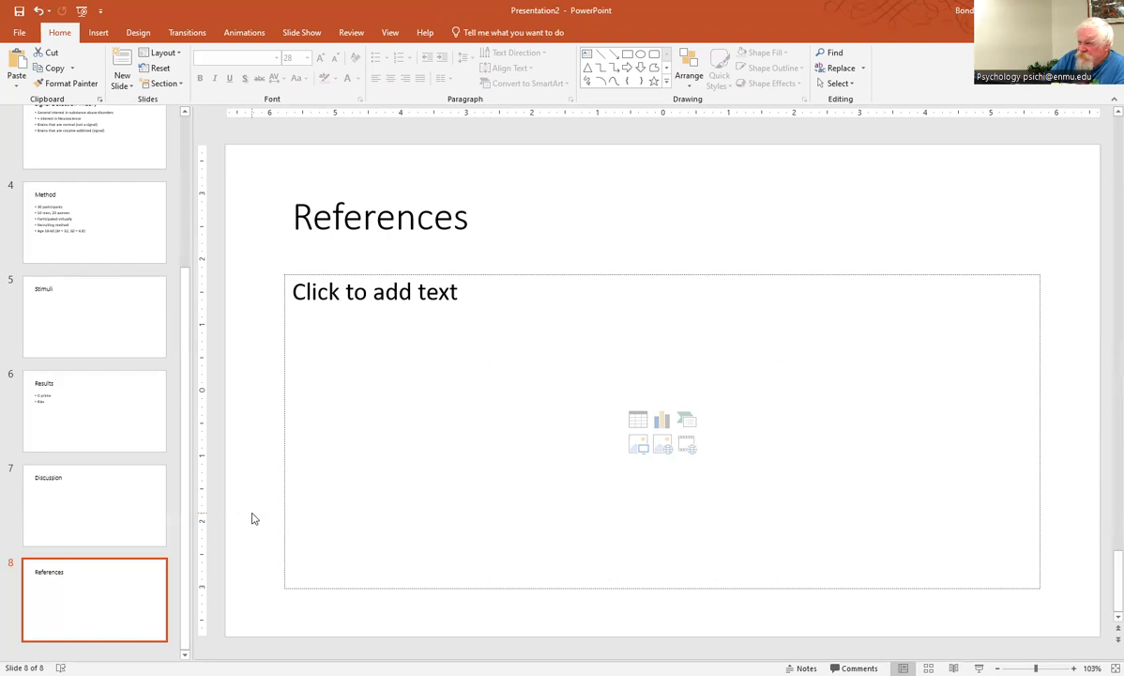
{"action": "left_click", "coordinate": [94, 505]}
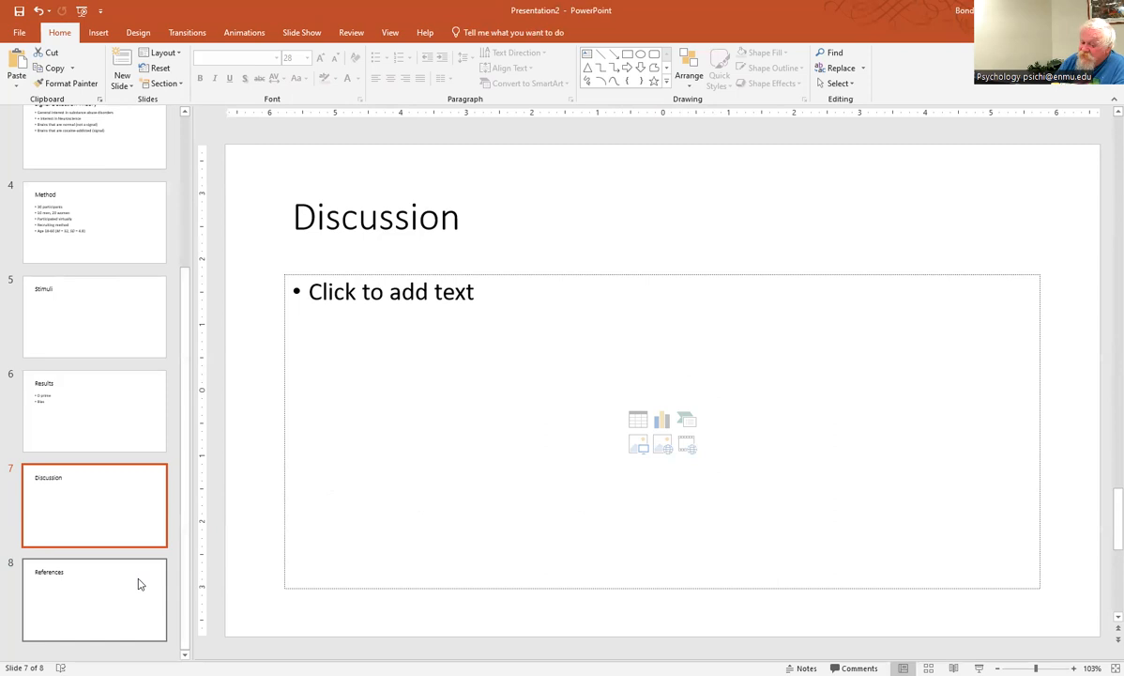
{"action": "left_click", "coordinate": [93, 600]}
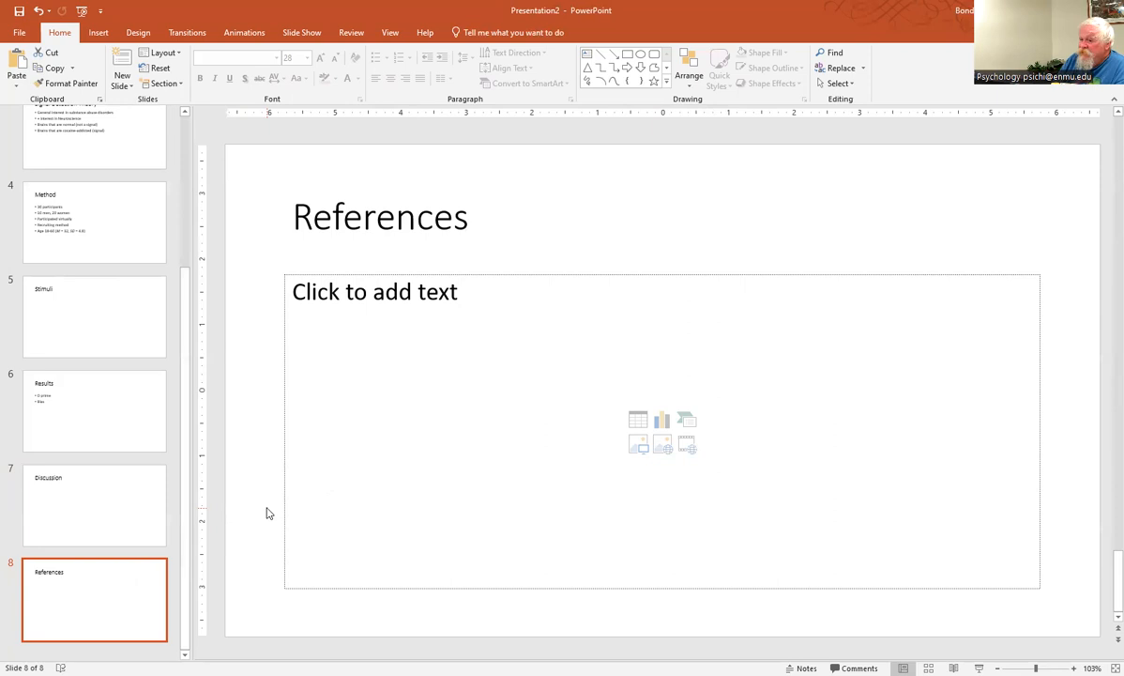
{"action": "left_click", "coordinate": [94, 315]}
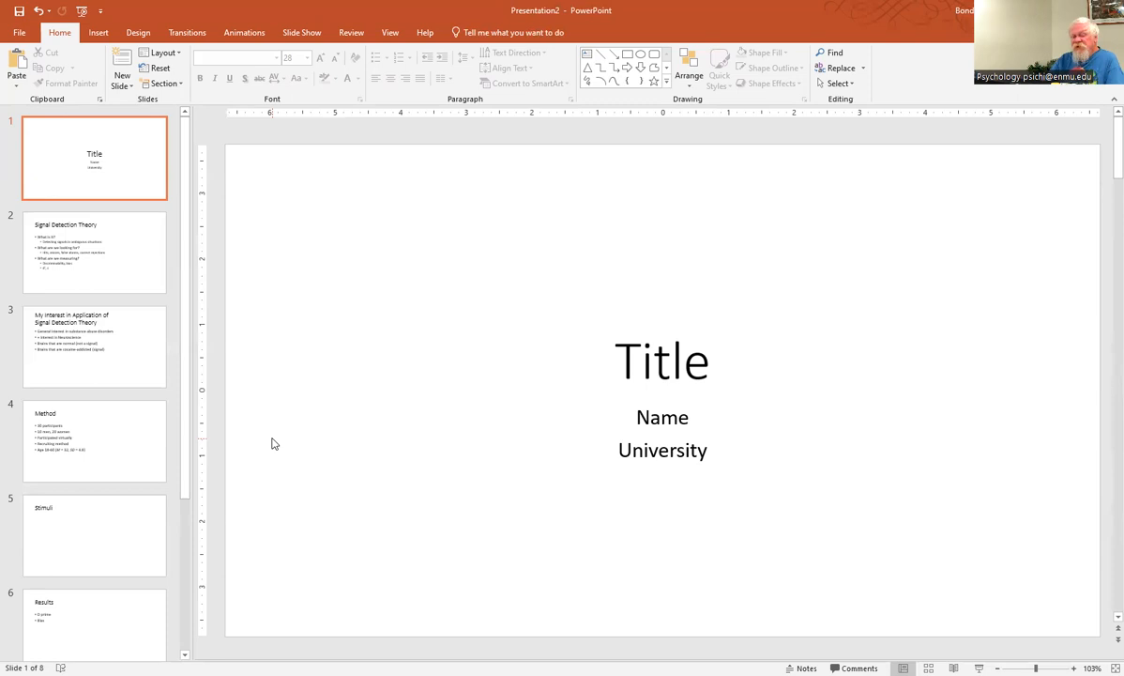
{"action": "mouse_move", "coordinate": [383, 306]}
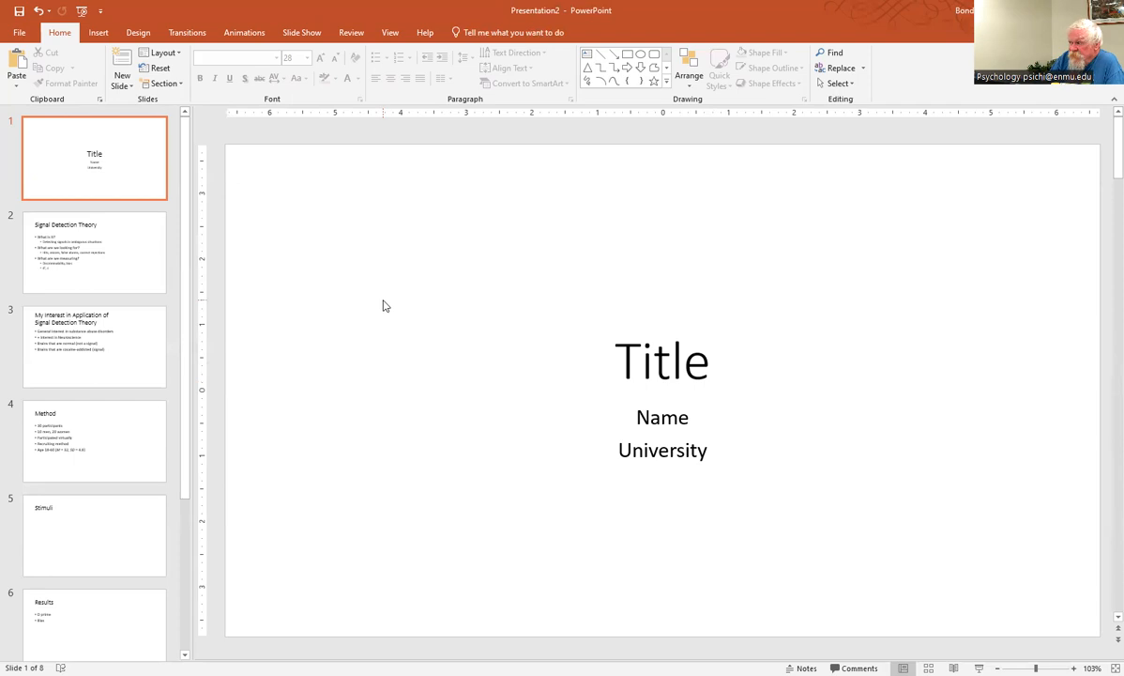